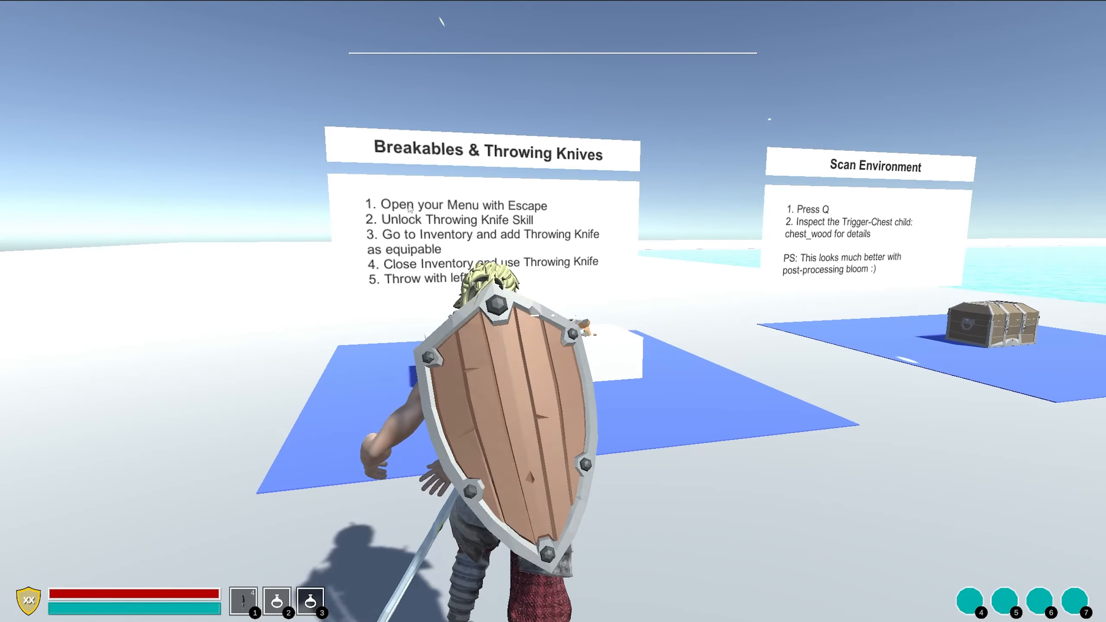
Step: View the Breakables & Throwing Knives area of the 02StandAlone scene
click(552, 25)
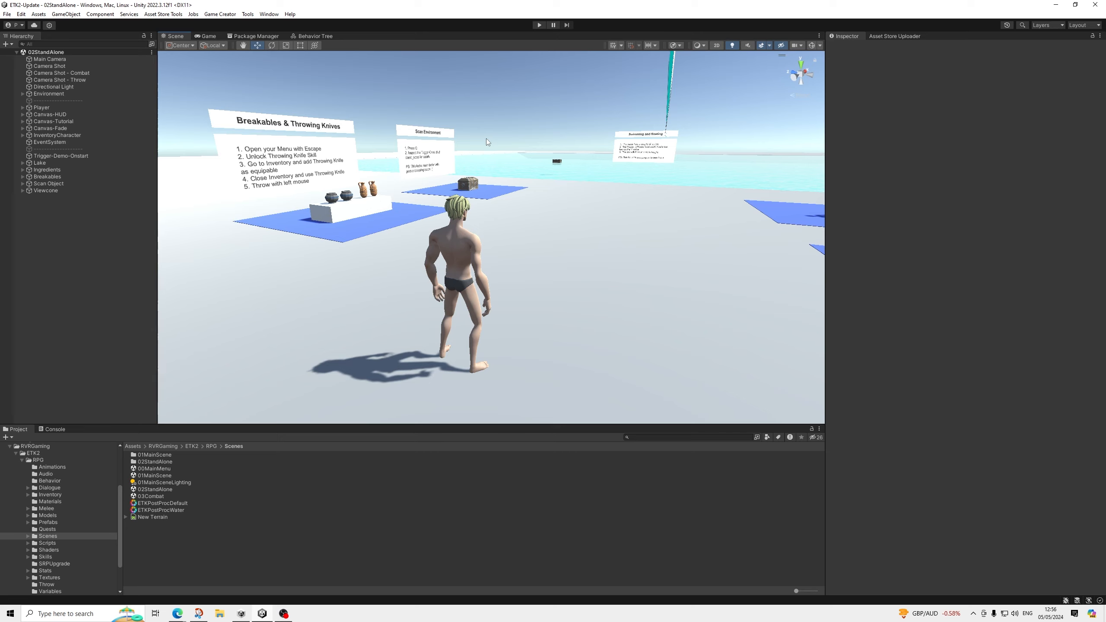
mouse_move(492, 124)
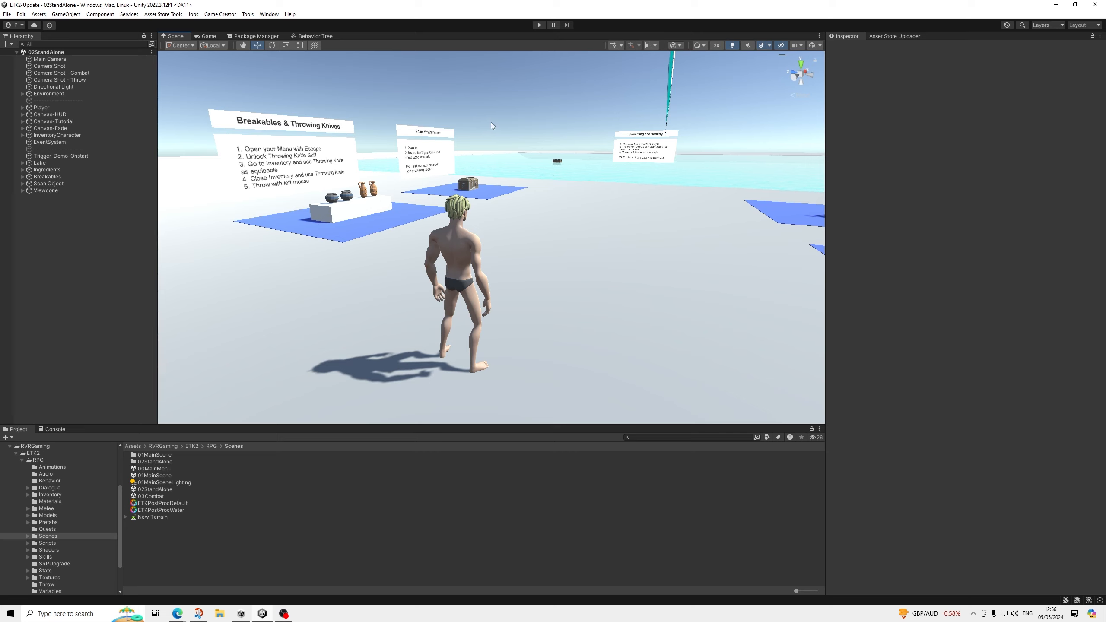
Step: Run the demo in play mode and continue through all tutorial intro messages
click(538, 25)
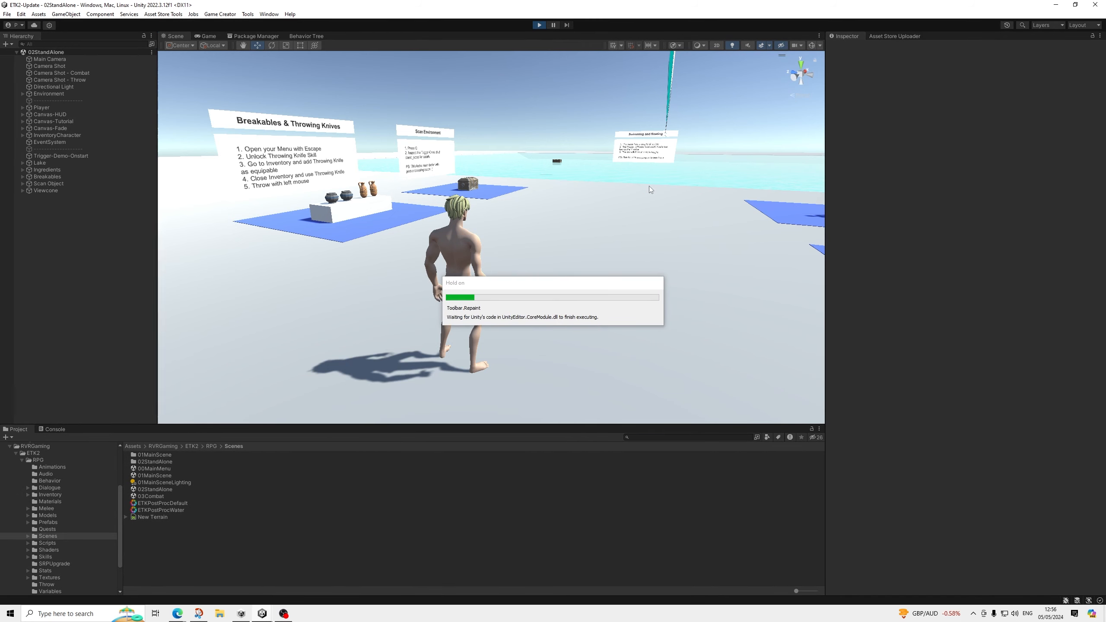
click(206, 37)
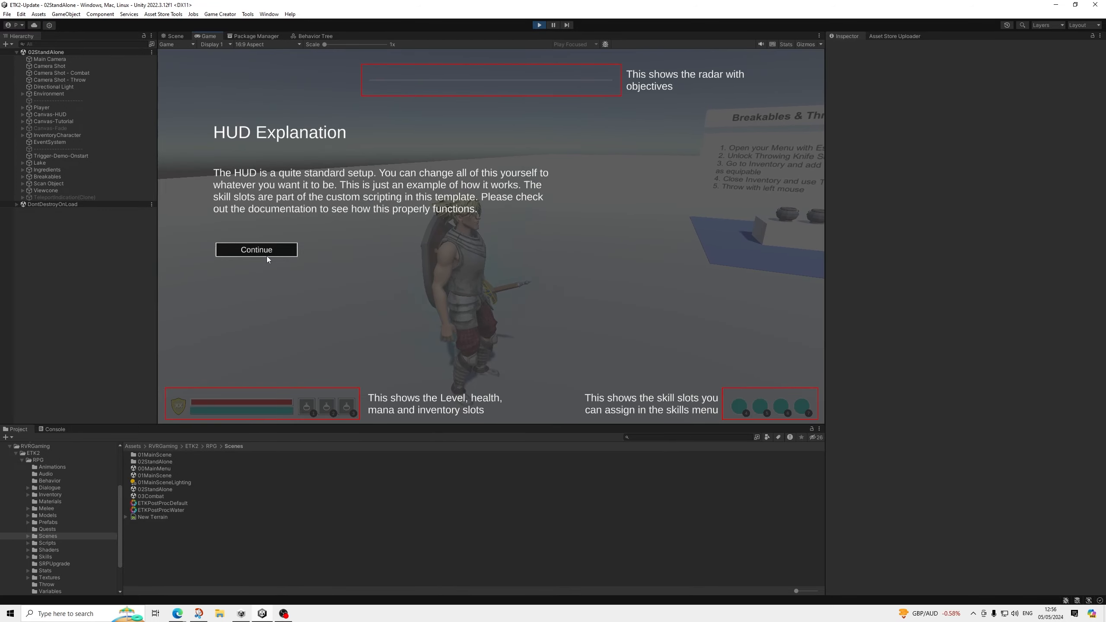
click(255, 249)
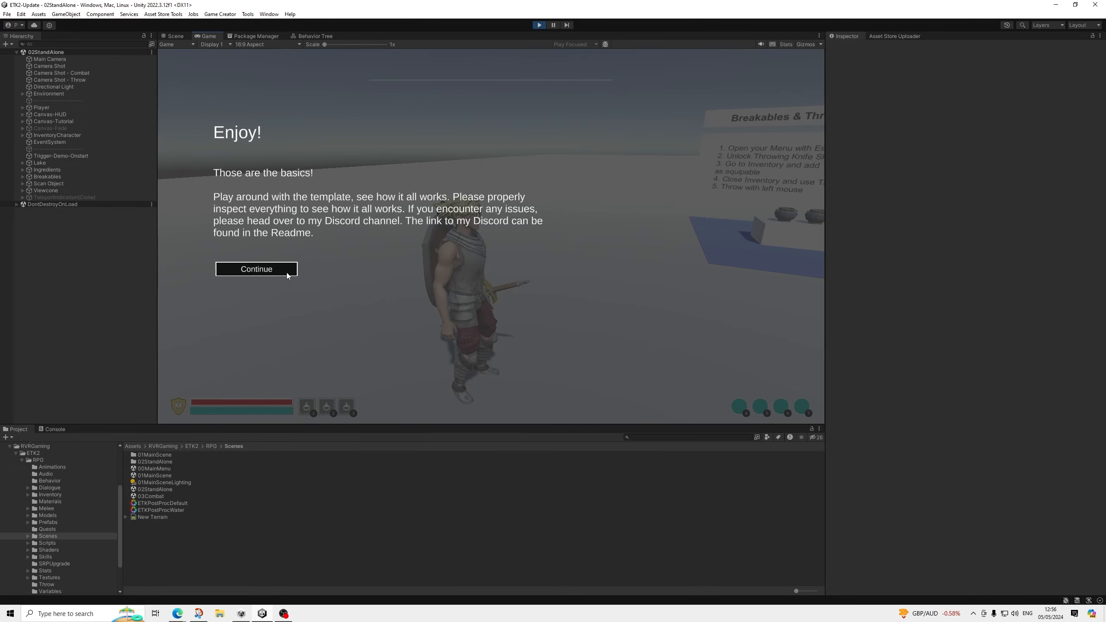
click(256, 269)
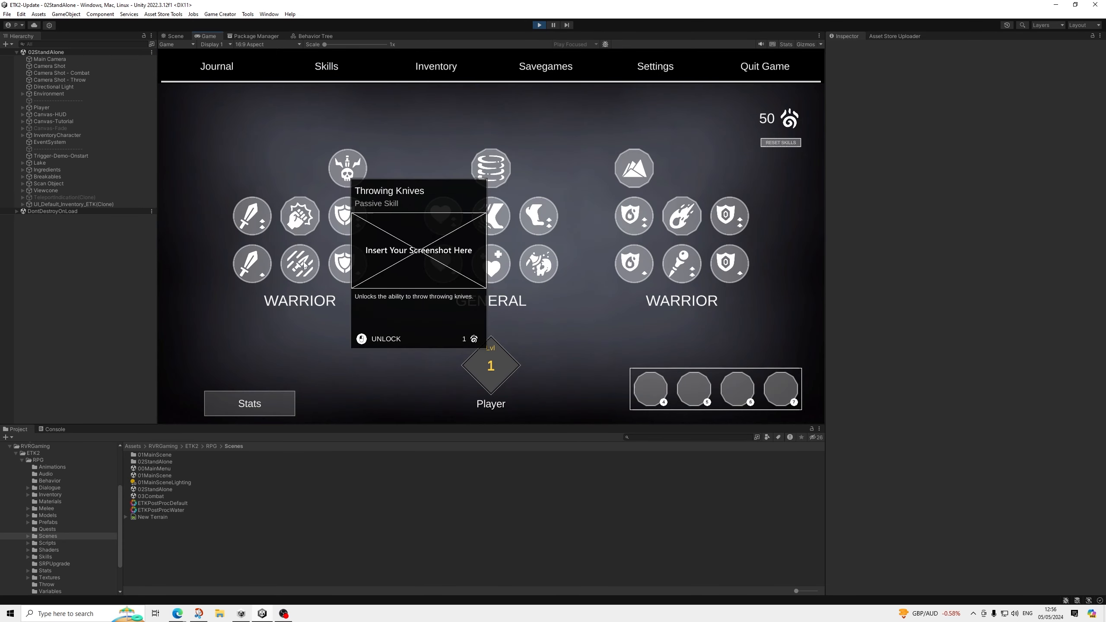
Step: Unlock the Throwing Knives skill, confirm the knife in the Inventory bag, and return to Skills
click(385, 338)
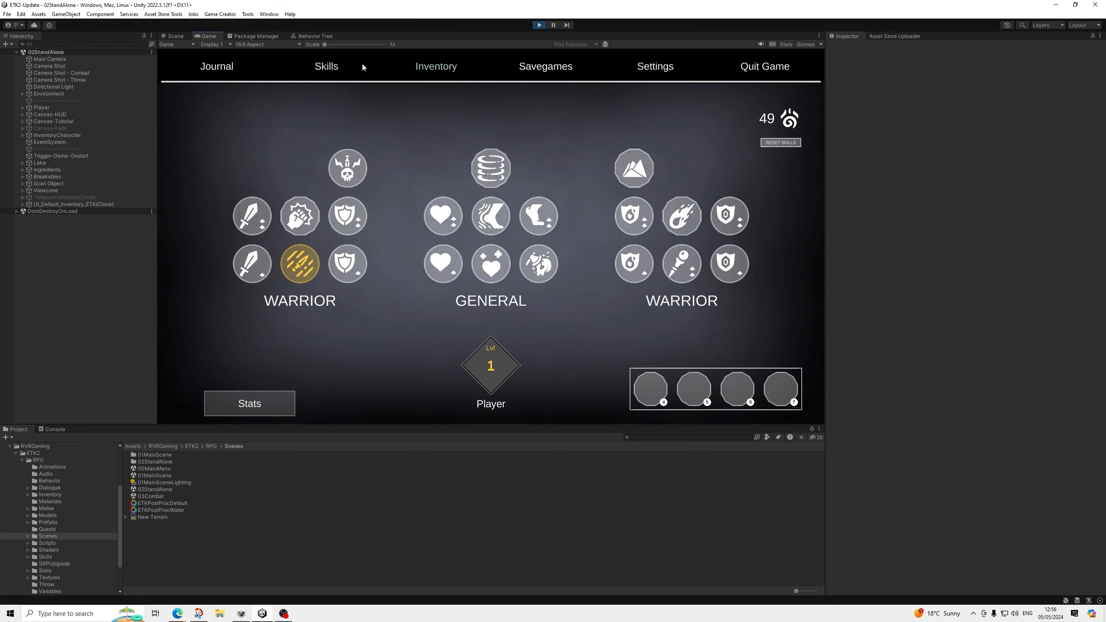
click(435, 65)
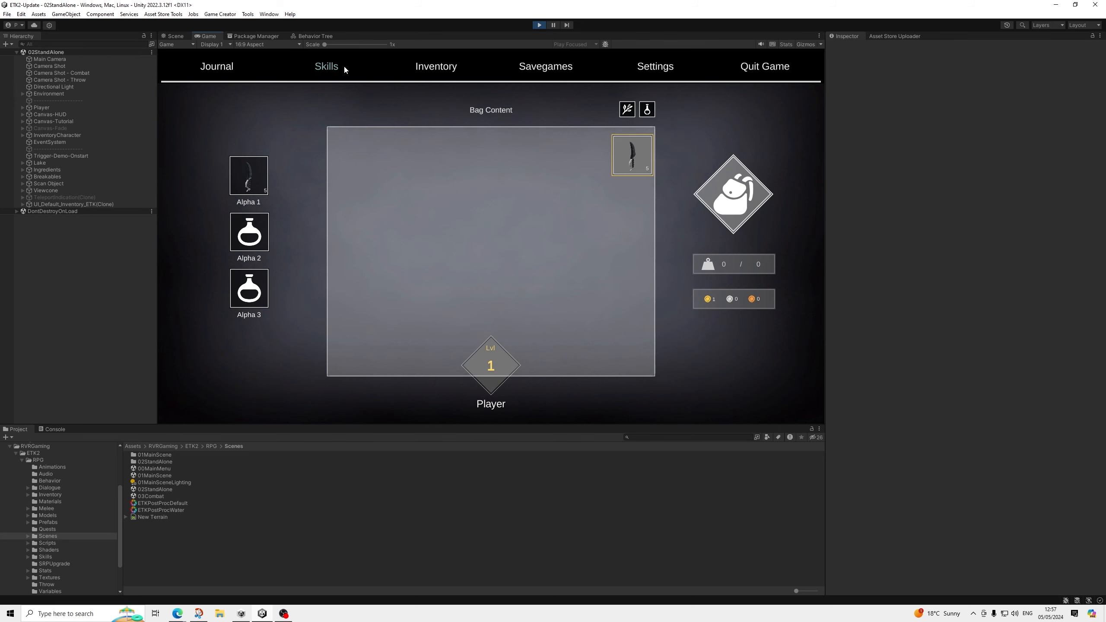
click(326, 65)
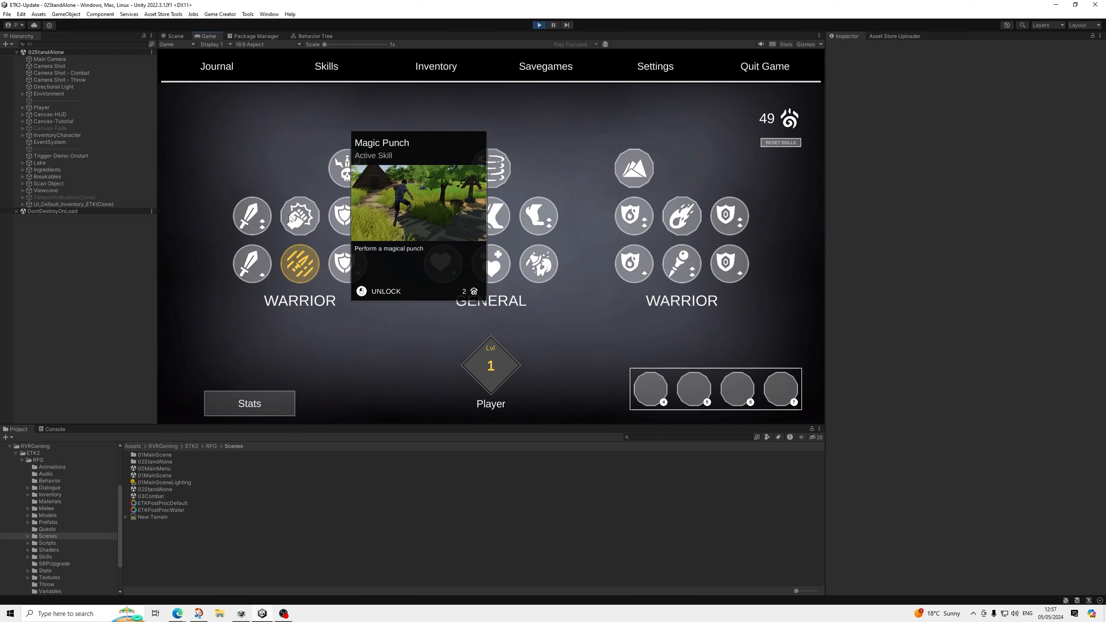
mouse_move(347, 167)
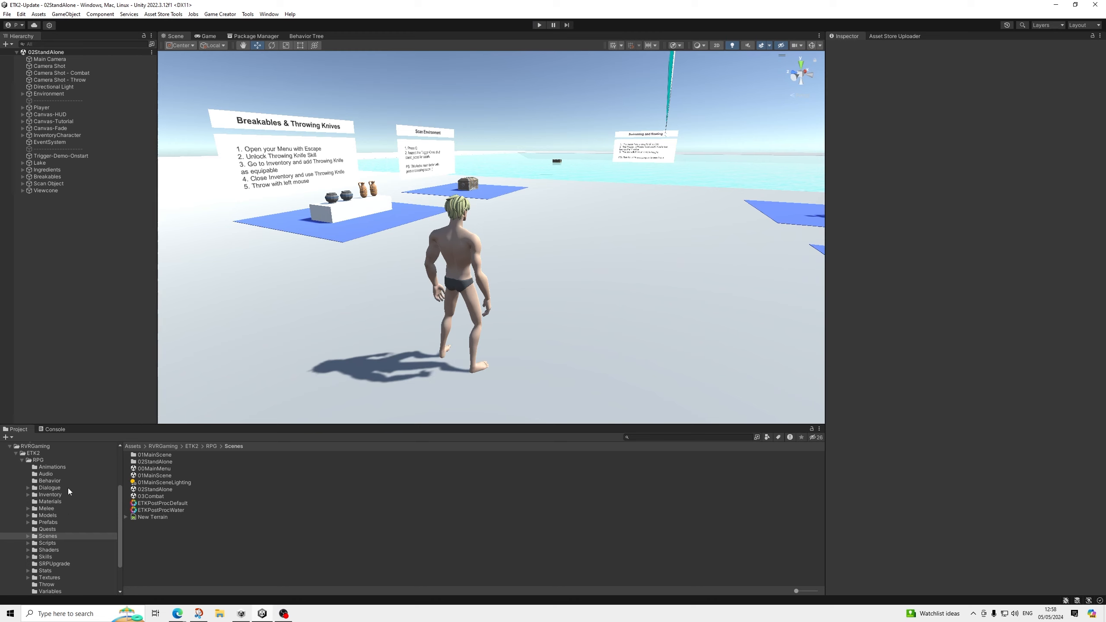
mouse_move(56, 539)
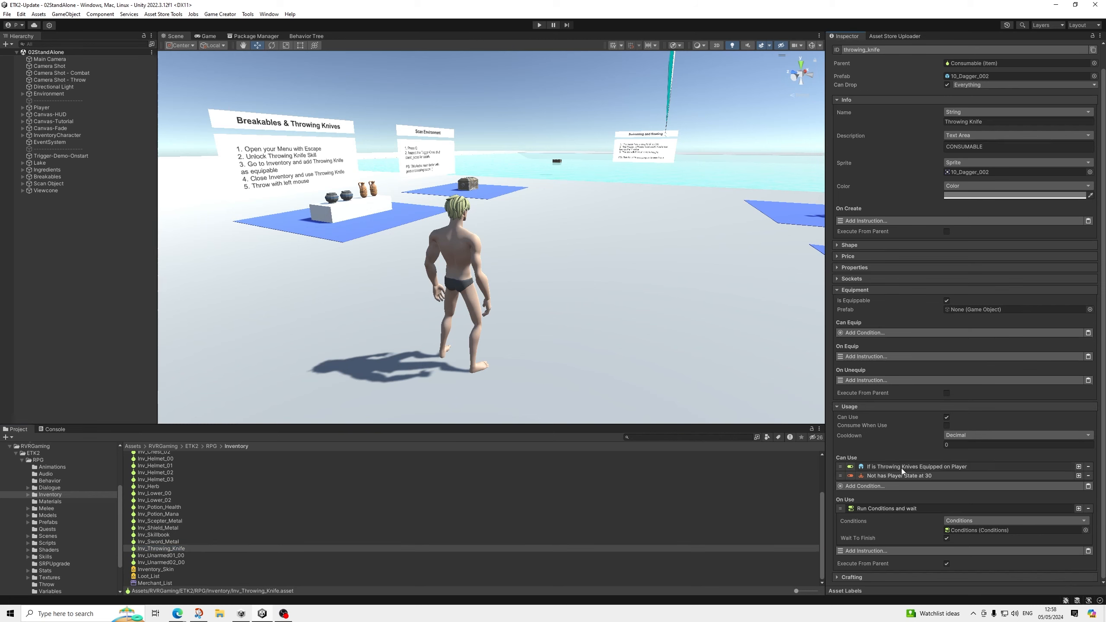
Step: Inspect Inv_Throwing_Knife's On Use conditions and ping its Conditions asset in the Throw folder
click(848, 466)
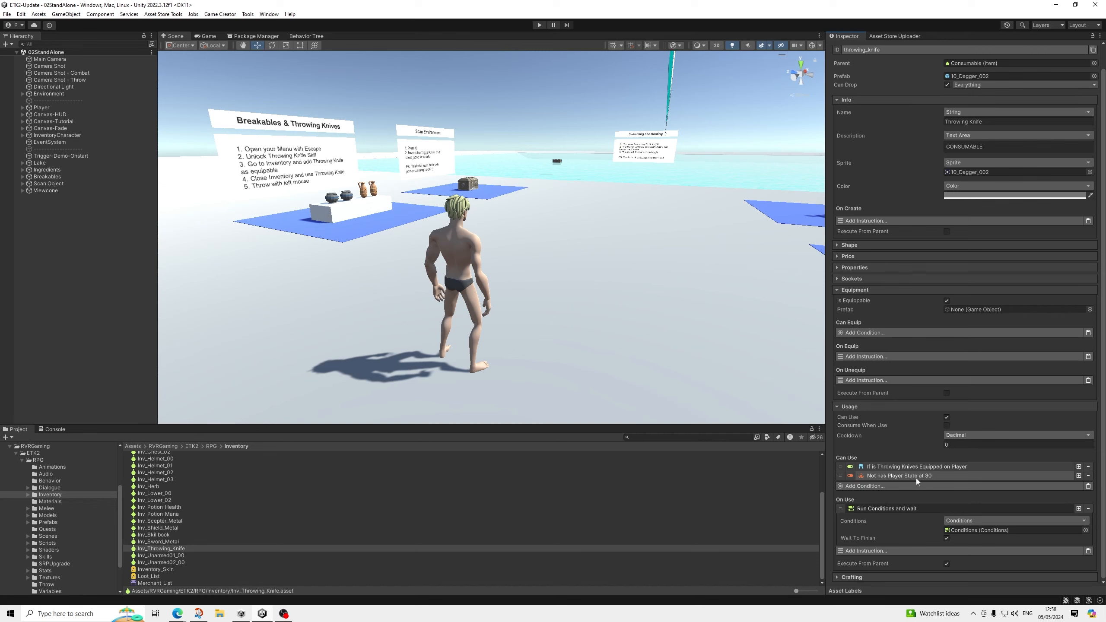
click(900, 475)
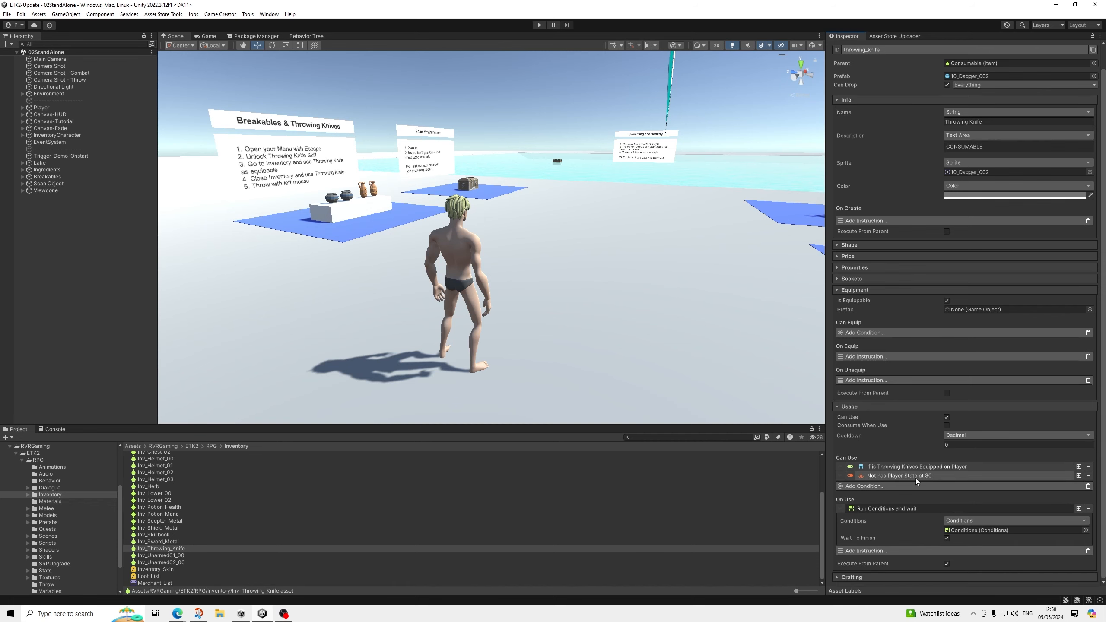
click(45, 583)
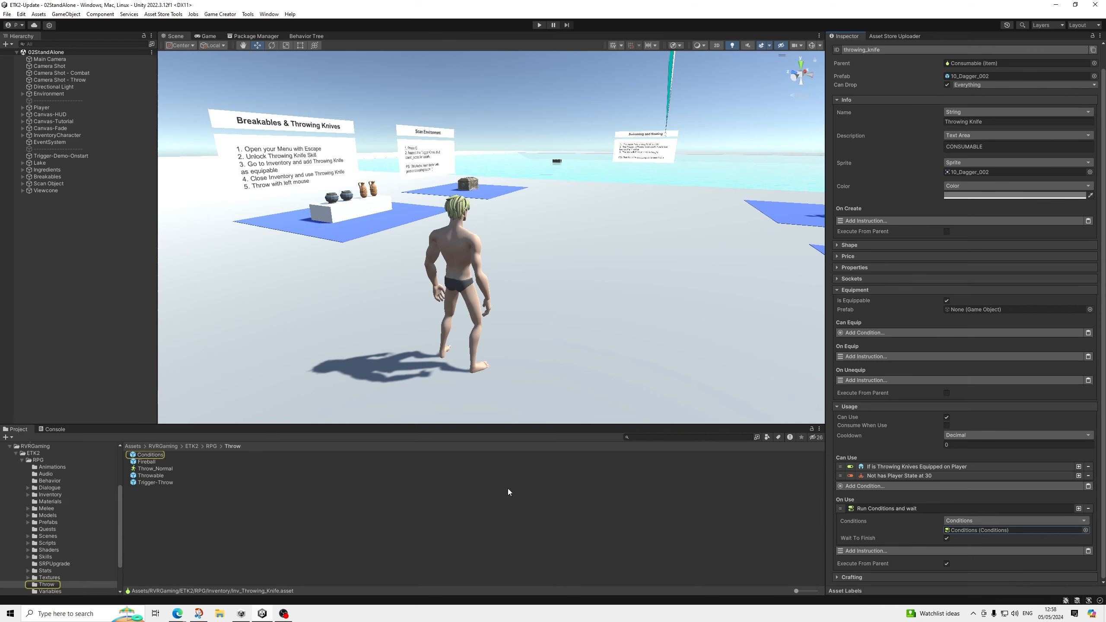
Step: Open the Conditions prefab and review its Run Conditions-Sheathe-Knives instruction
click(150, 454)
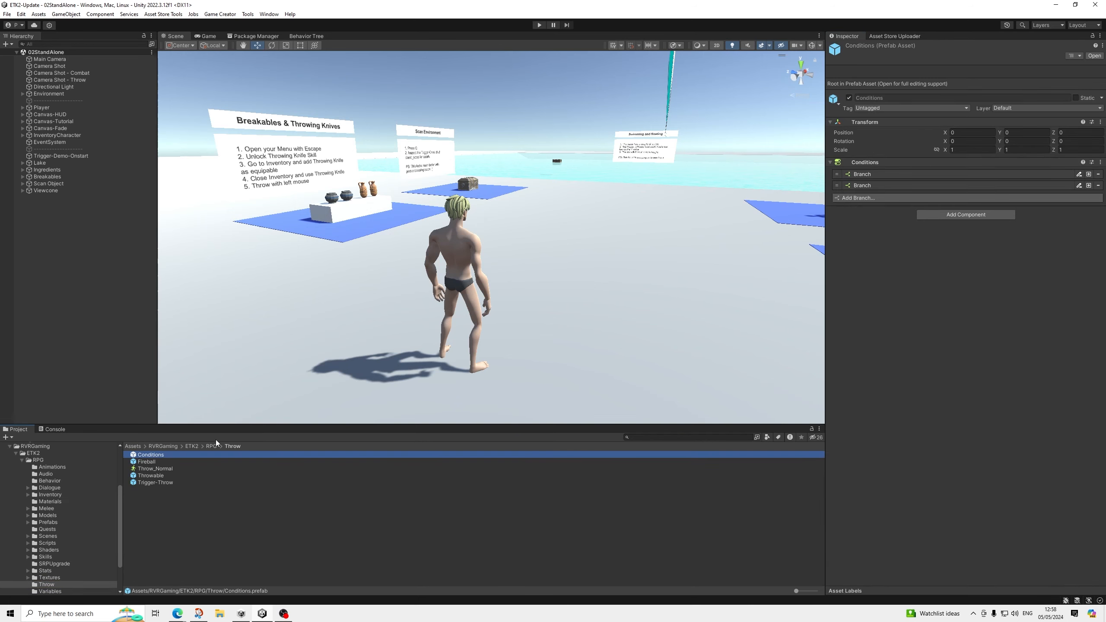
double_click(150, 454)
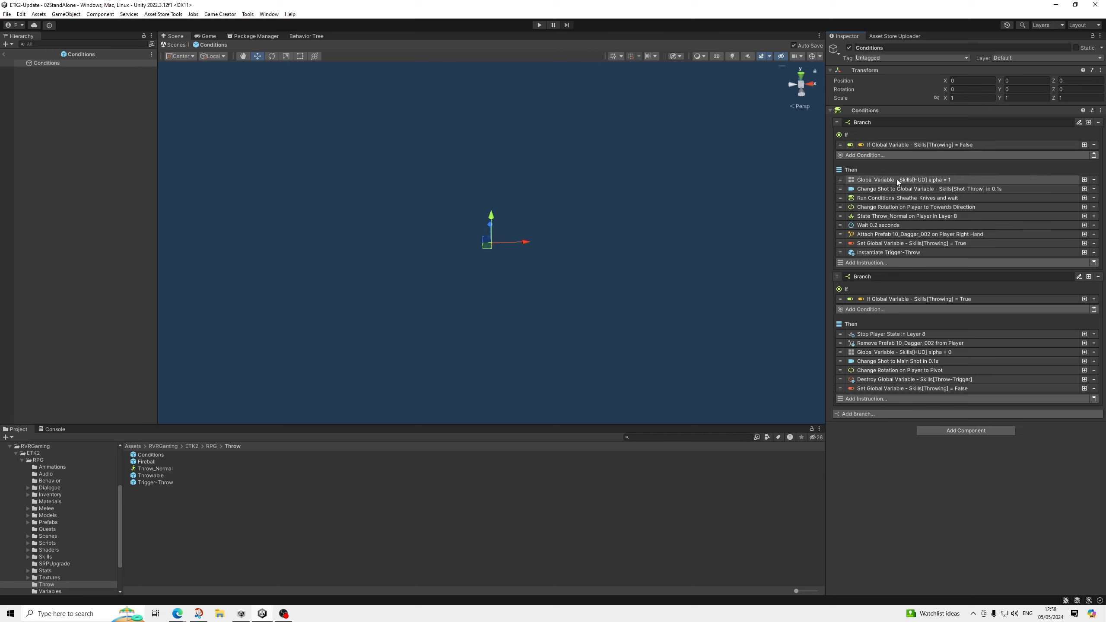
mouse_move(896, 182)
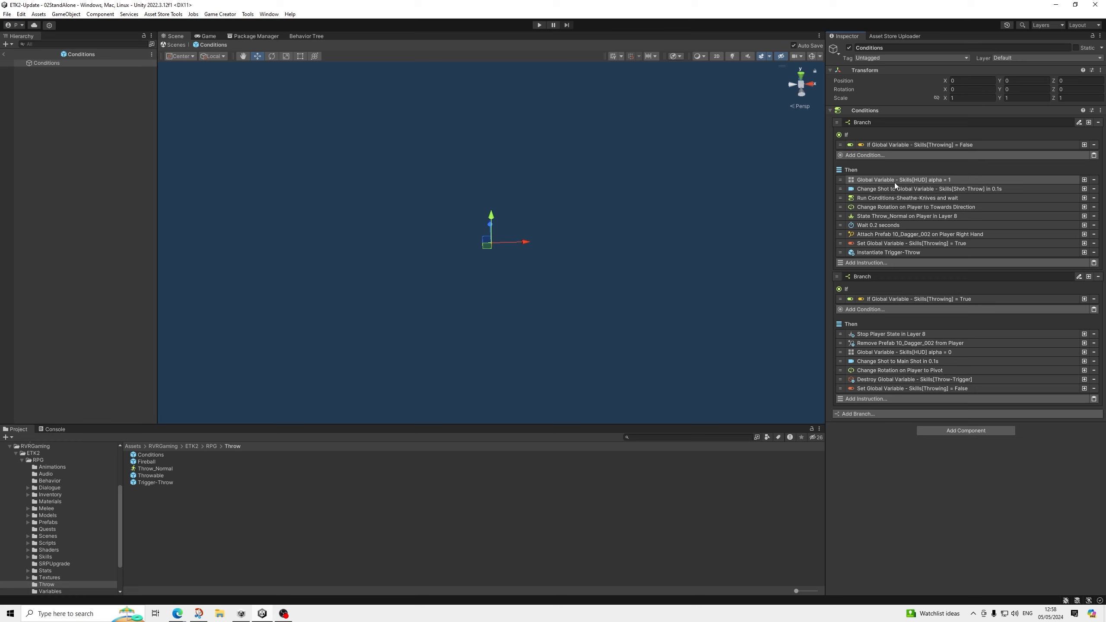
mouse_move(891, 239)
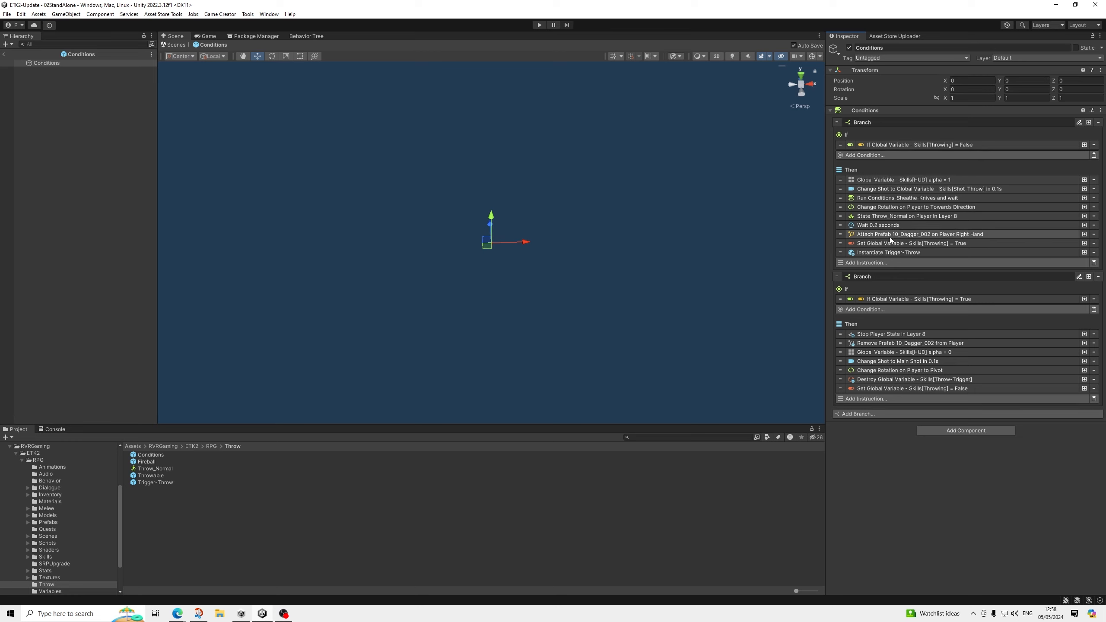
mouse_move(863, 223)
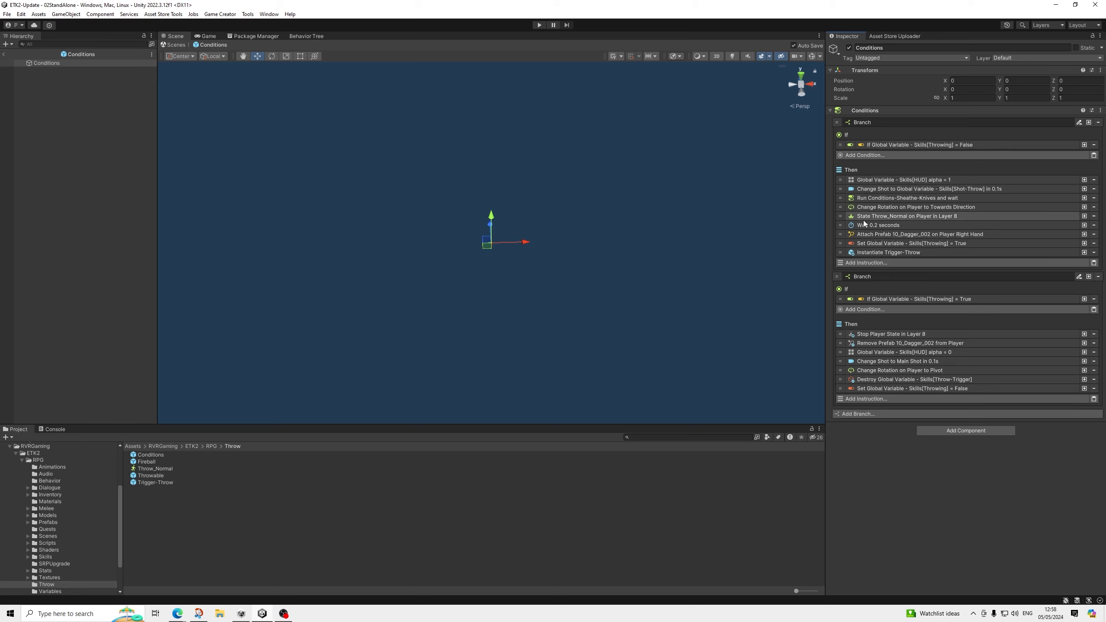
mouse_move(878, 225)
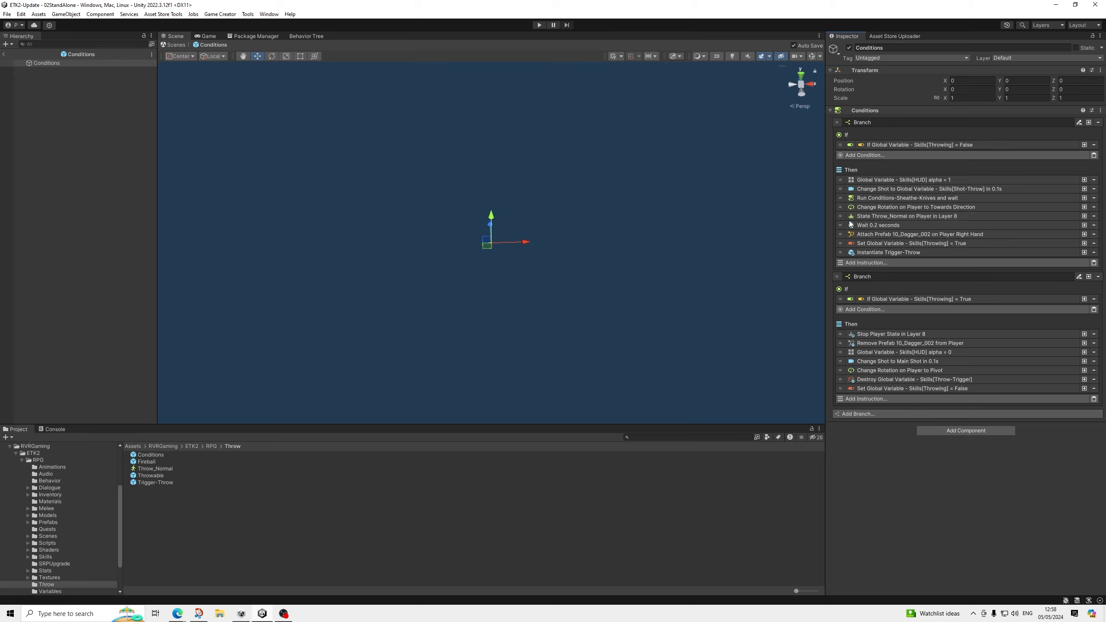
mouse_move(850, 224)
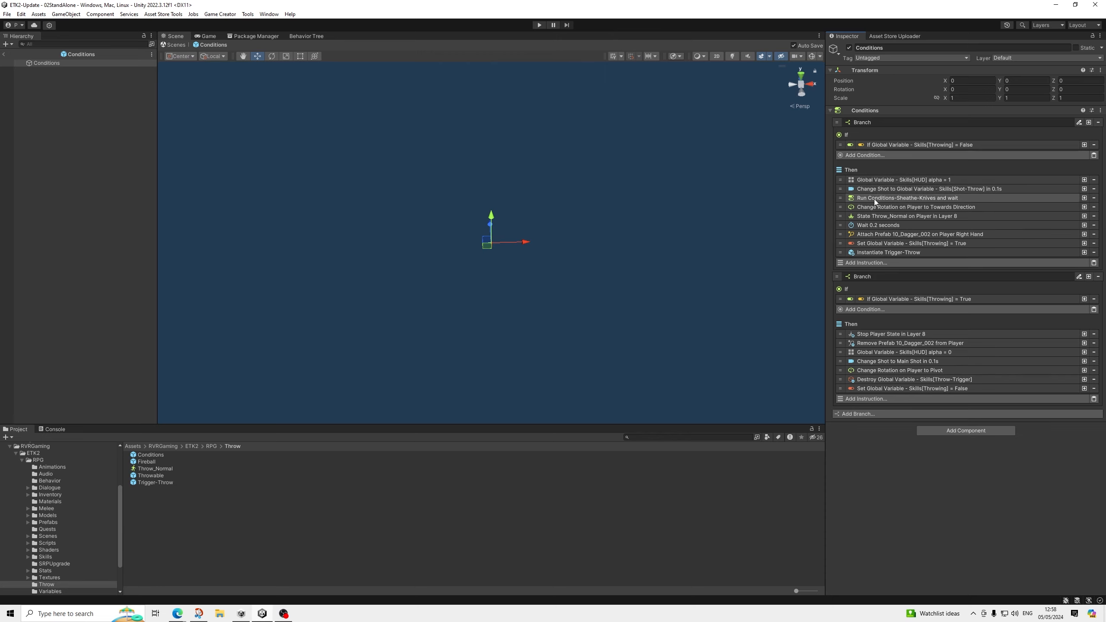
click(907, 198)
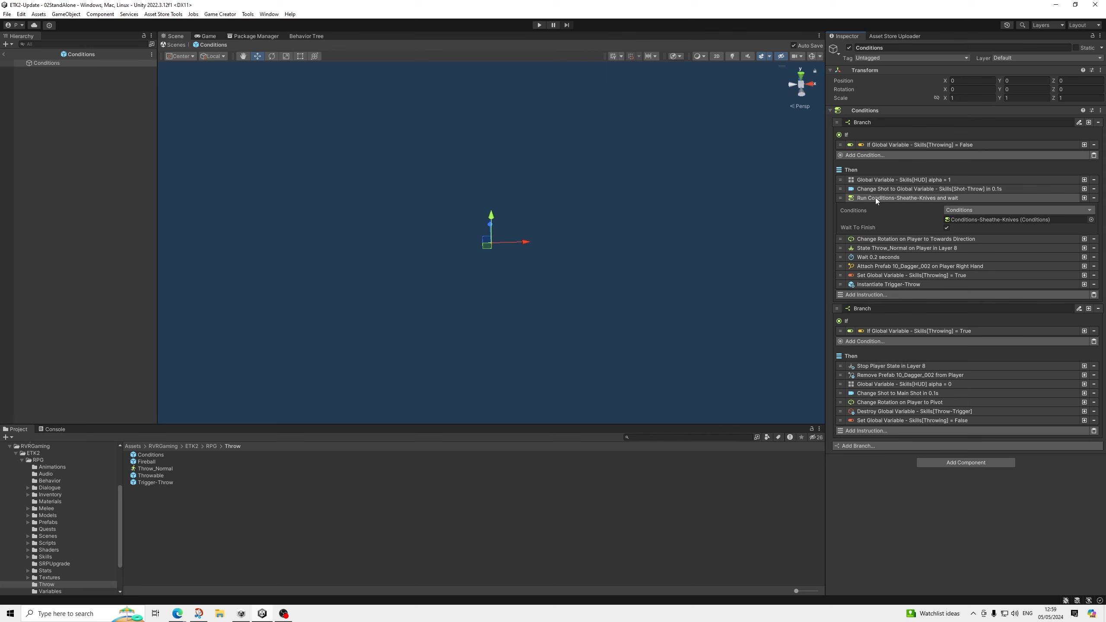
click(850, 197)
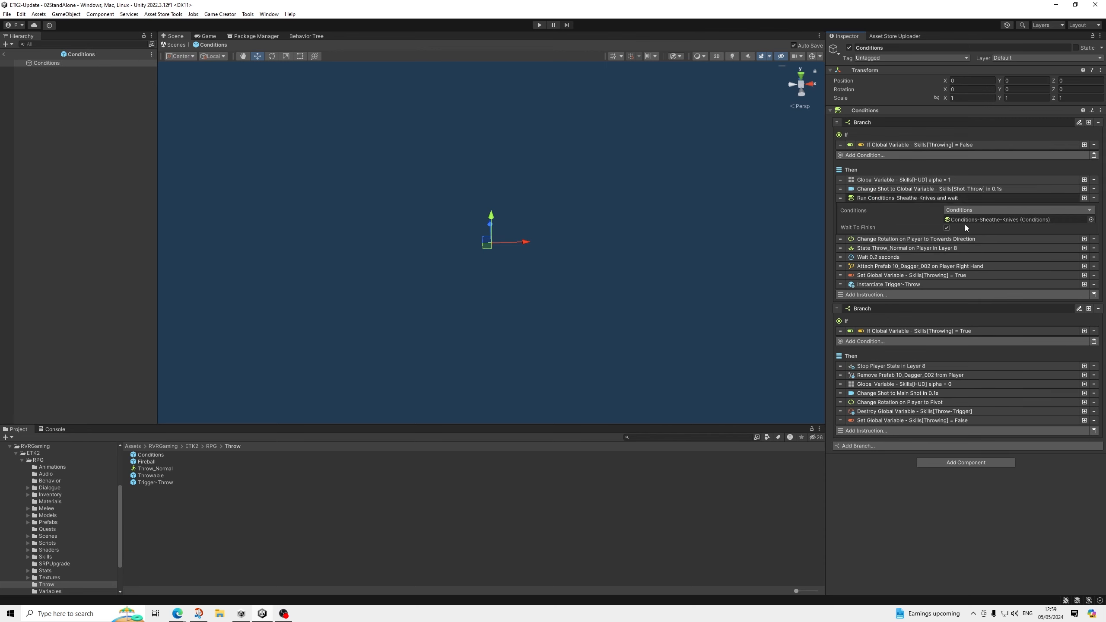
mouse_move(912, 210)
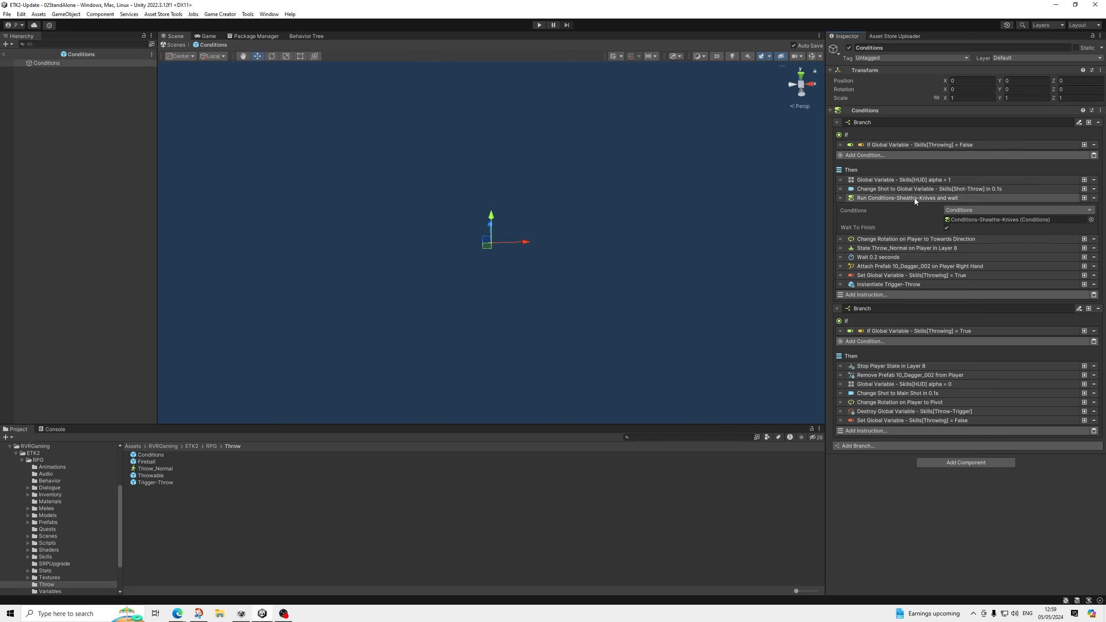
click(948, 209)
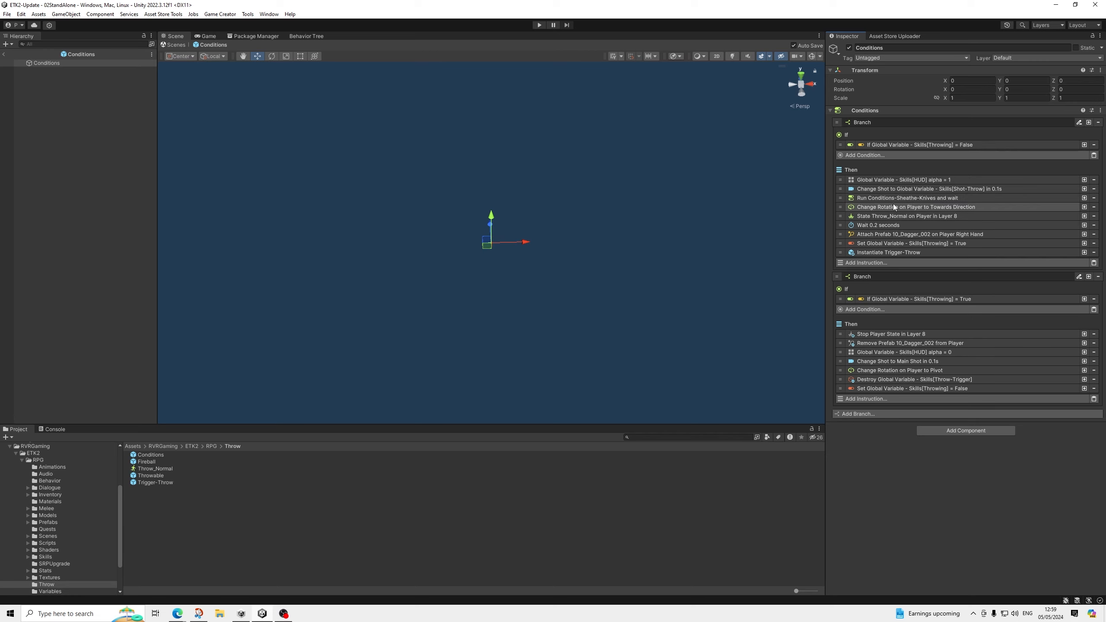
mouse_move(889, 209)
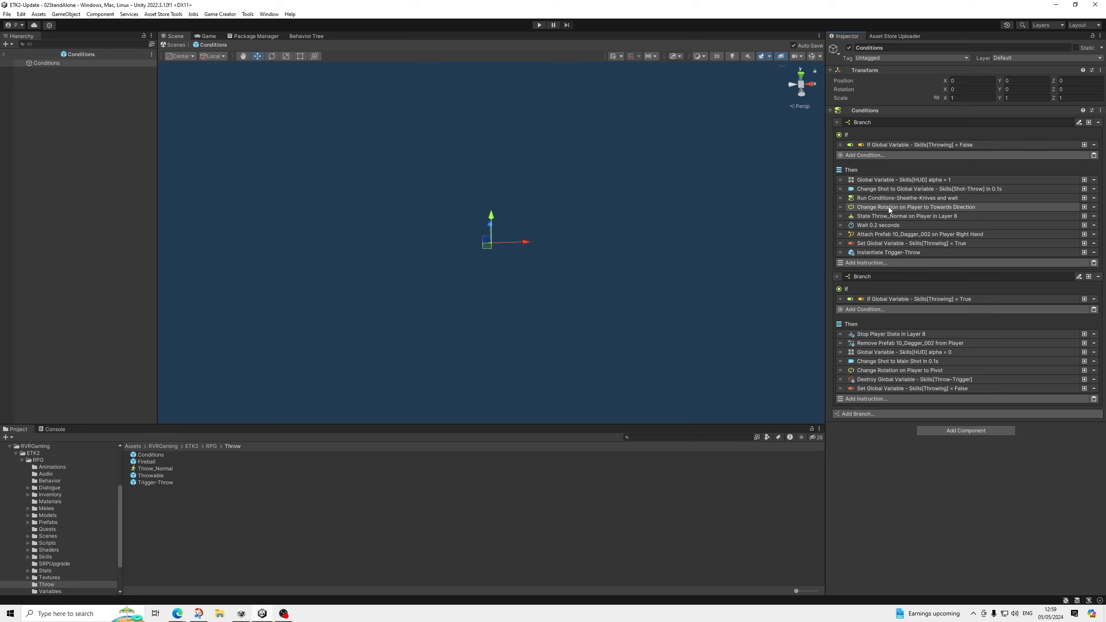
mouse_move(901, 214)
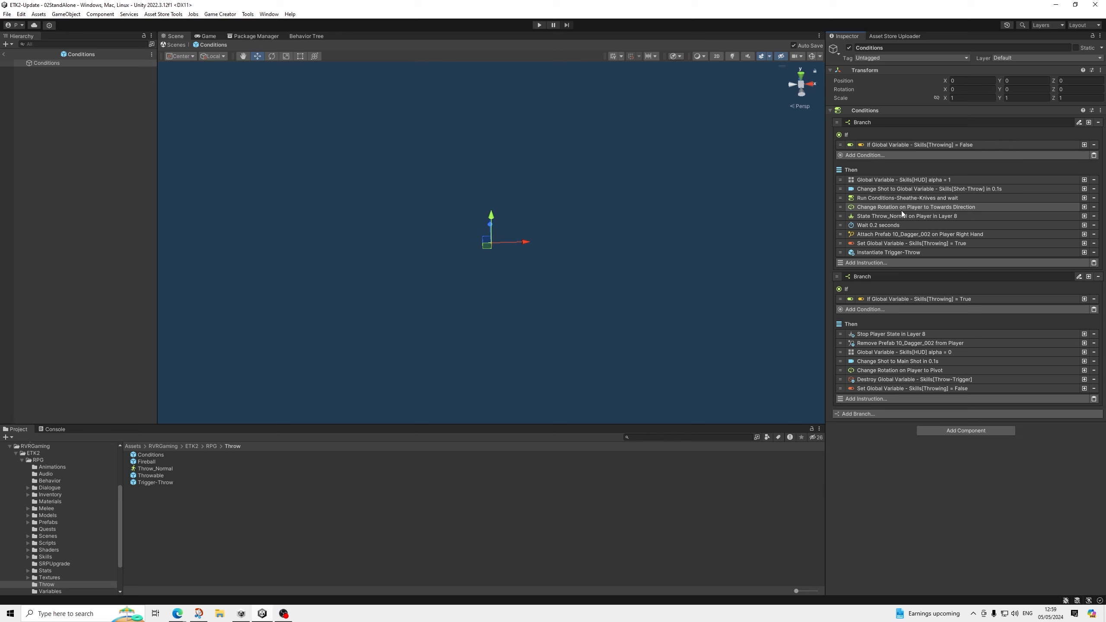
Step: Review the Throw_Normal, dagger attach and Instantiate Trigger-Throw instructions, then the Trigger-Throw prefab's Throw_Throw gesture
click(906, 216)
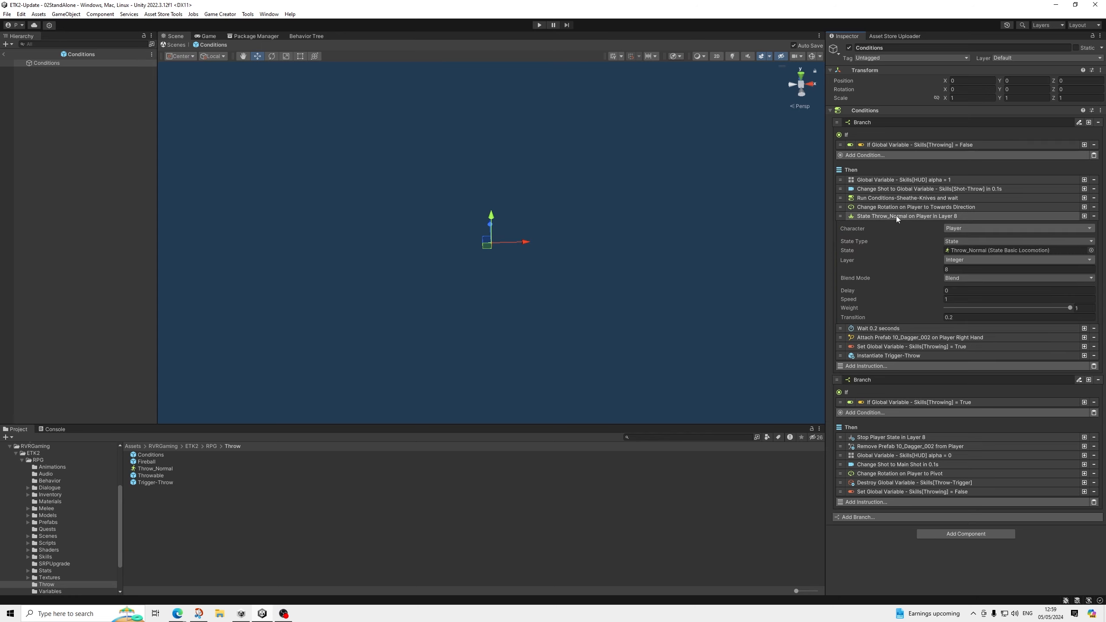
click(905, 216)
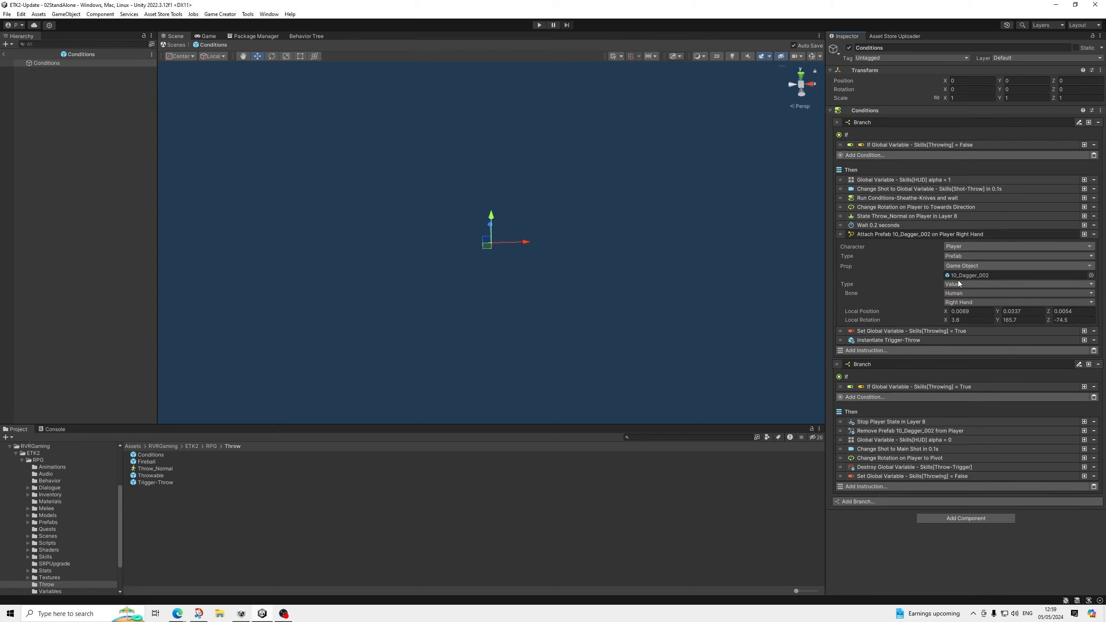
mouse_move(959, 283)
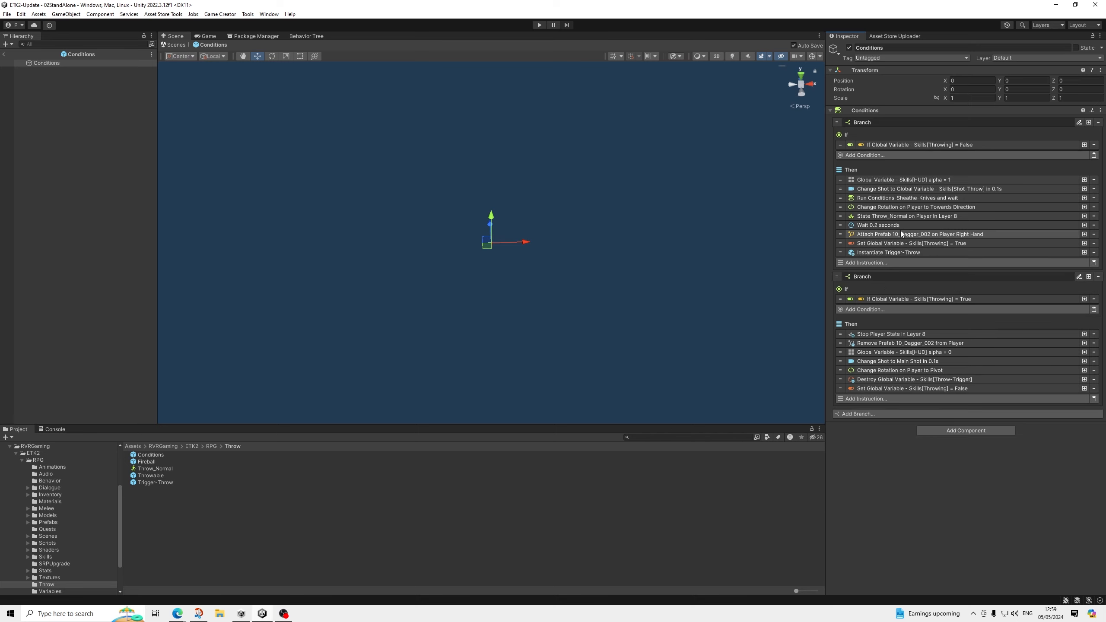
mouse_move(888, 252)
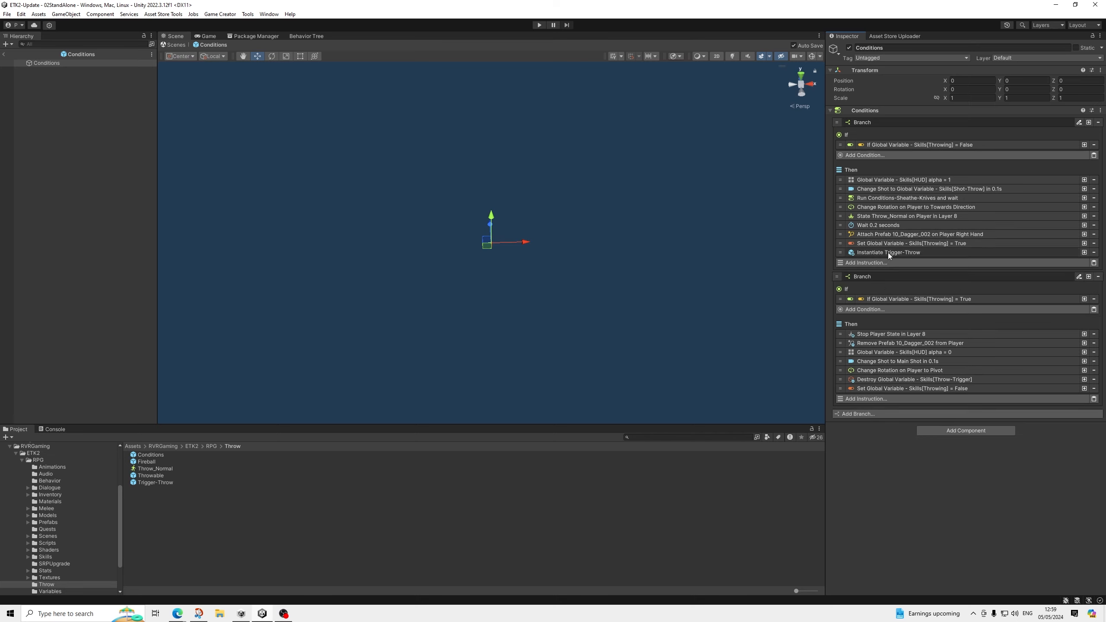
click(887, 252)
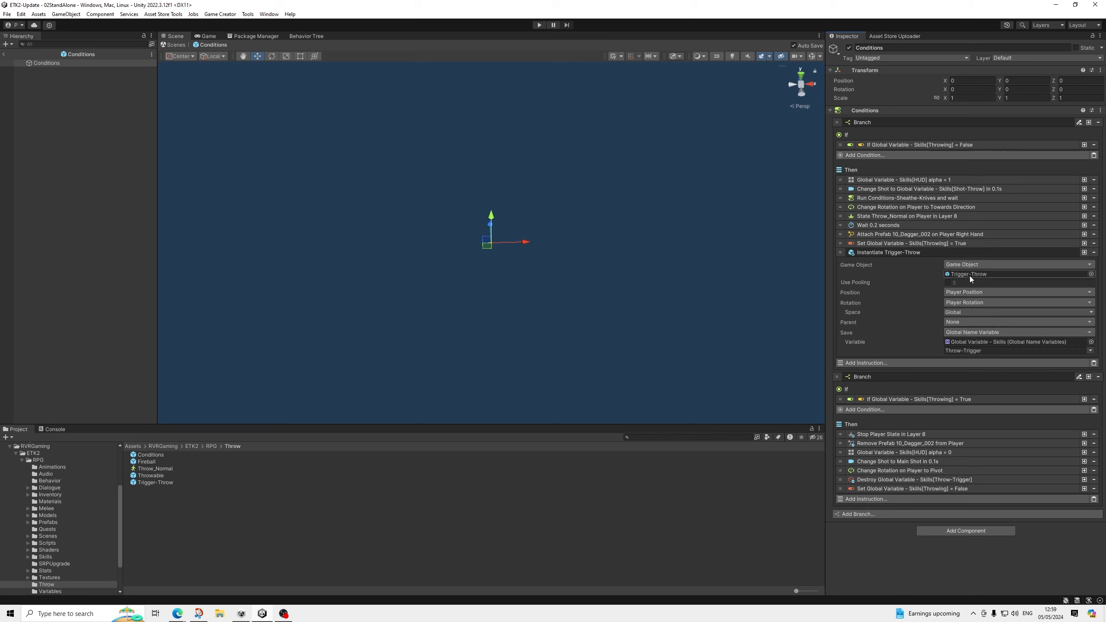
mouse_move(961, 279)
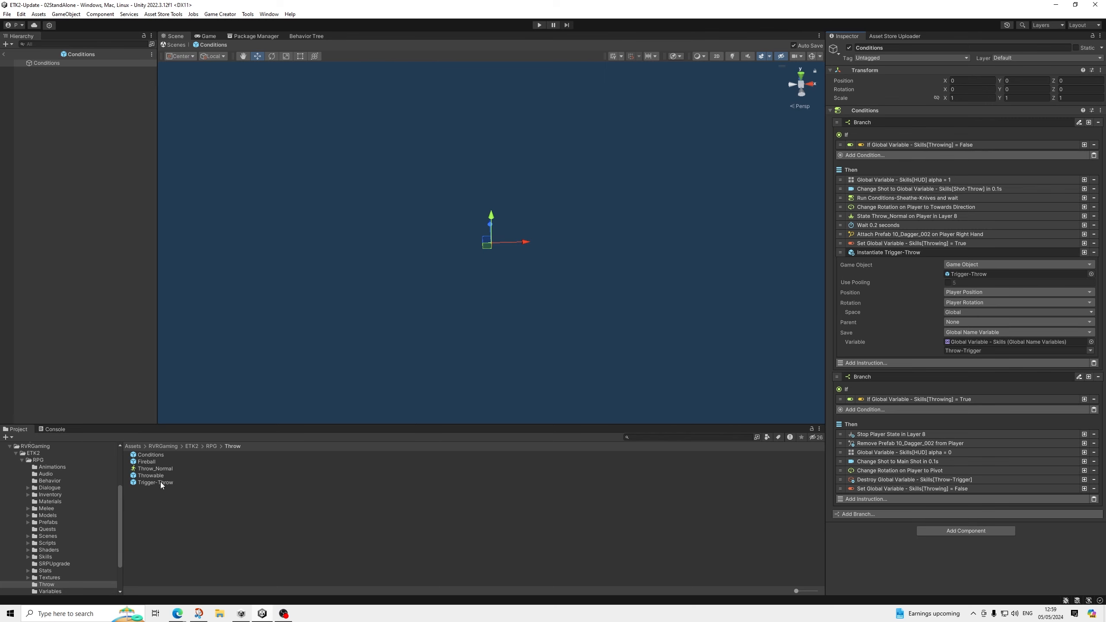
click(154, 482)
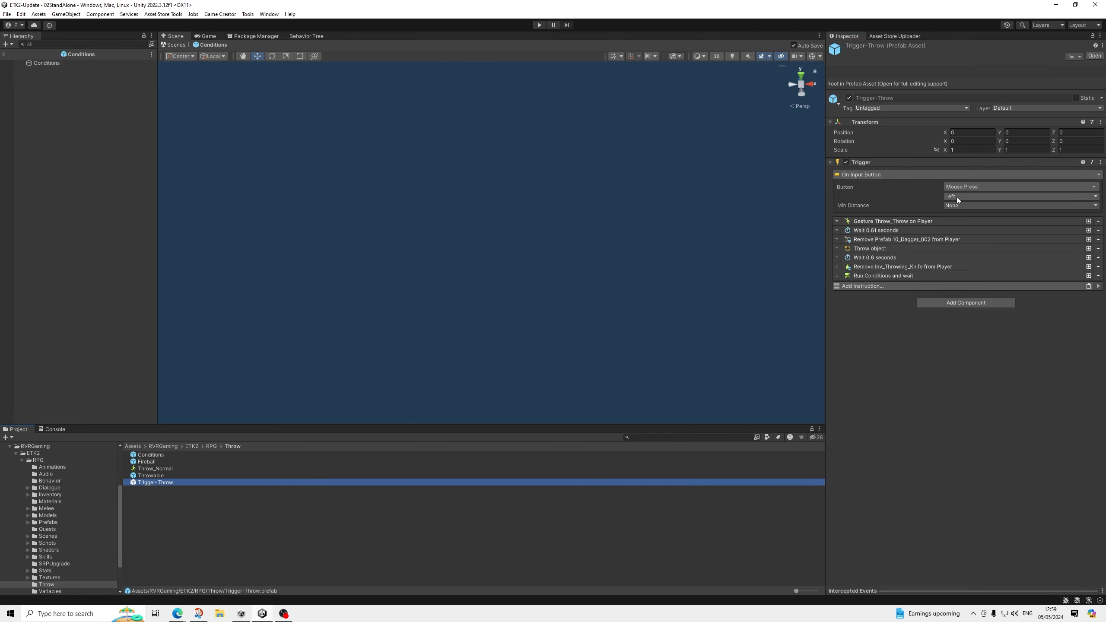
mouse_move(957, 199)
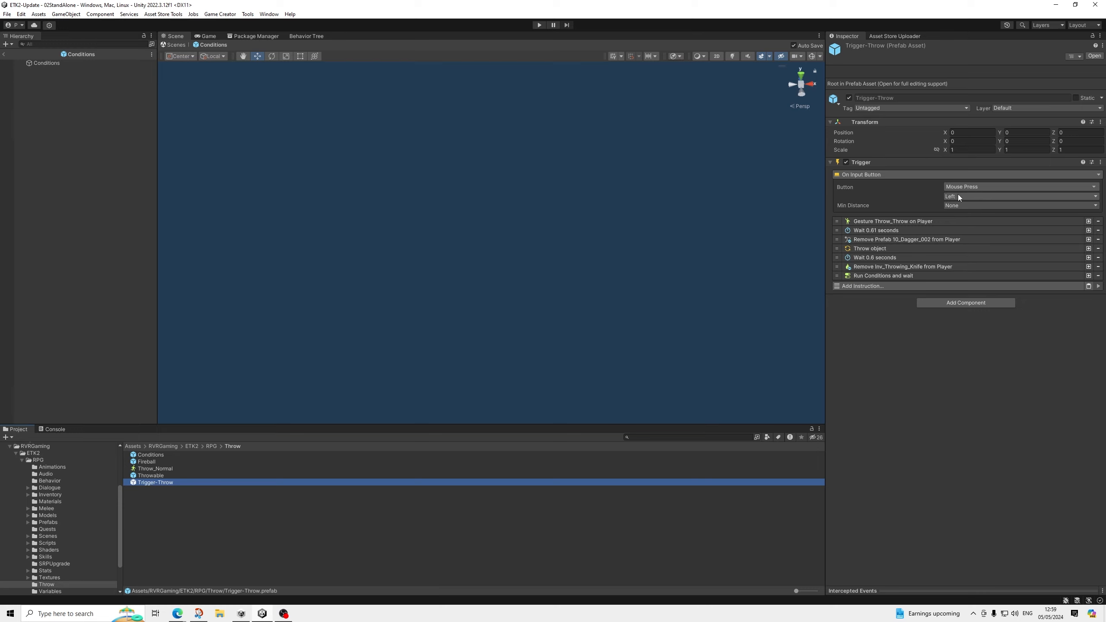
mouse_move(958, 198)
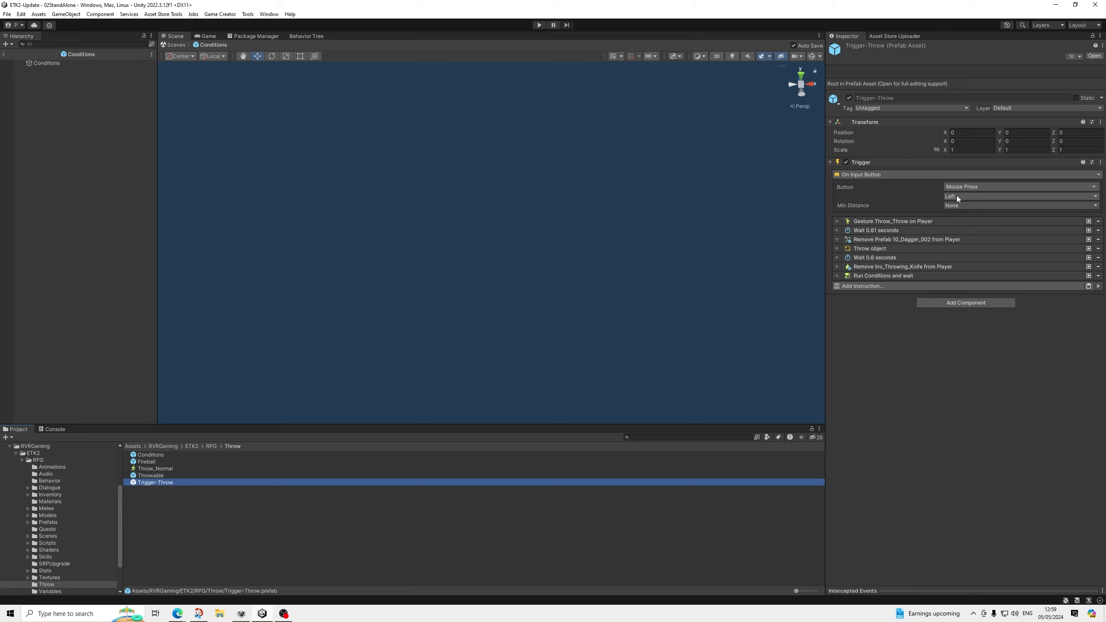
mouse_move(896, 190)
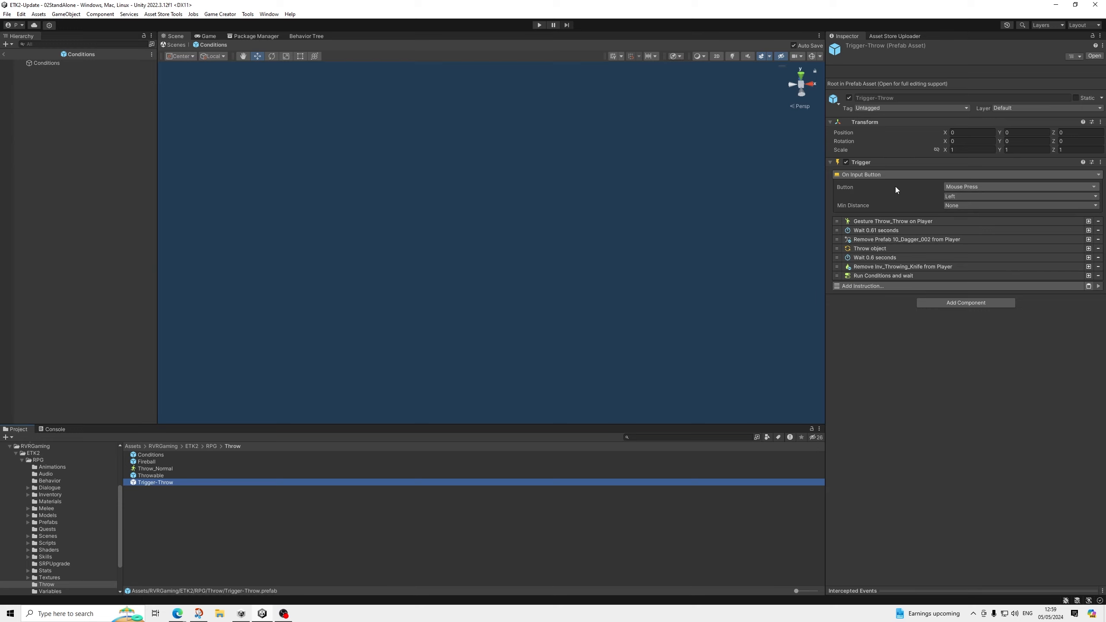
mouse_move(908, 186)
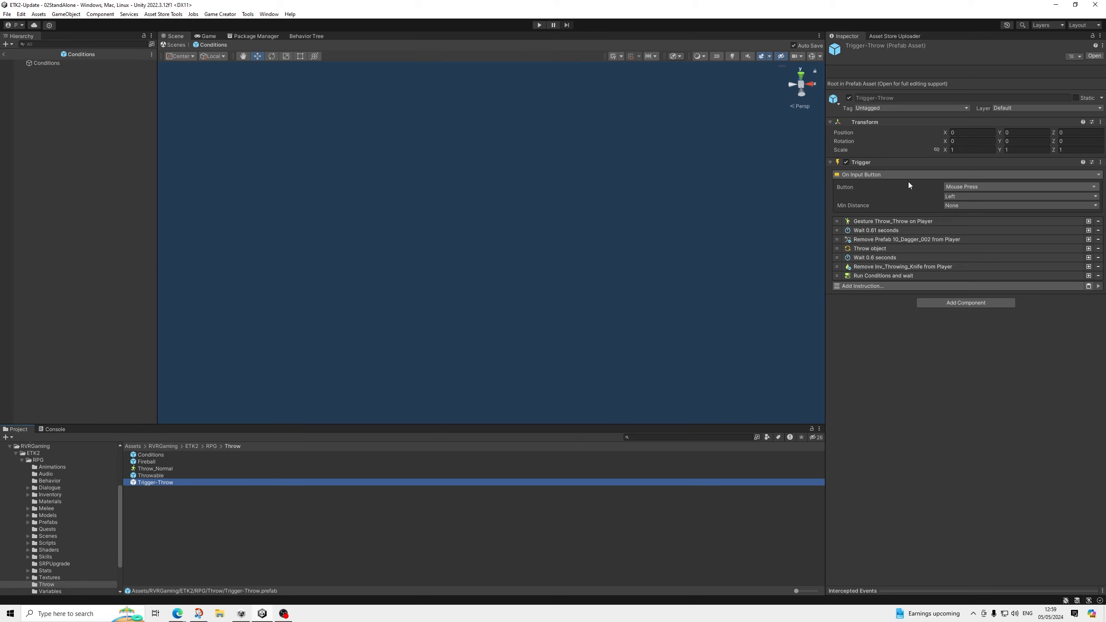
mouse_move(850, 211)
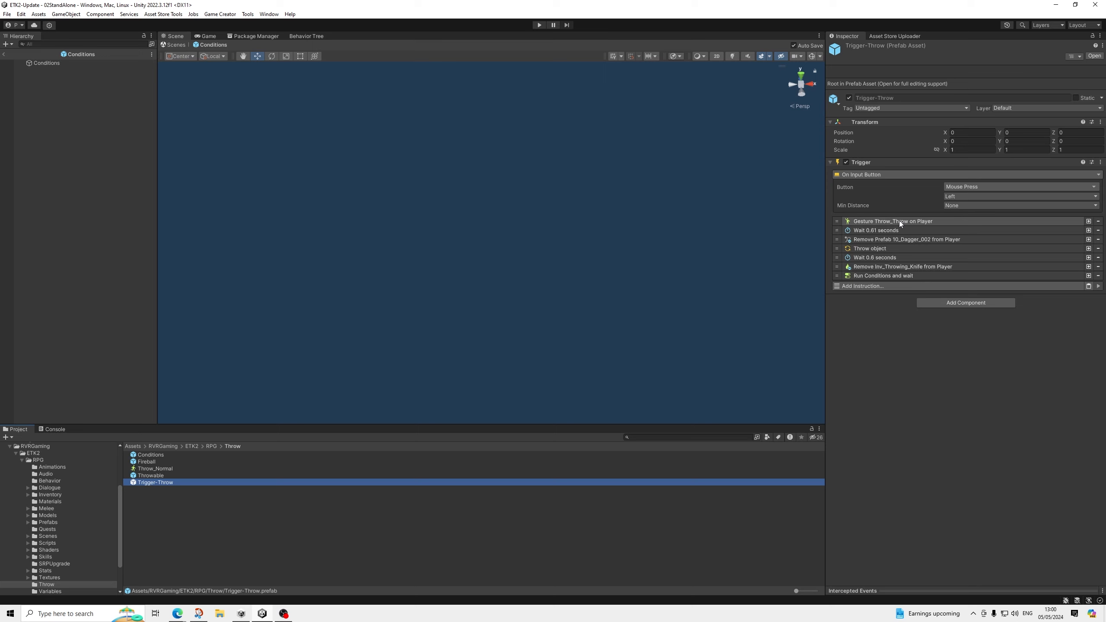
click(891, 221)
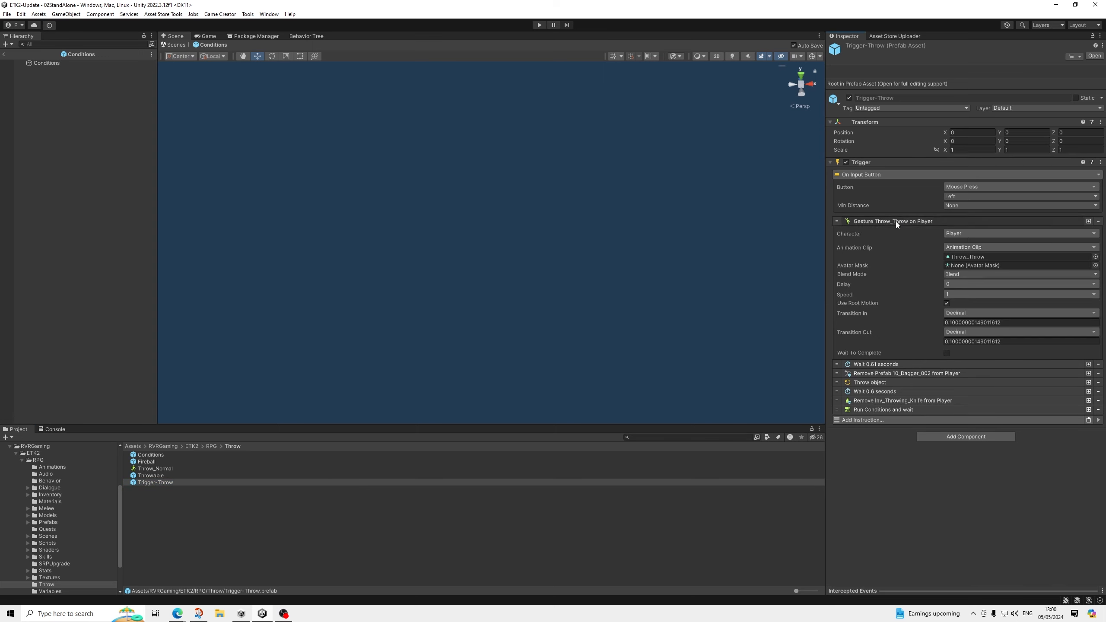
Step: Review the Throw object instruction and set its throw force to 25
click(836, 221)
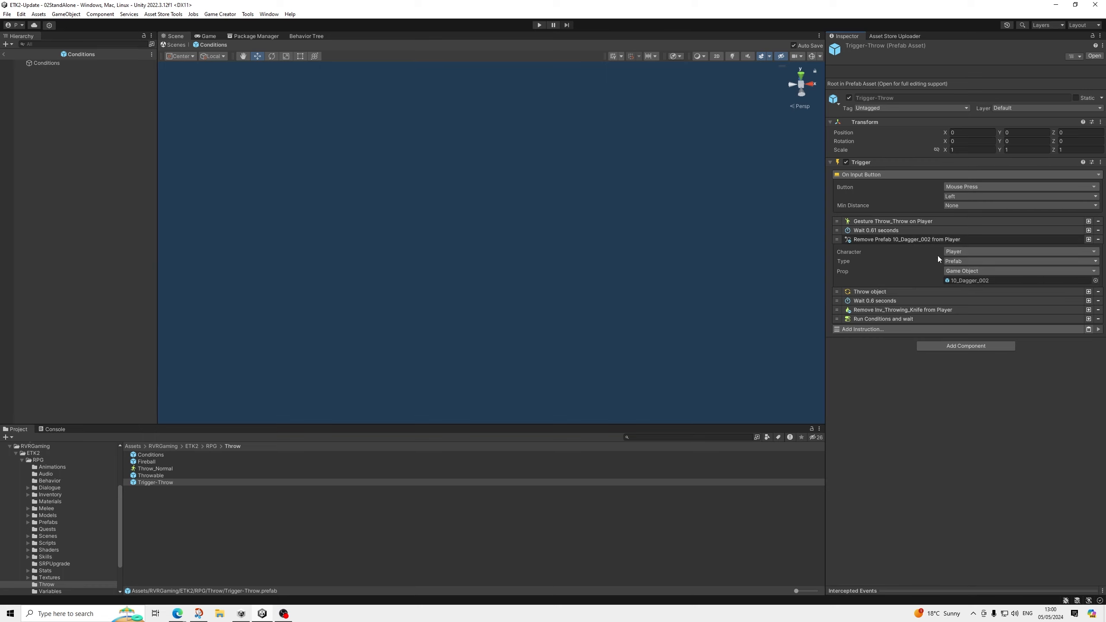
click(905, 239)
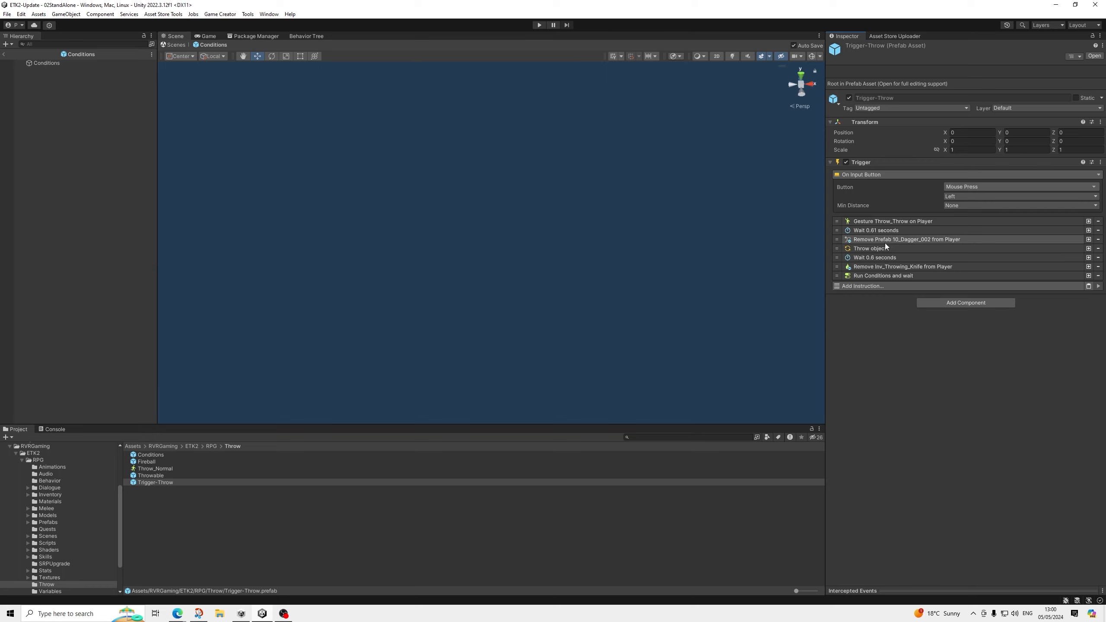
click(870, 248)
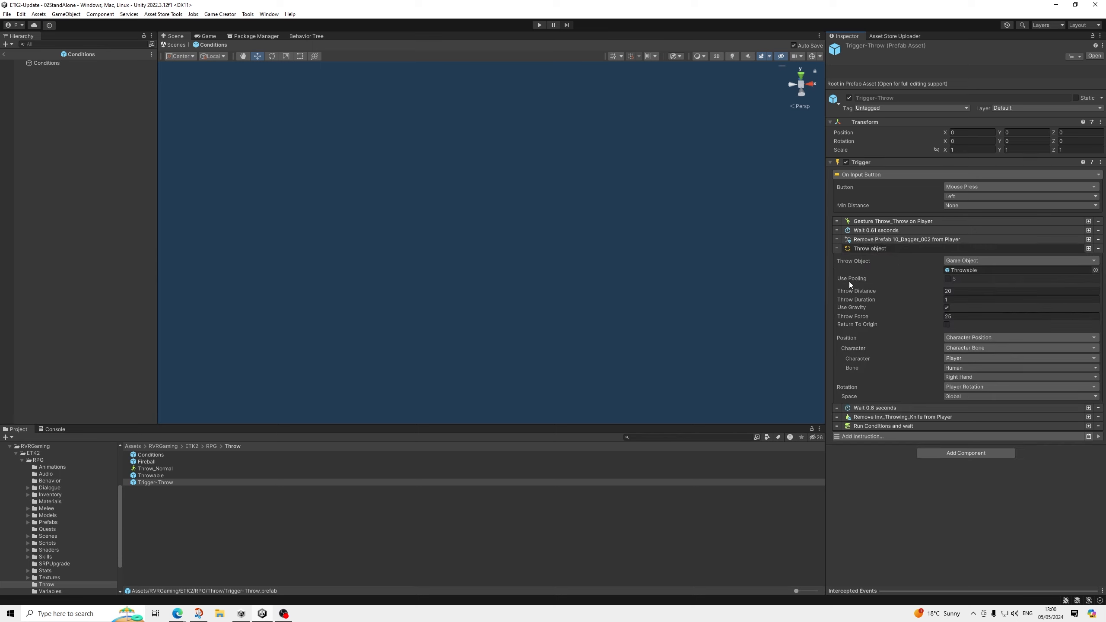
mouse_move(877, 279)
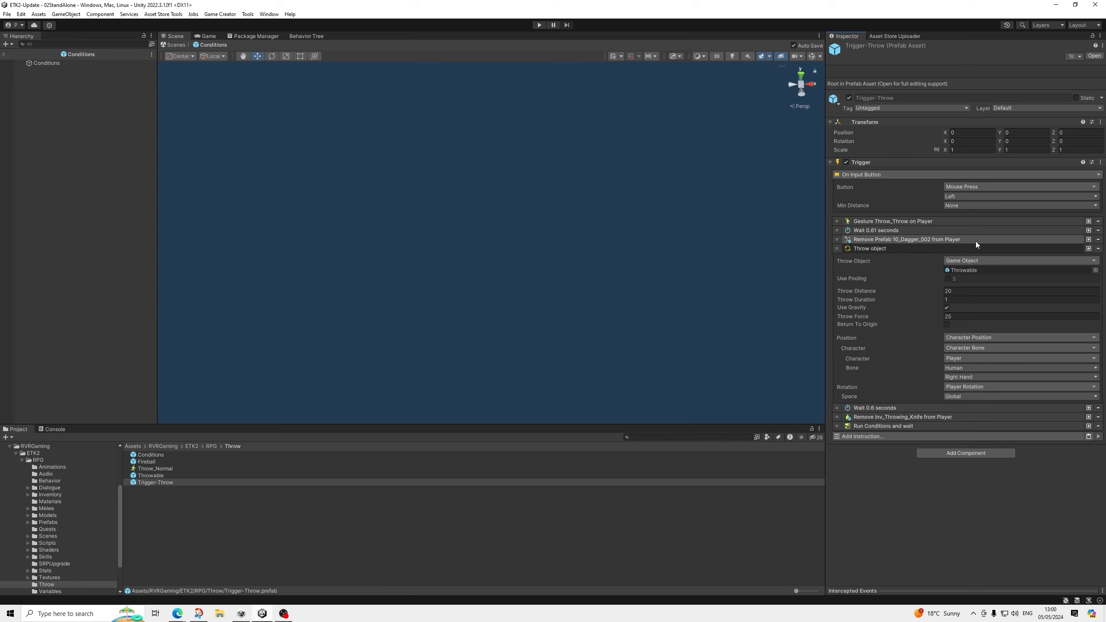
click(1020, 316)
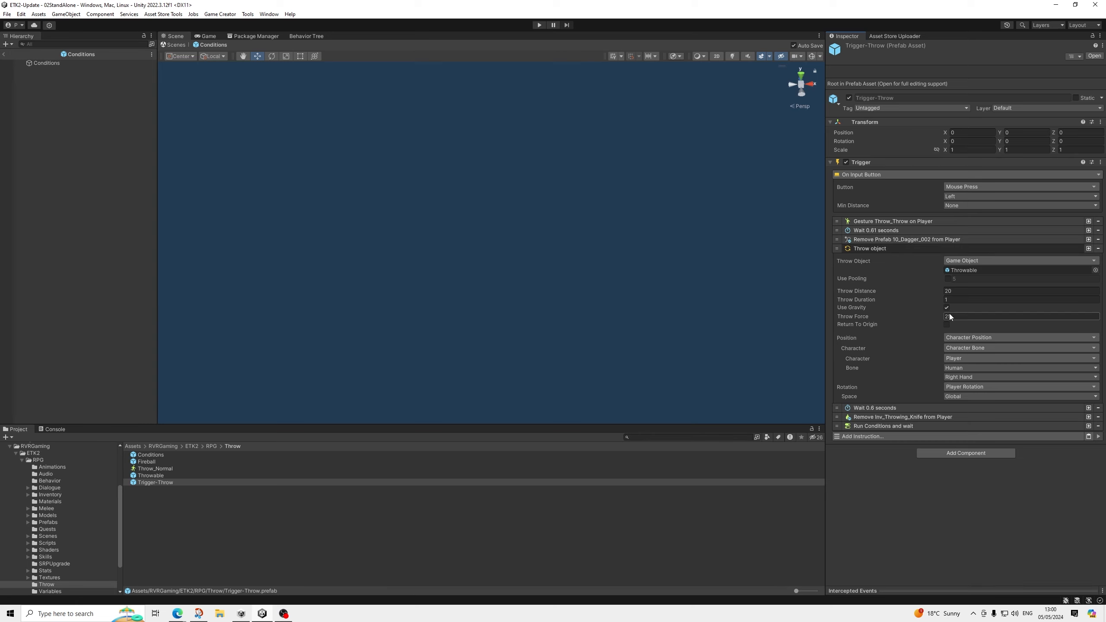
text(25)
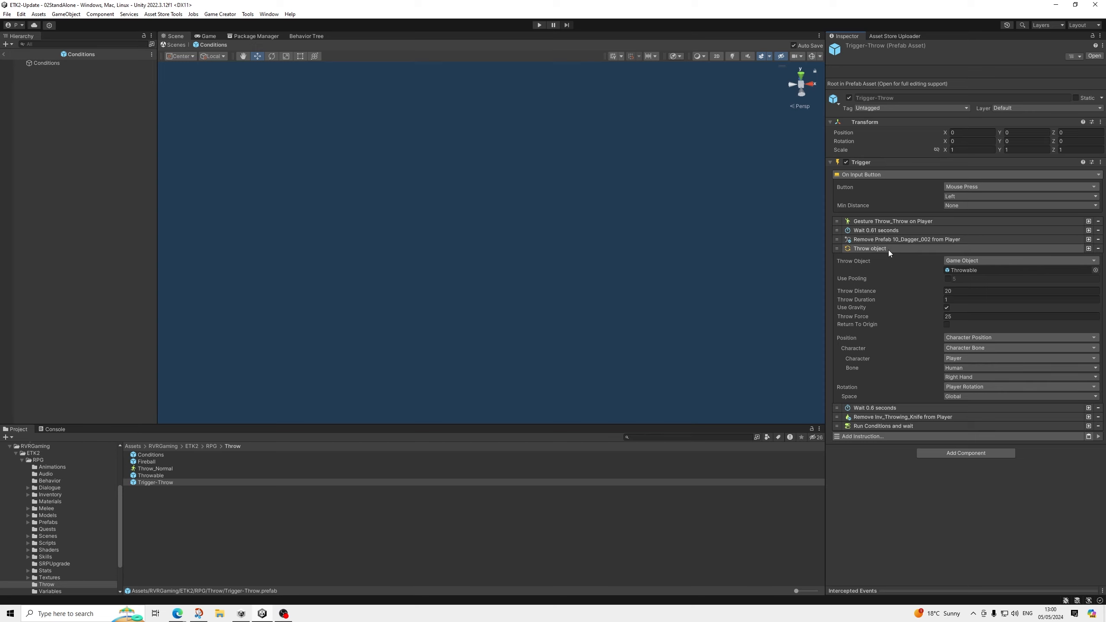
click(869, 248)
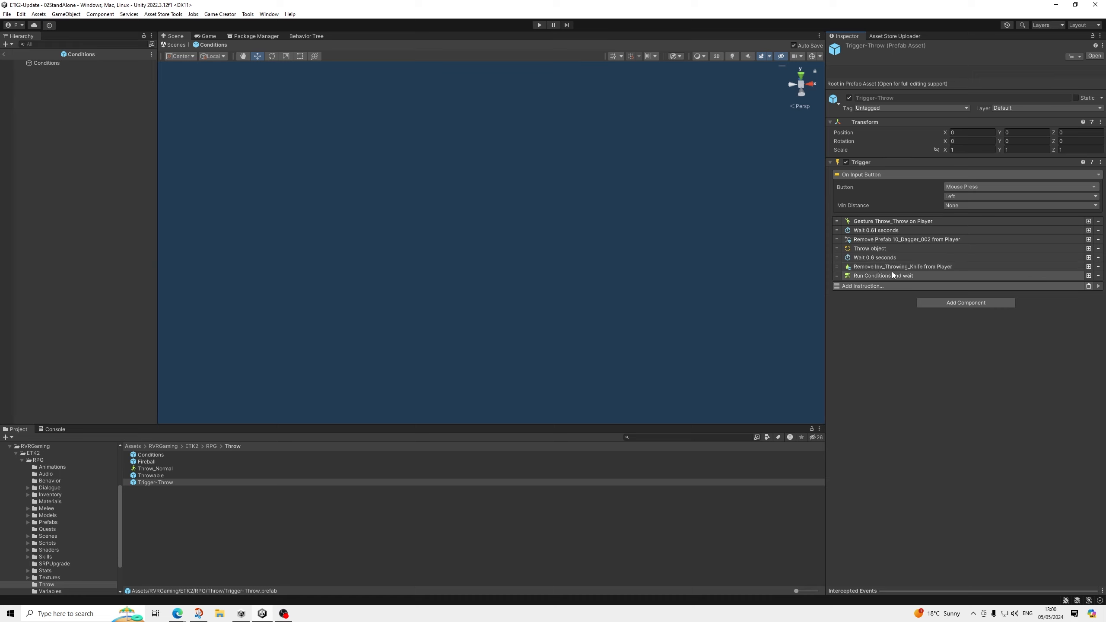
Step: Review Run Conditions and wait, then open the referenced Conditions and Throwable prefabs
click(882, 276)
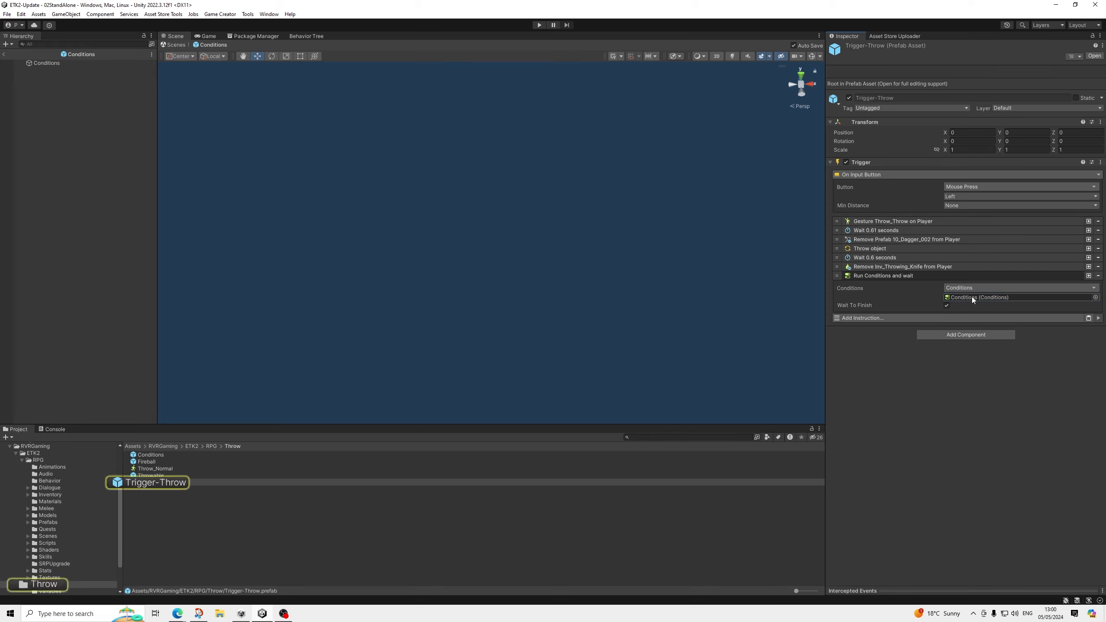
click(150, 455)
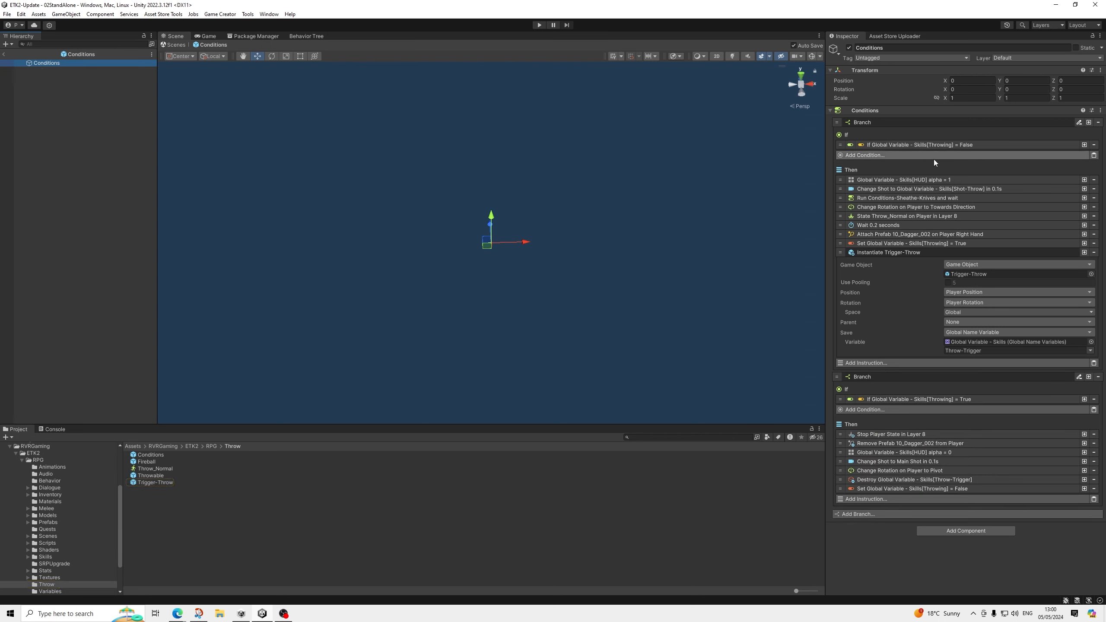
click(155, 482)
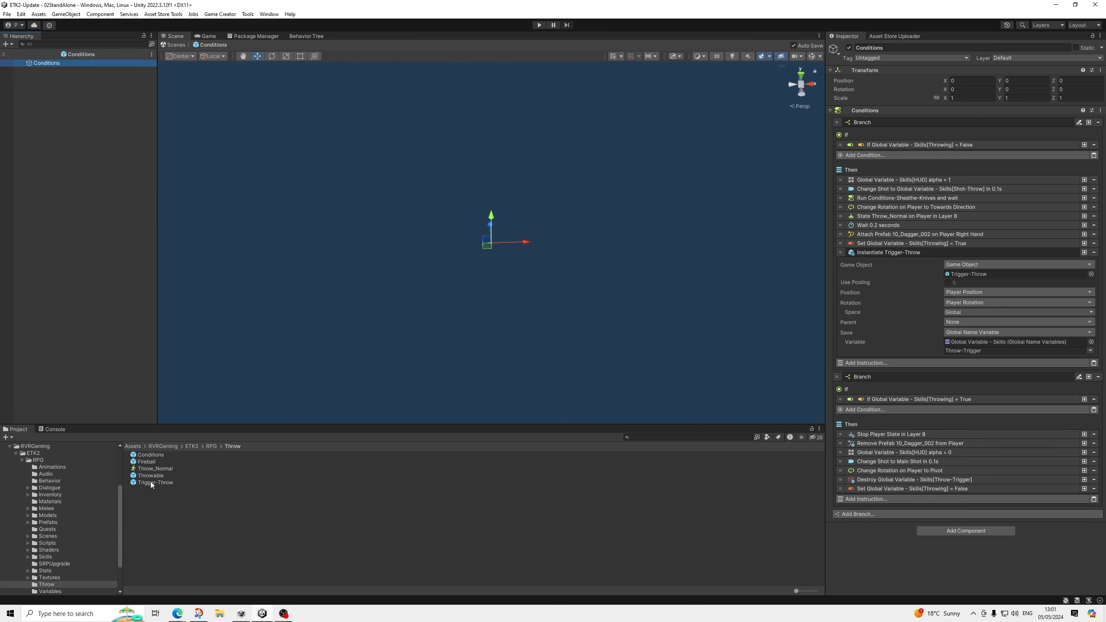
click(151, 475)
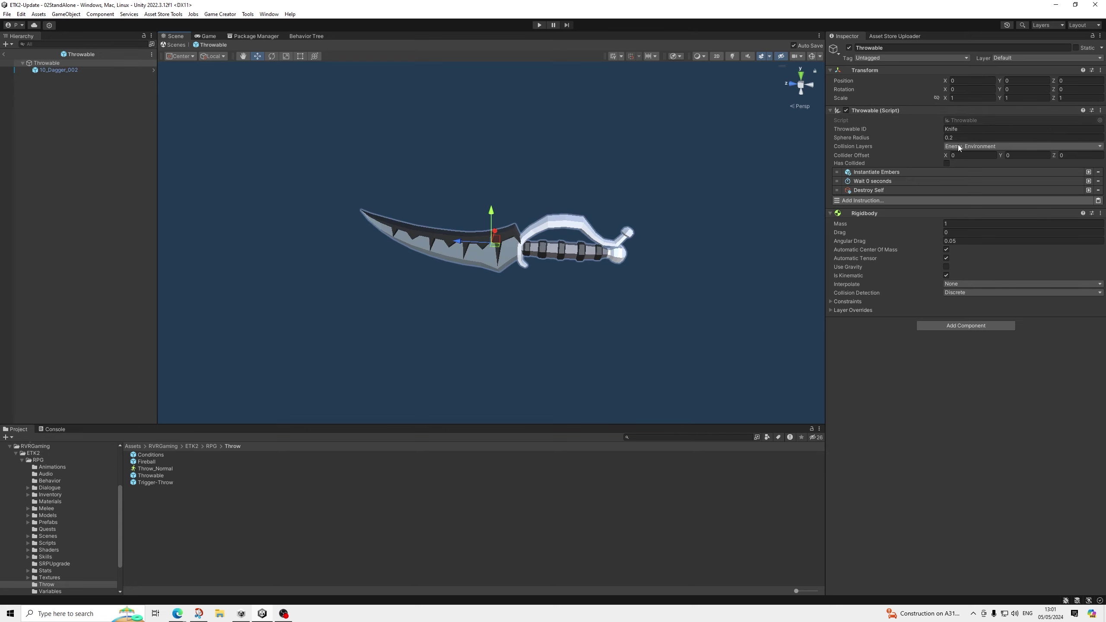
mouse_move(965, 150)
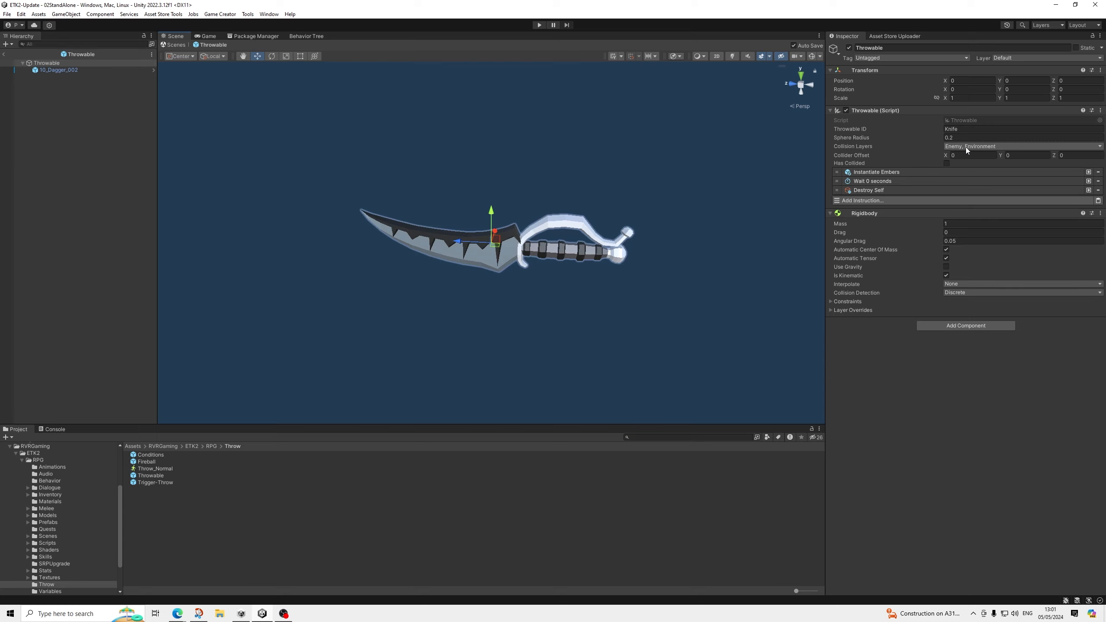
mouse_move(963, 151)
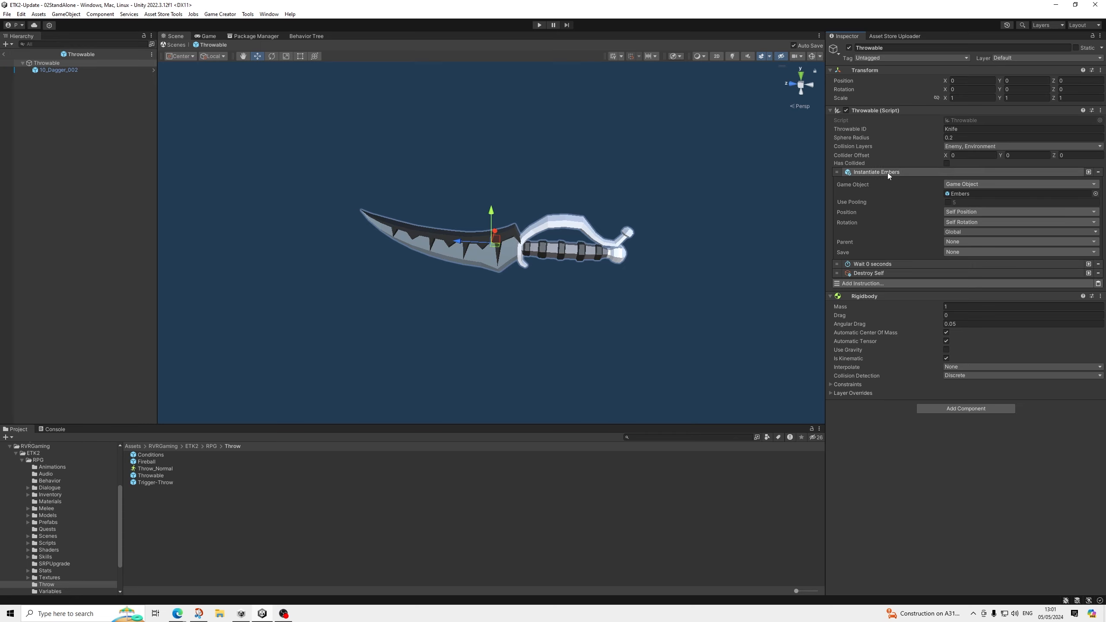
click(837, 171)
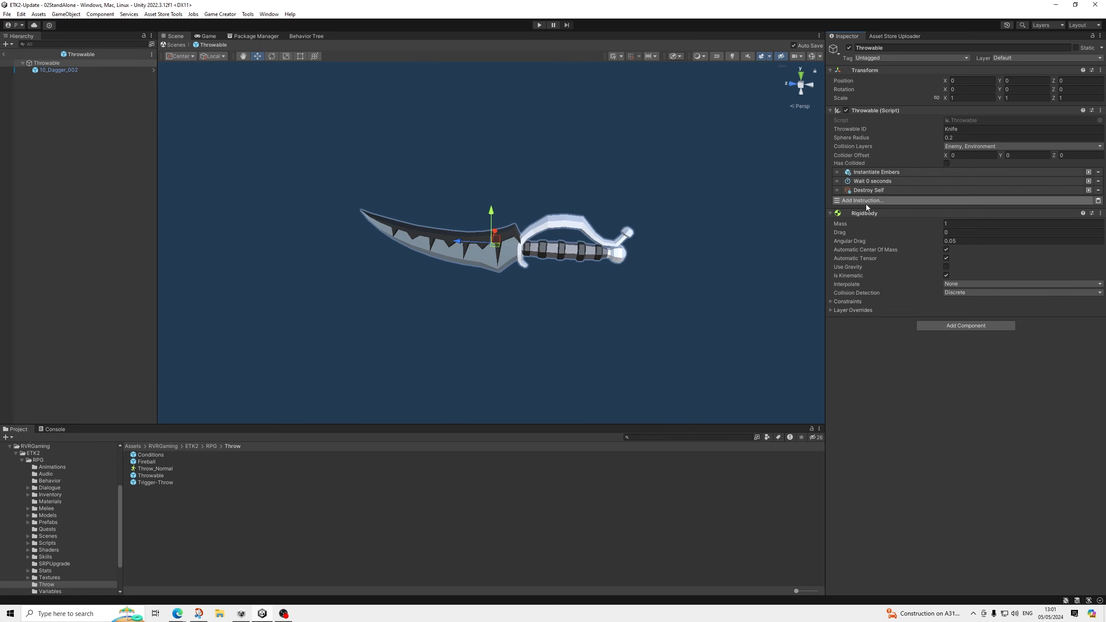
mouse_move(869, 274)
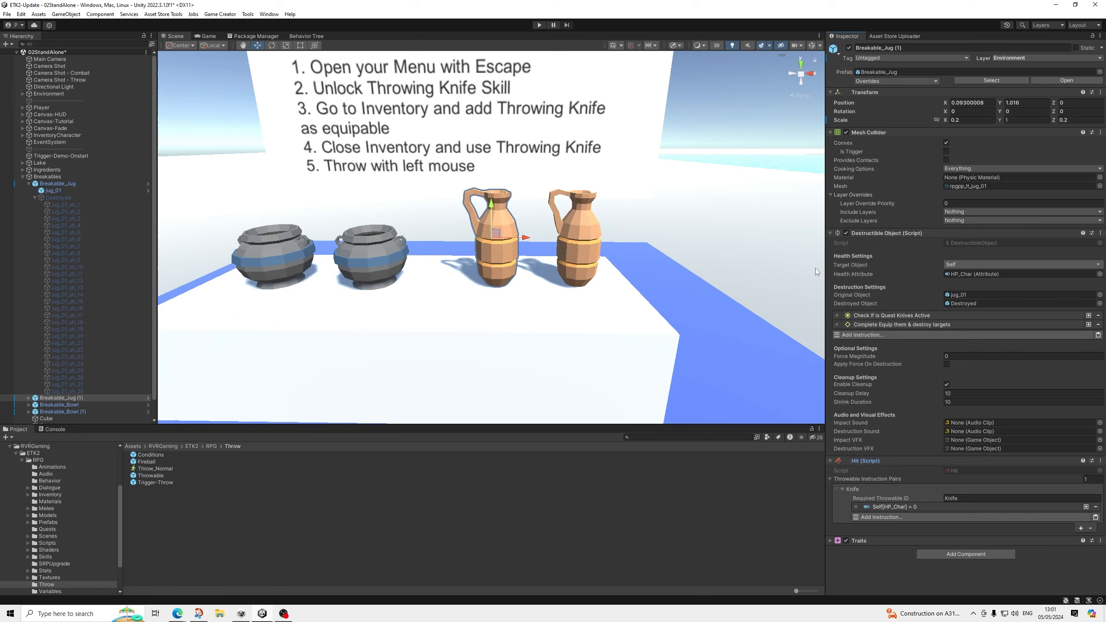
mouse_move(509, 198)
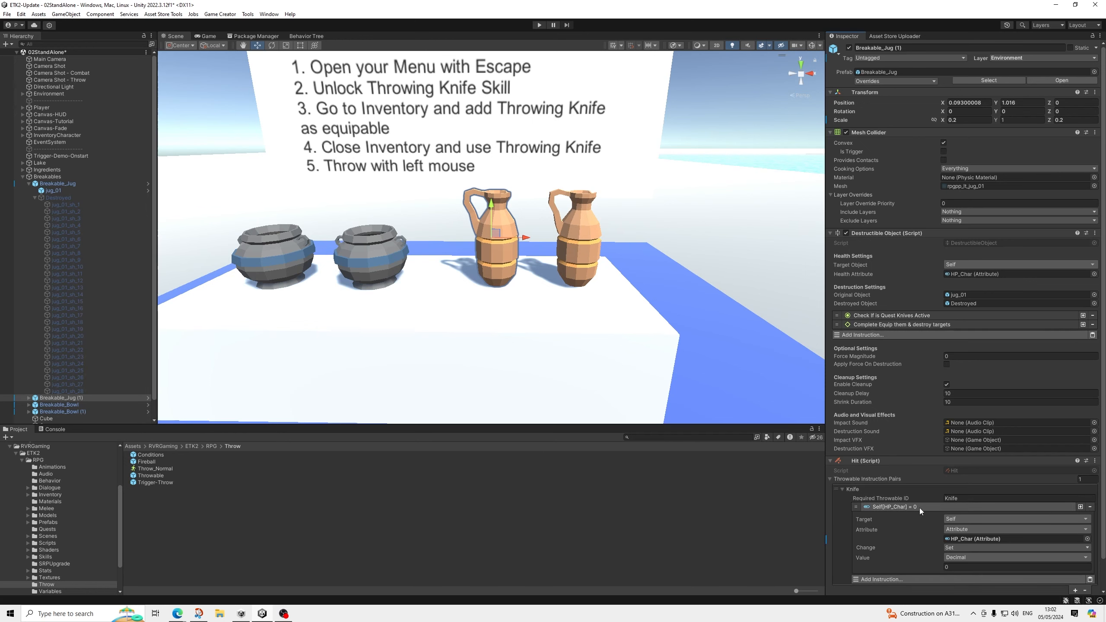
Step: Review Breakable_Jug (1)'s Hit script and its Knife throwable instruction pair
scroll(down, 3)
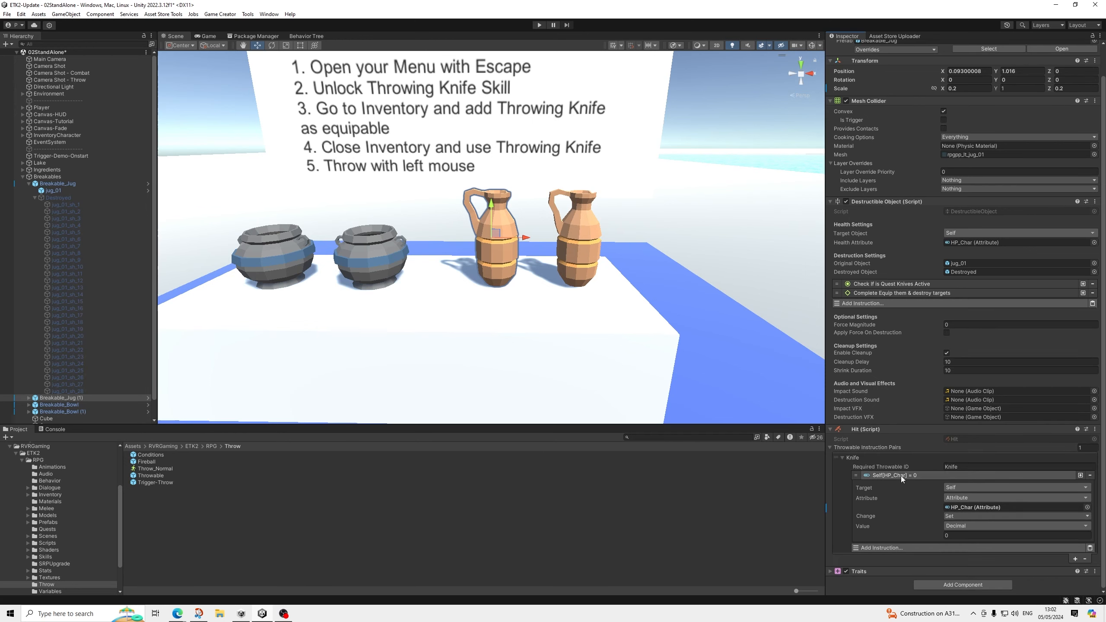
scroll(down, 3)
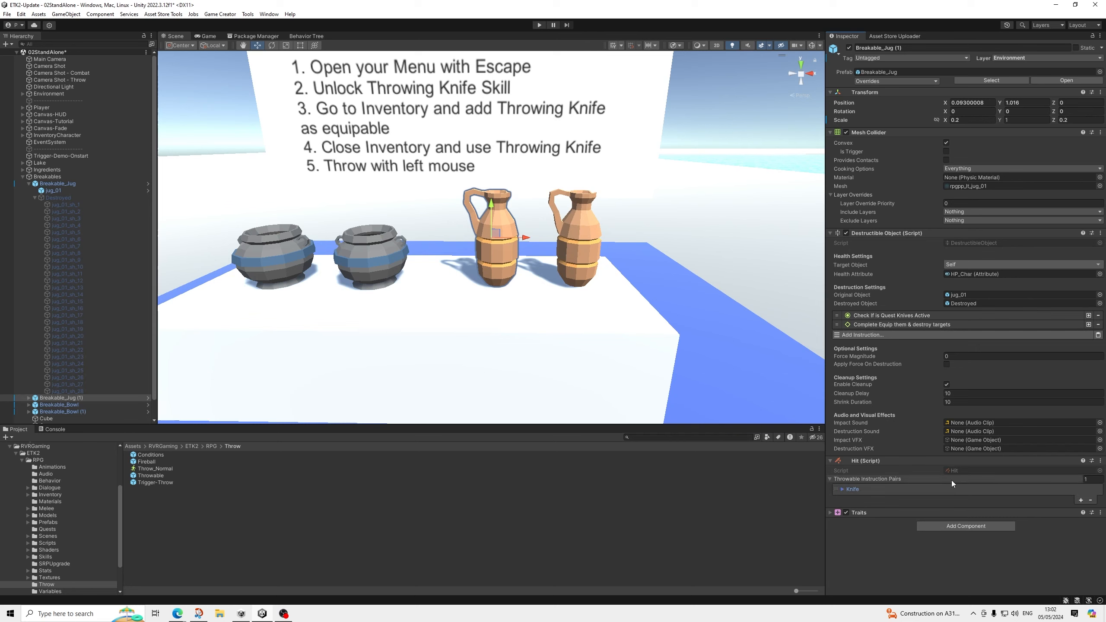
mouse_move(892, 481)
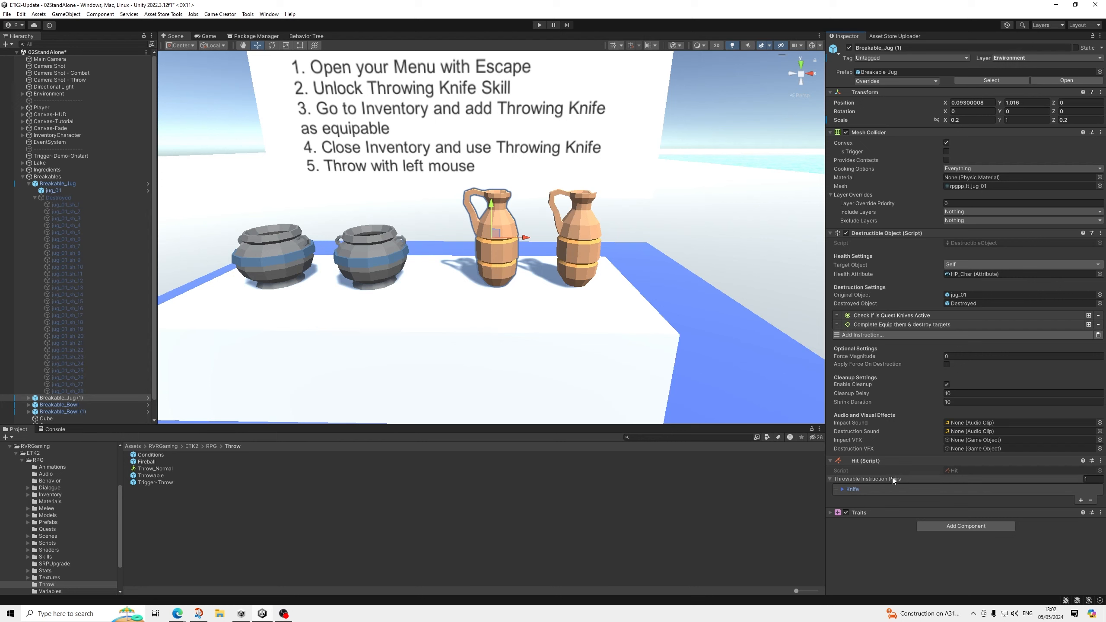
click(840, 488)
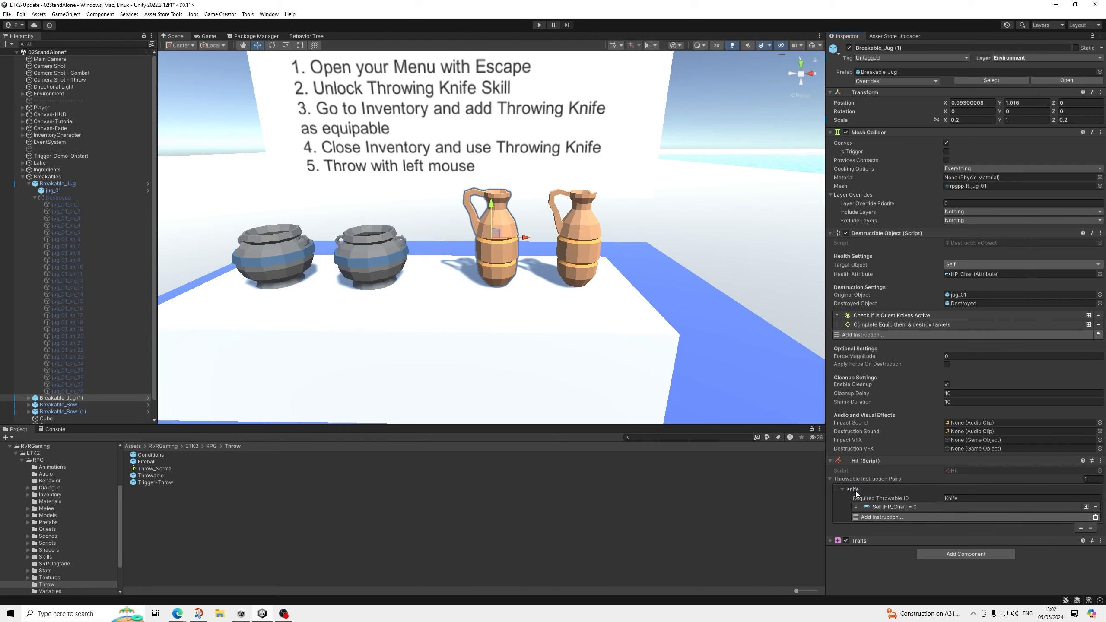
click(854, 489)
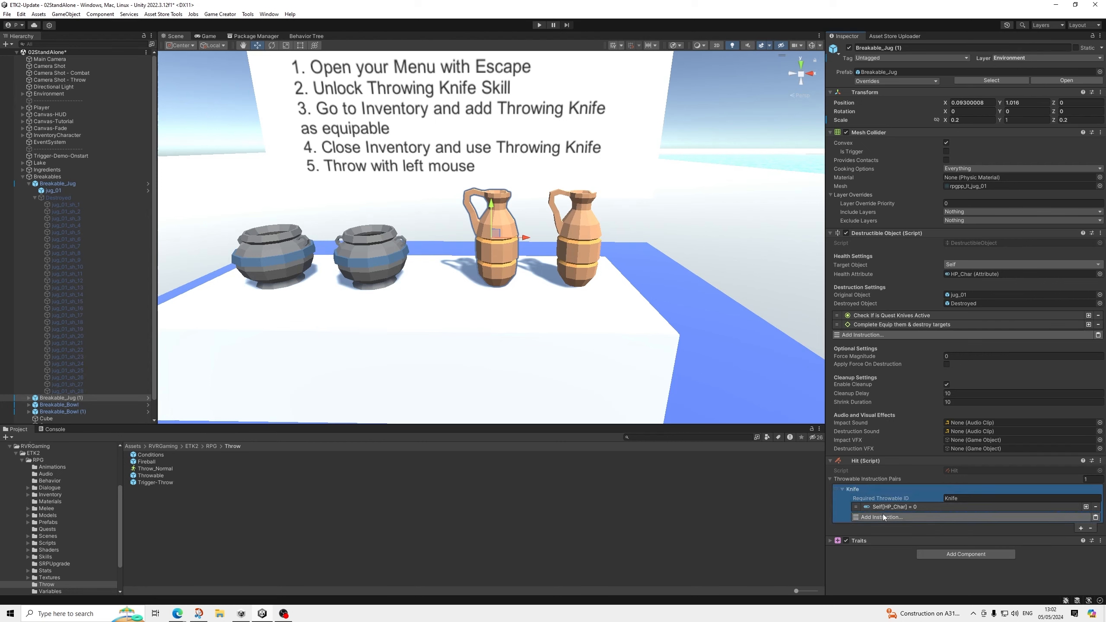
click(842, 489)
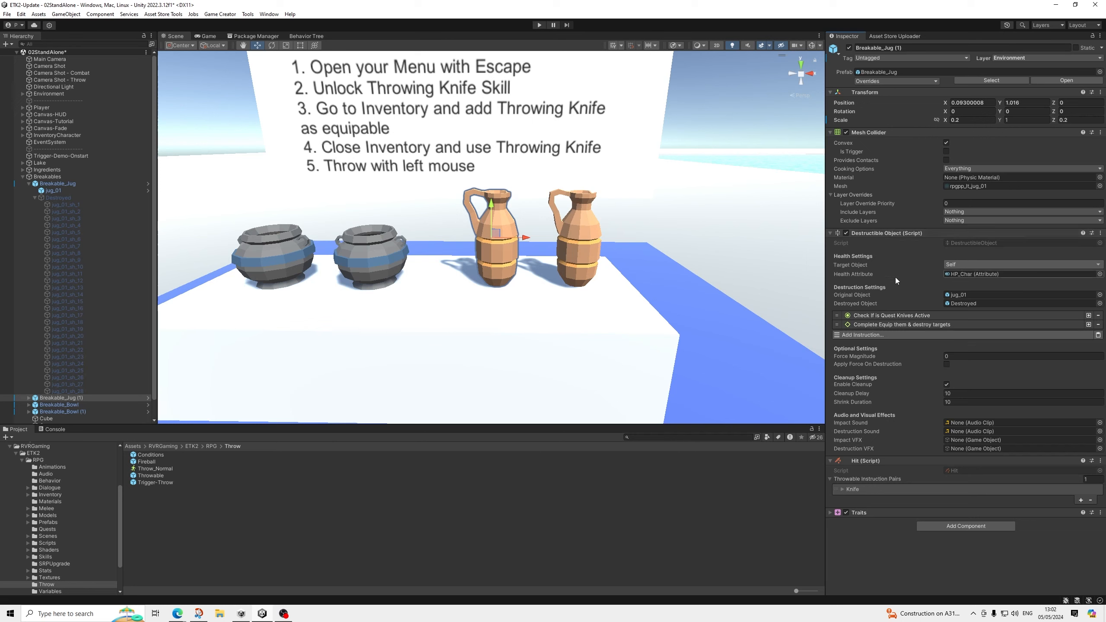
Step: Collapse the jug's Mesh Collider, Transform and Hit script, leaving Destructible Object open
click(831, 132)
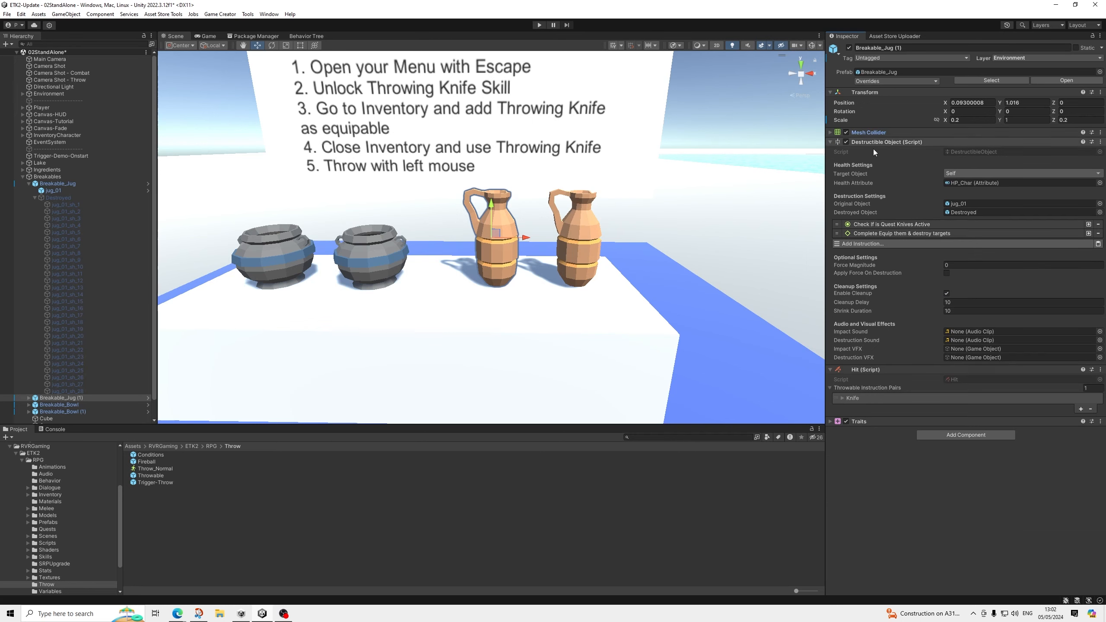
mouse_move(889, 170)
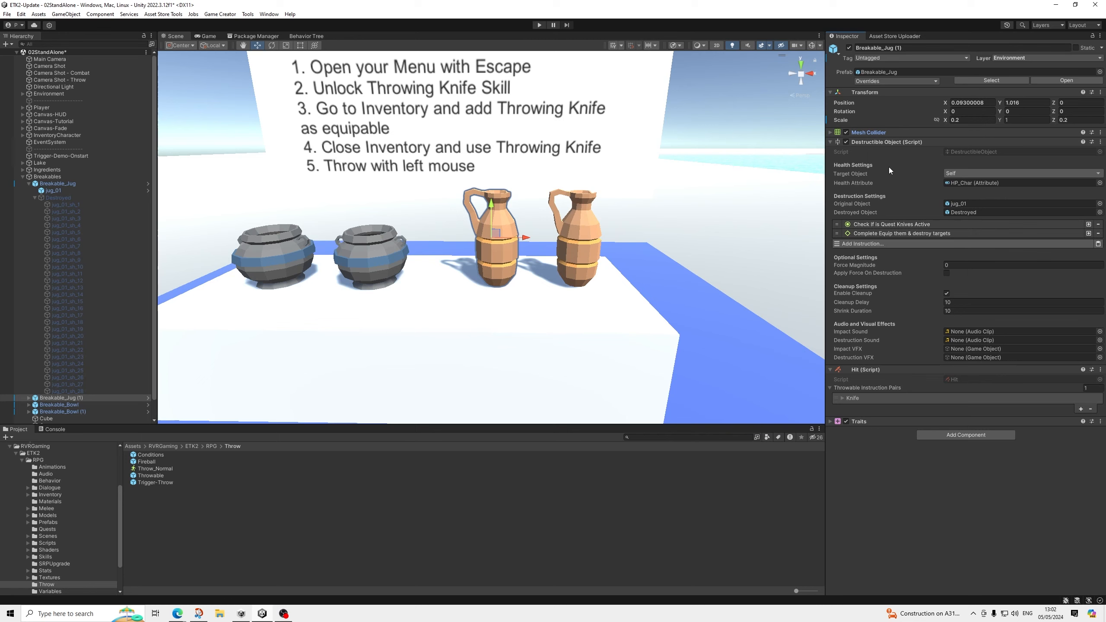
click(831, 91)
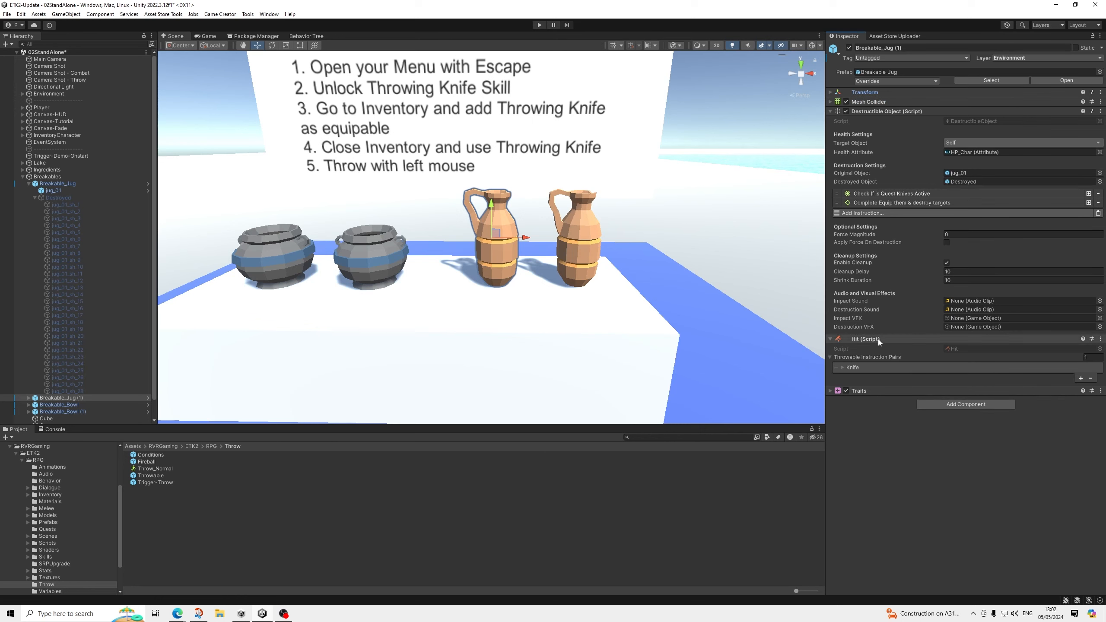
click(830, 339)
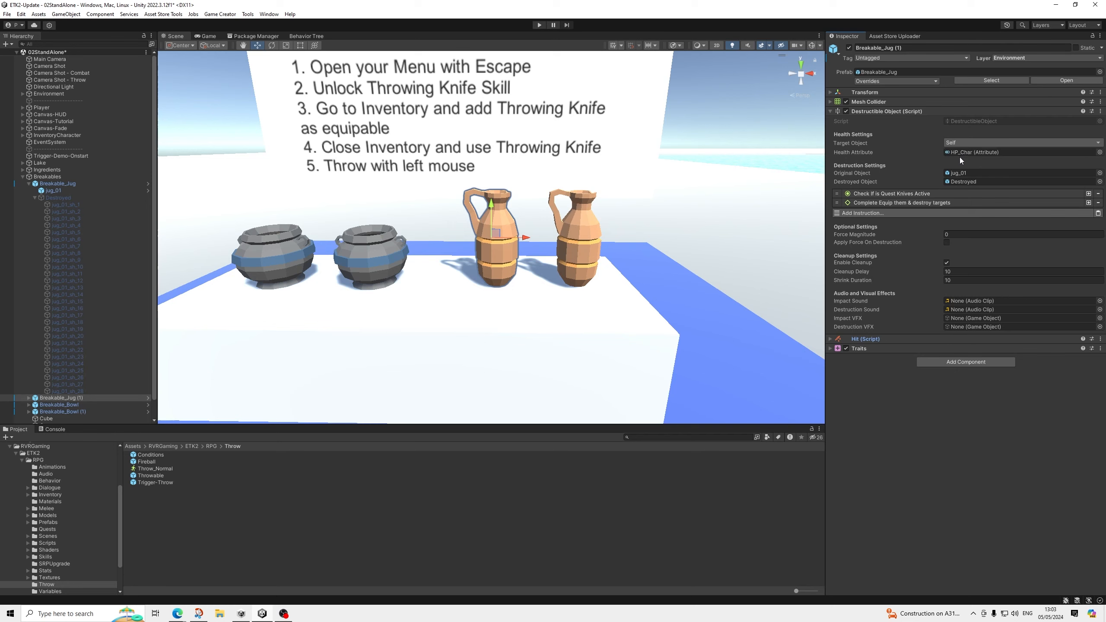
mouse_move(863, 360)
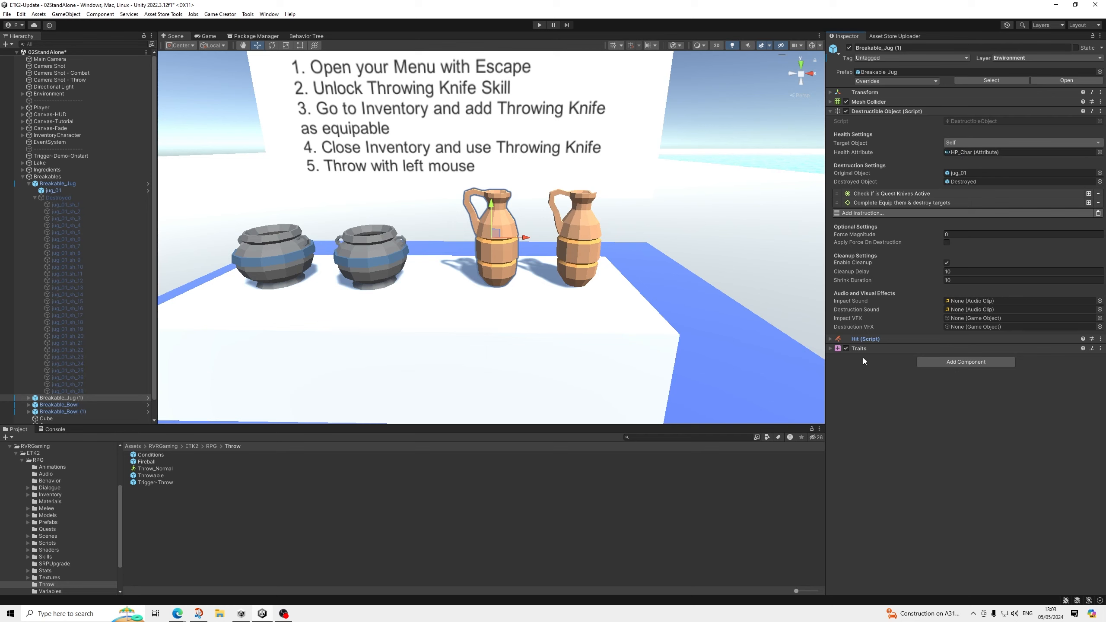
click(830, 339)
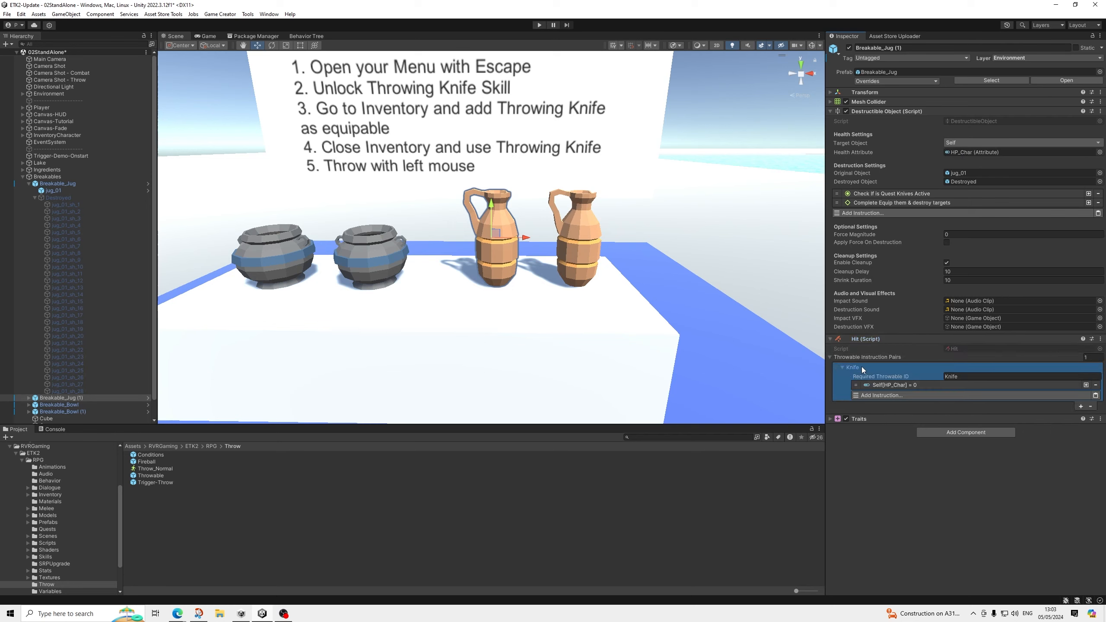
click(831, 338)
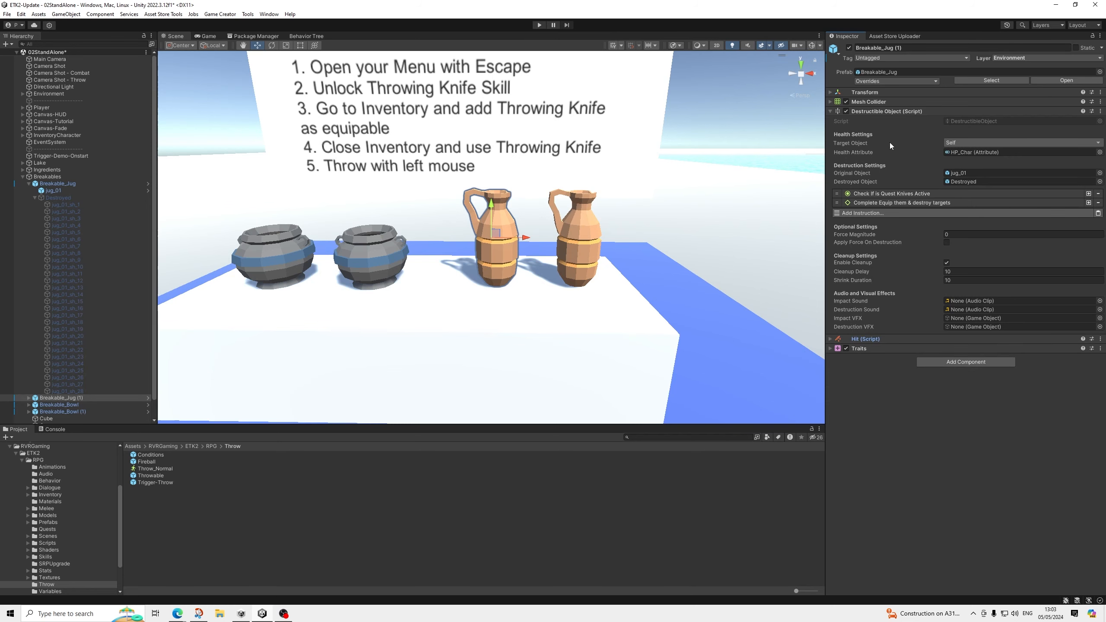
mouse_move(889, 152)
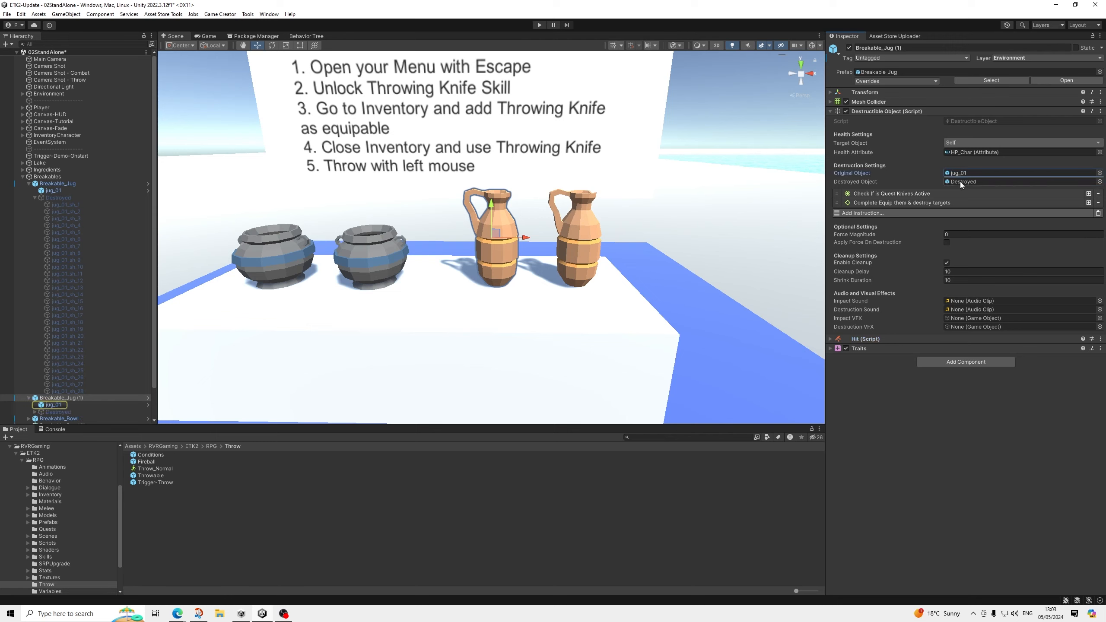
Step: Inspect the jug's Destroyed object and a couple of its broken shards
click(53, 411)
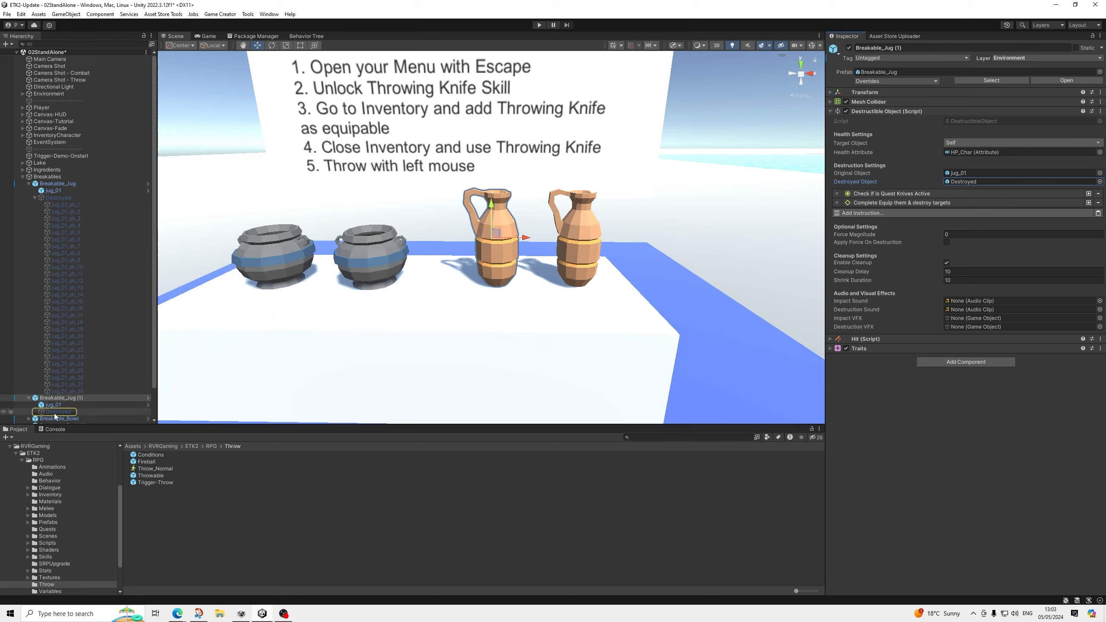
click(57, 412)
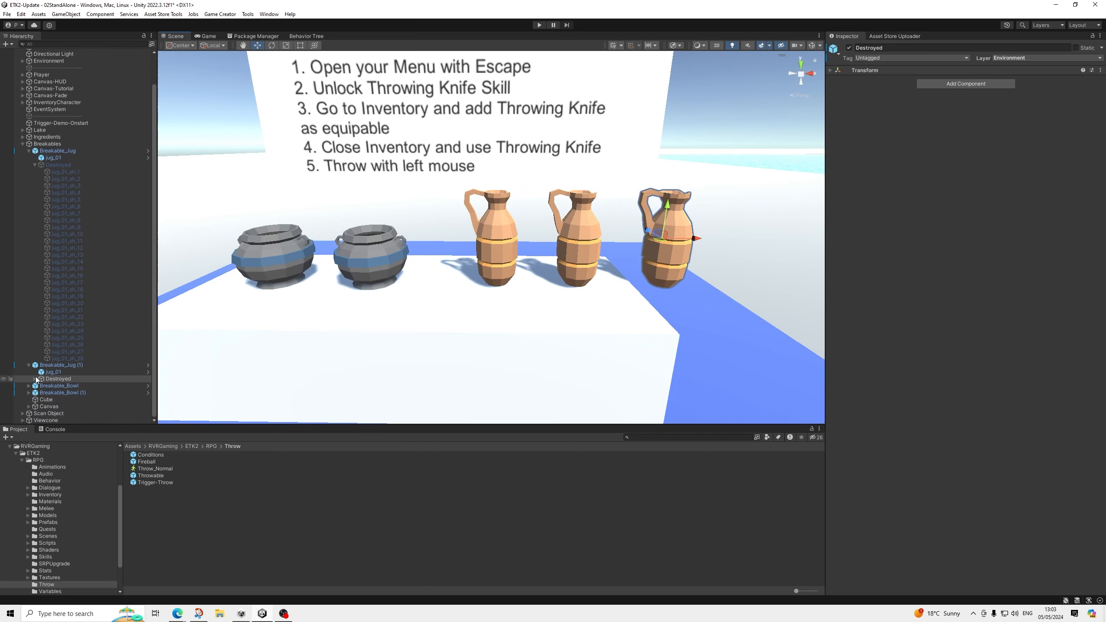
click(66, 386)
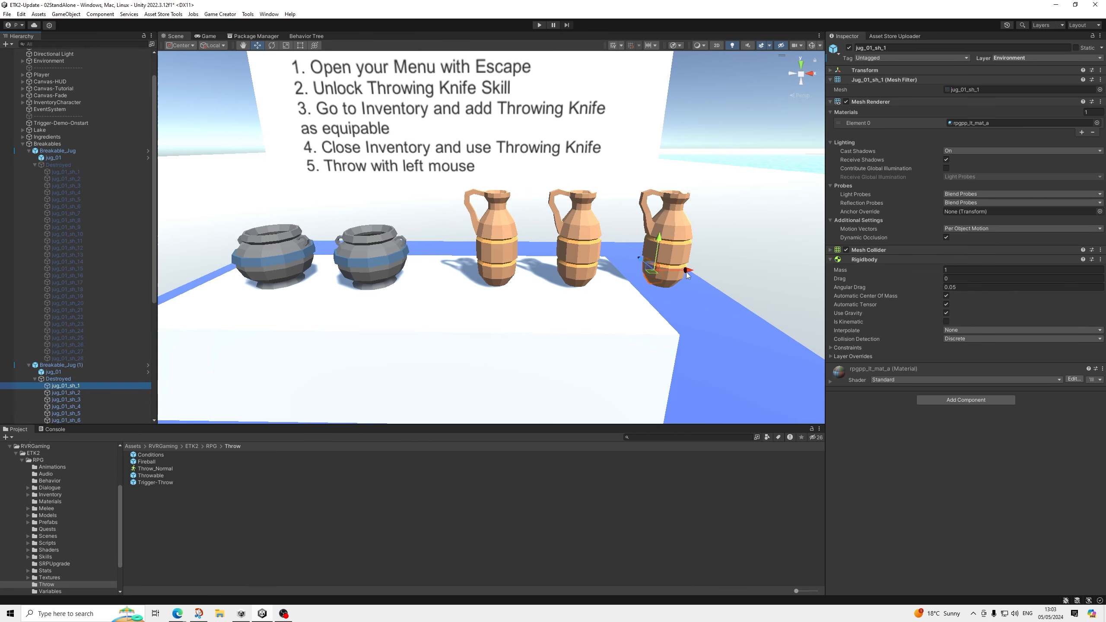
click(65, 399)
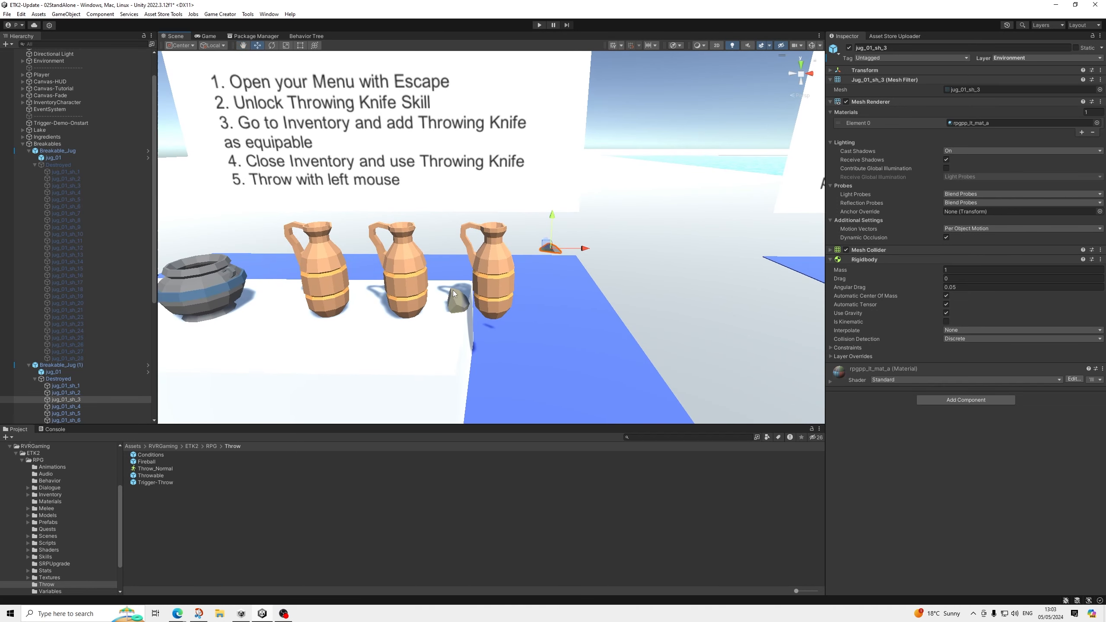
mouse_move(485, 271)
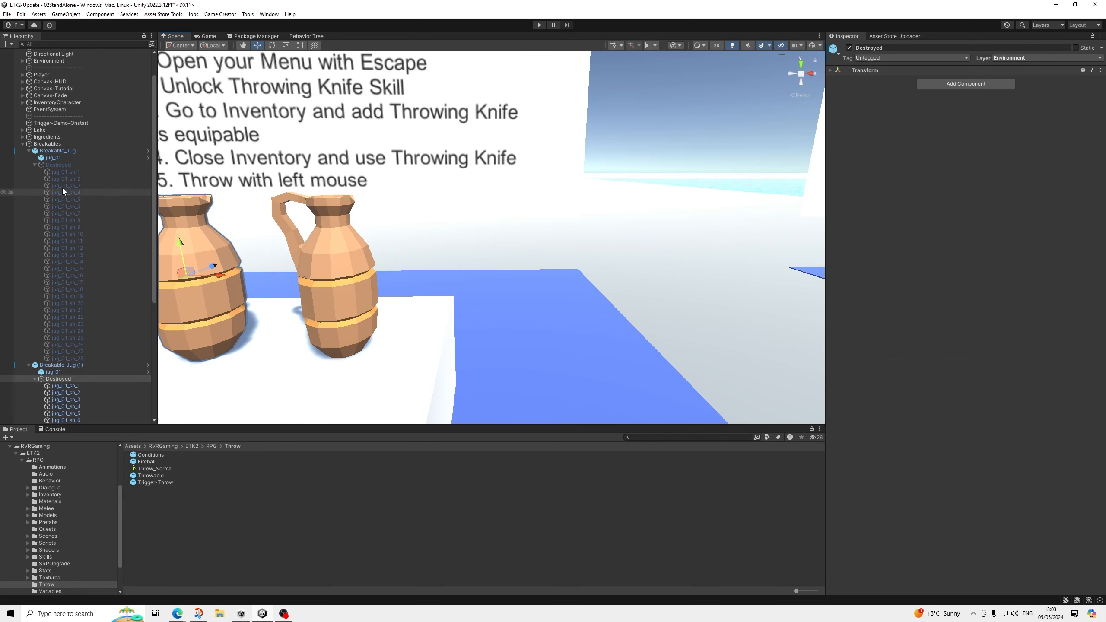
Step: Collapse the shards and inspect the first Breakable_Jug and its Destroyed child
click(34, 164)
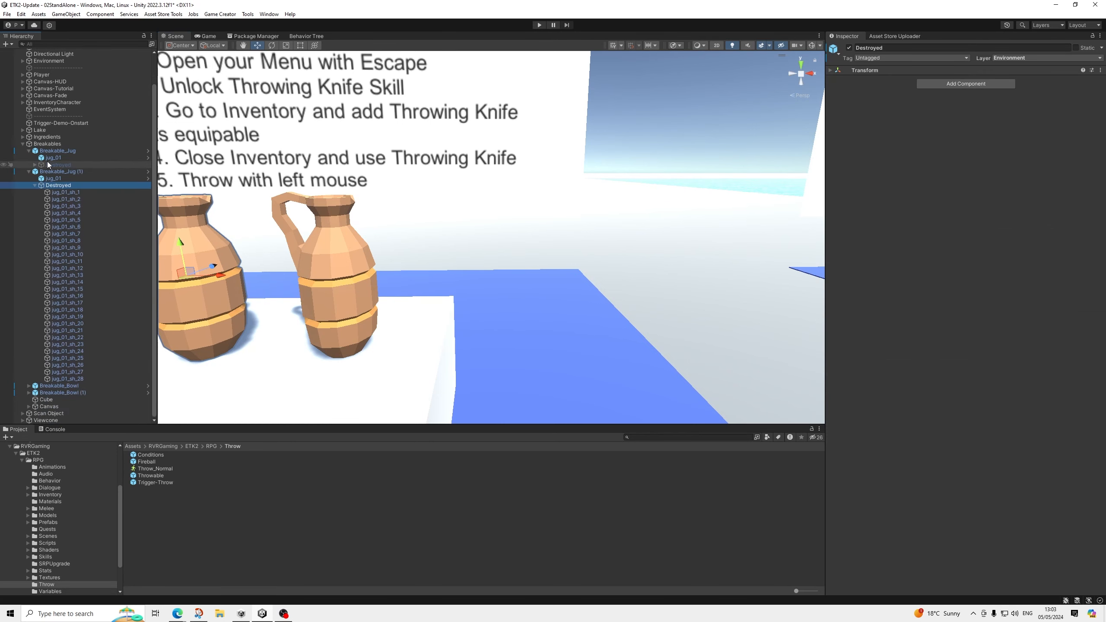
click(57, 151)
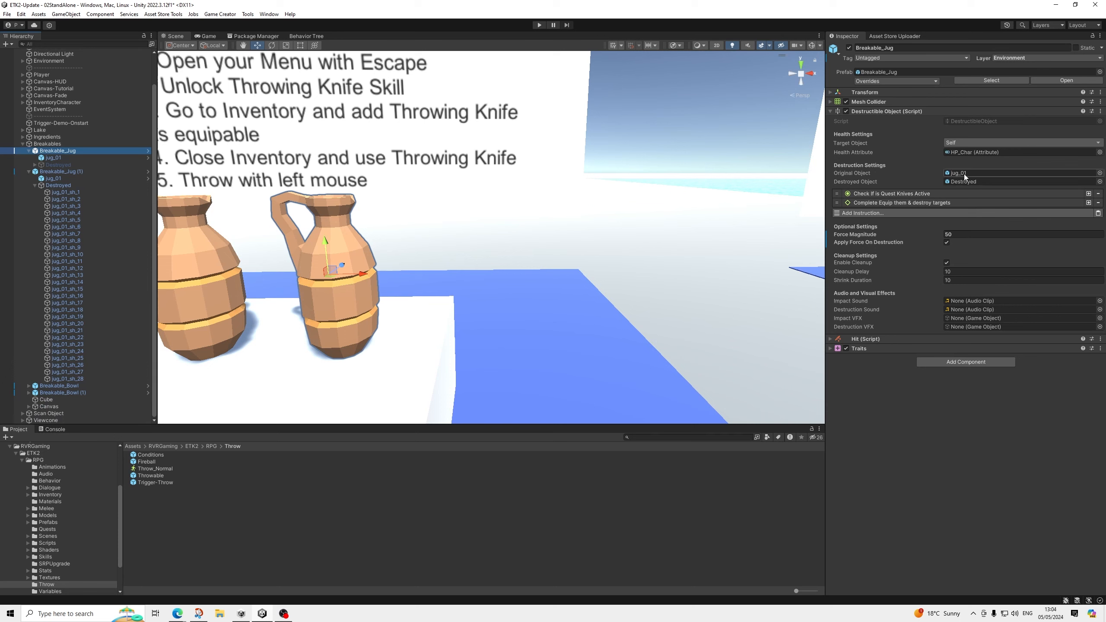
click(51, 158)
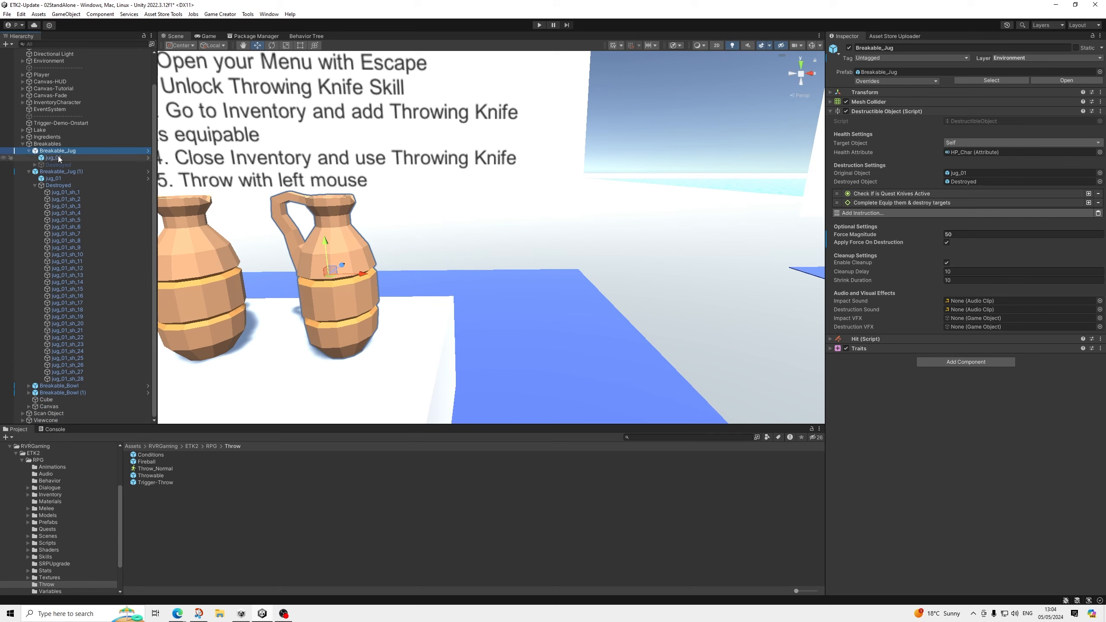
click(60, 164)
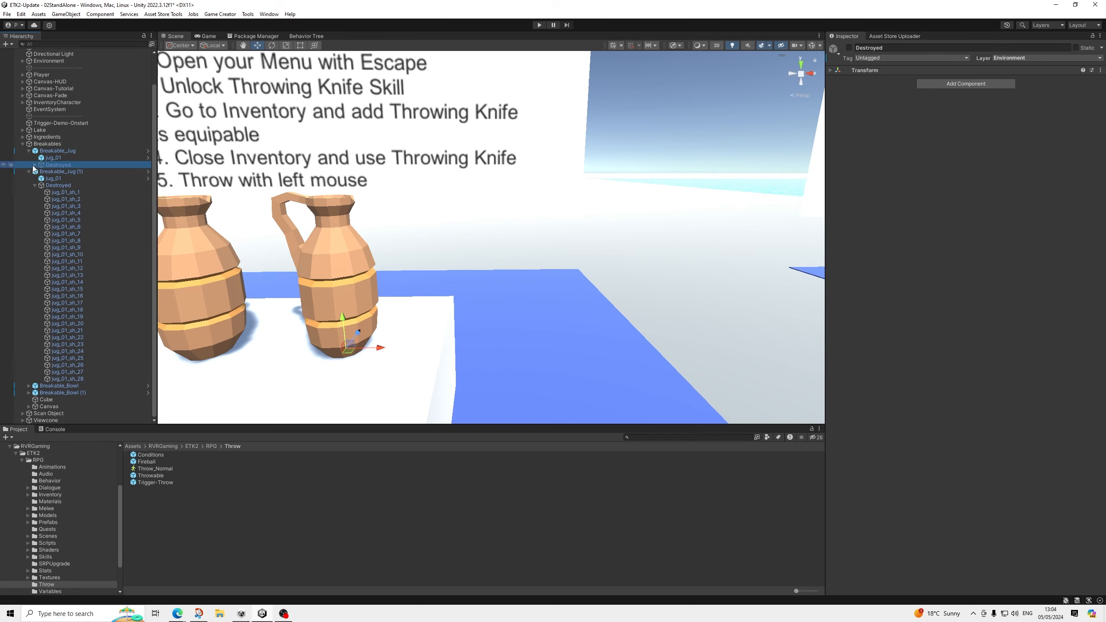
mouse_move(330, 252)
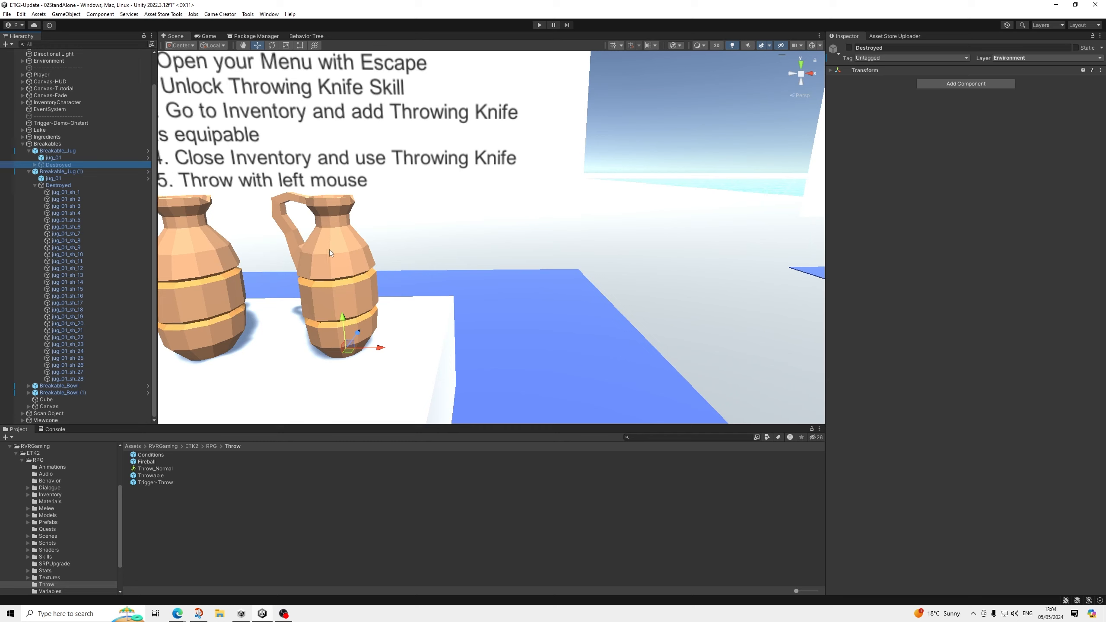
mouse_move(167, 201)
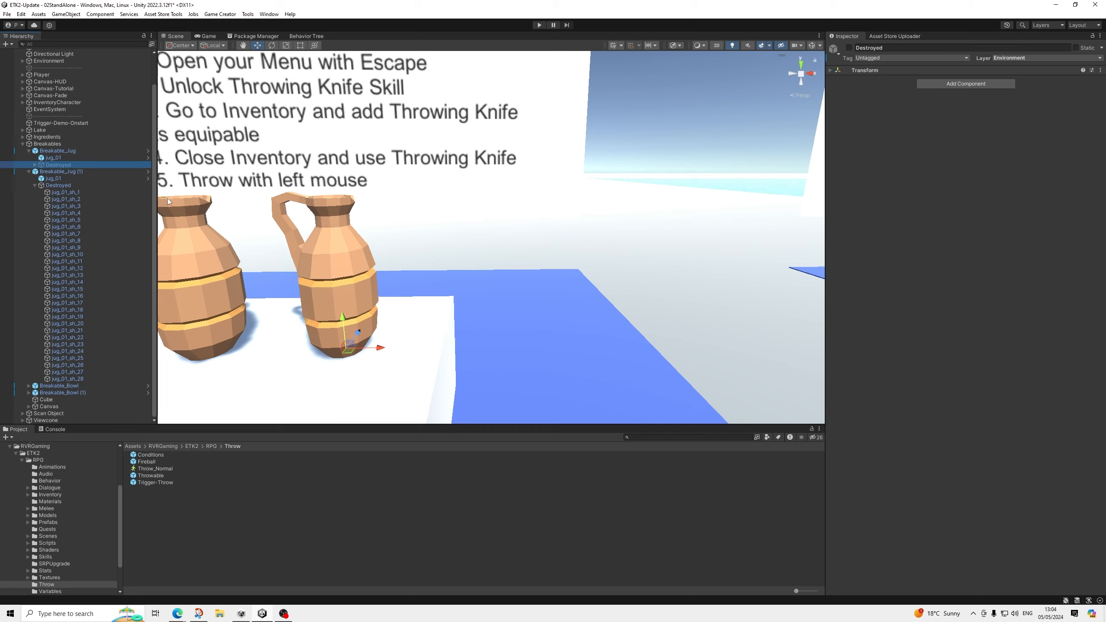
mouse_move(322, 251)
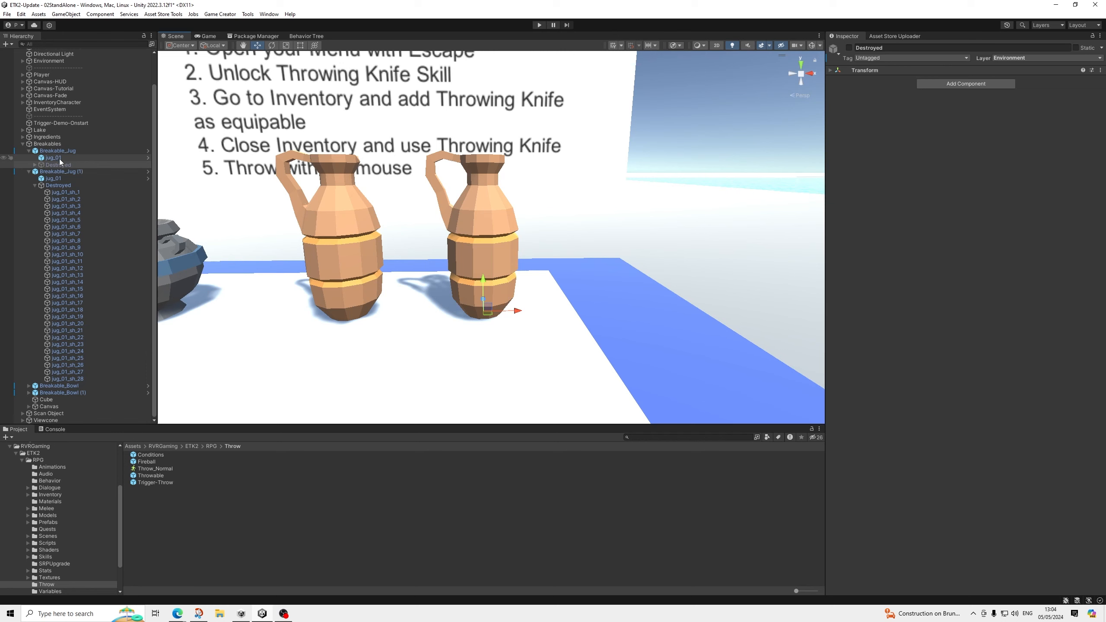
Step: Review Breakable_Jug's Destructible Object fields: jug_01 original, Destroyed object, Force Magnitude 50, cleanup on
click(57, 150)
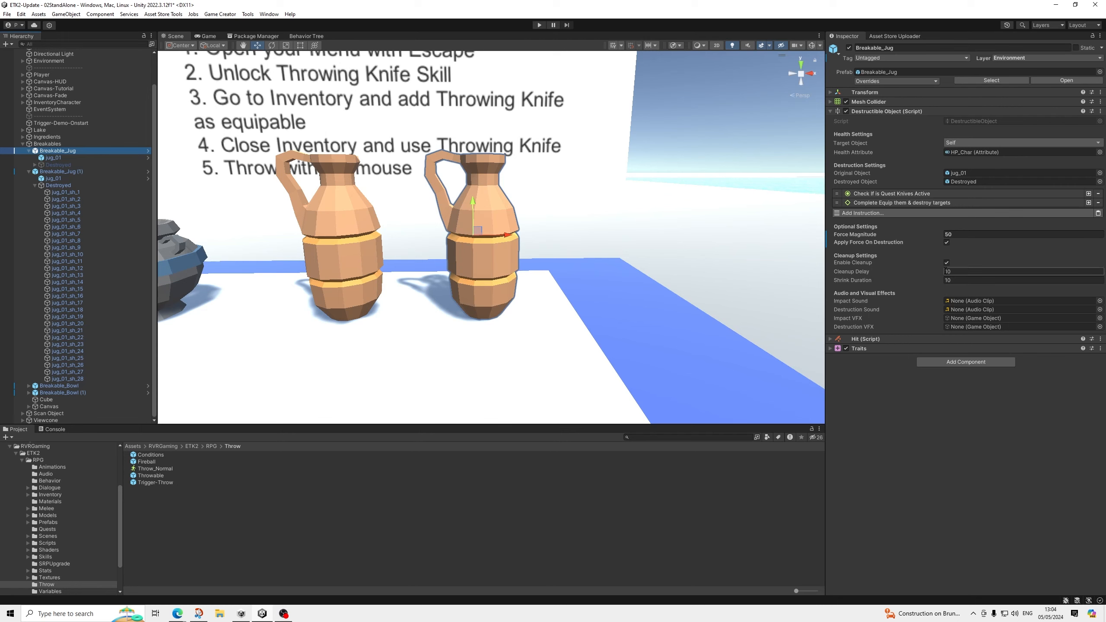
mouse_move(948, 274)
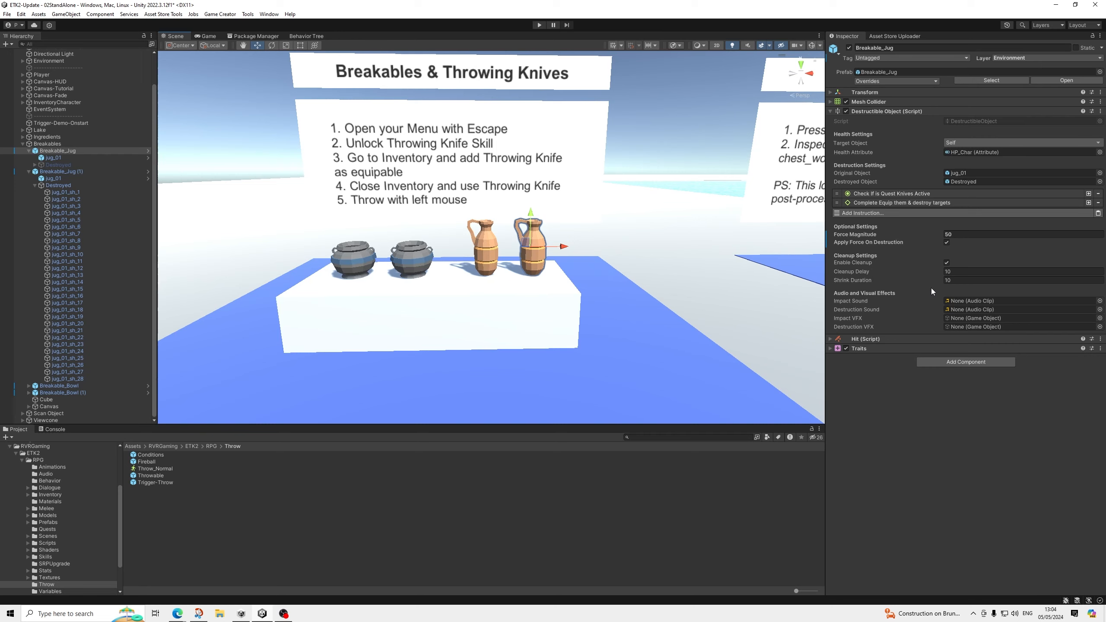
mouse_move(908, 288)
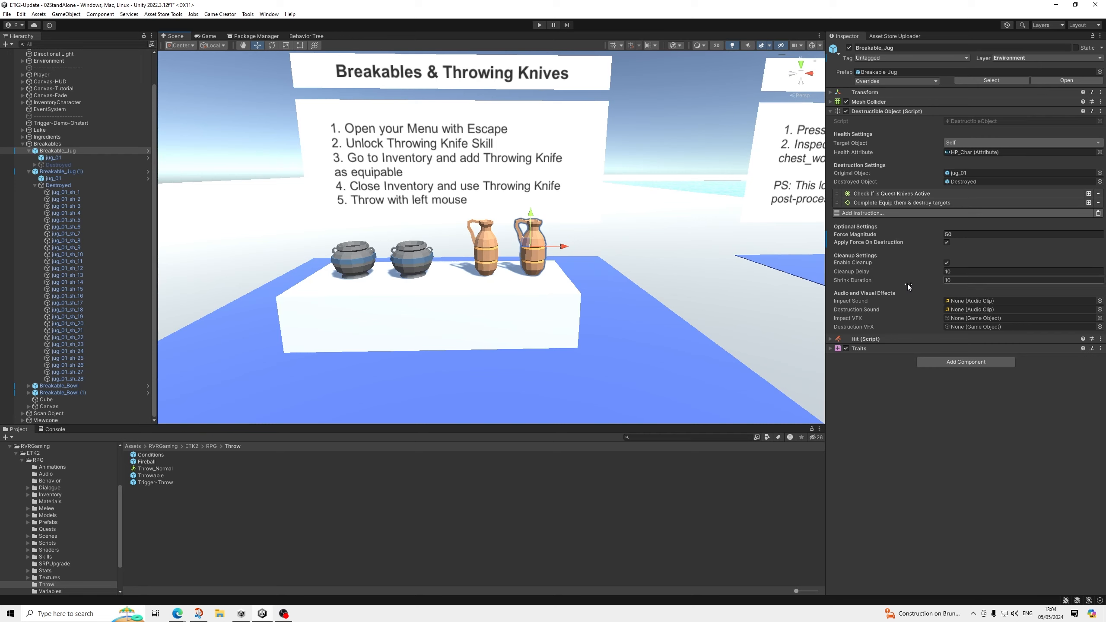
mouse_move(681, 254)
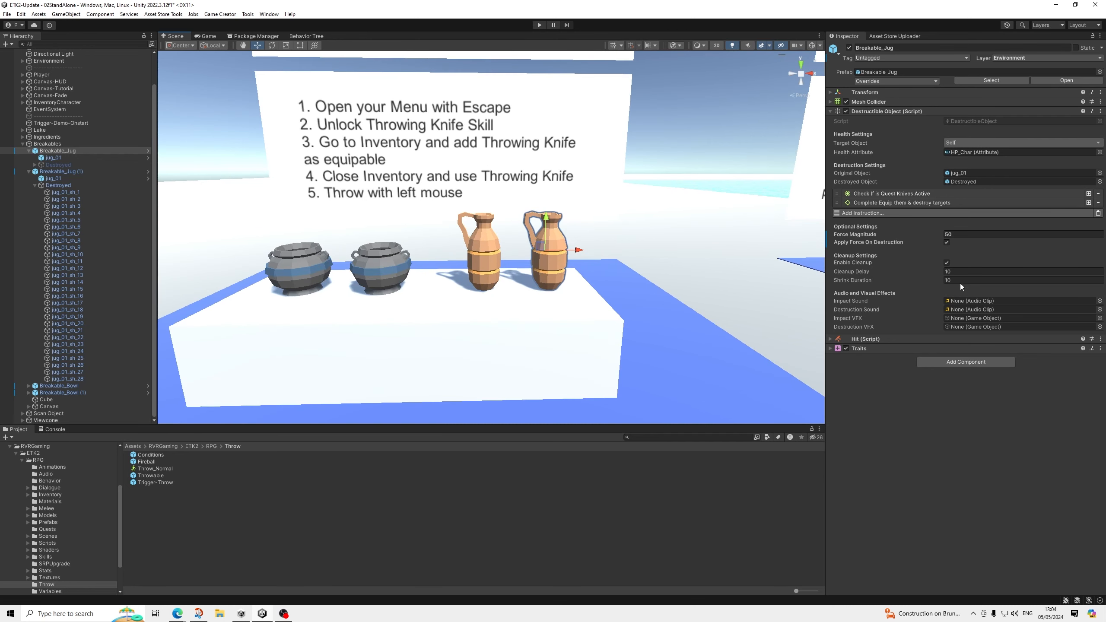
mouse_move(945, 315)
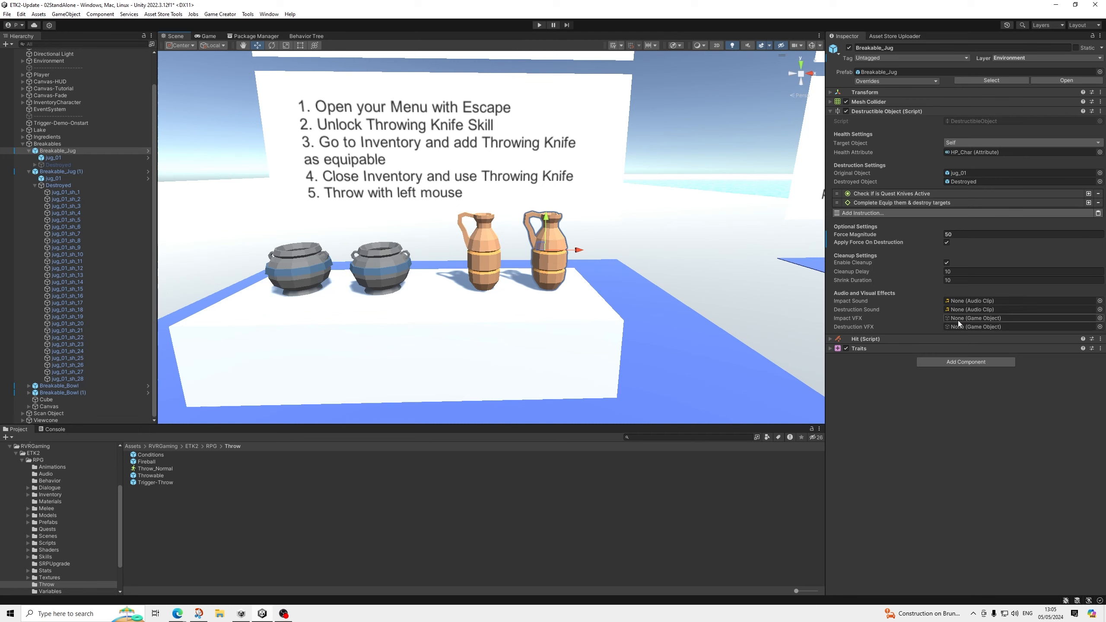
mouse_move(975, 280)
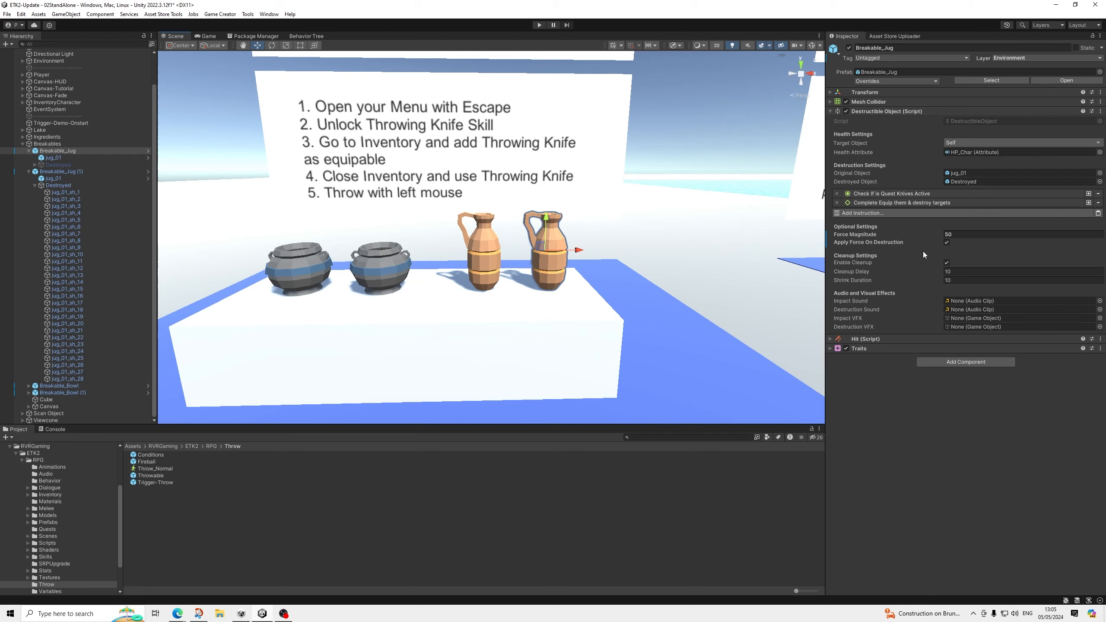
mouse_move(347, 201)
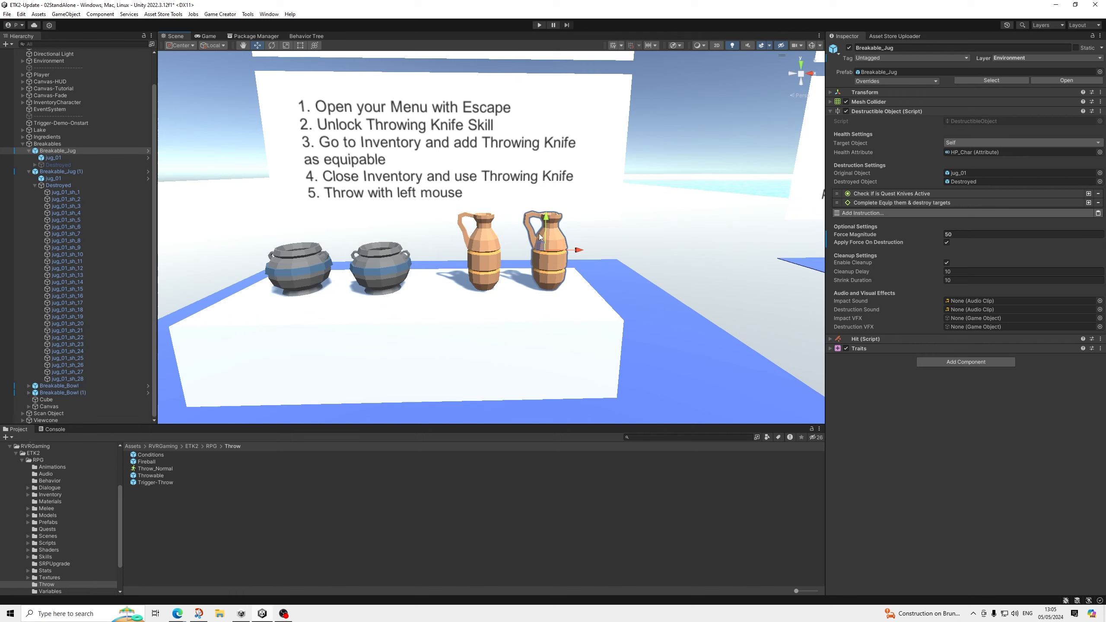
mouse_move(501, 224)
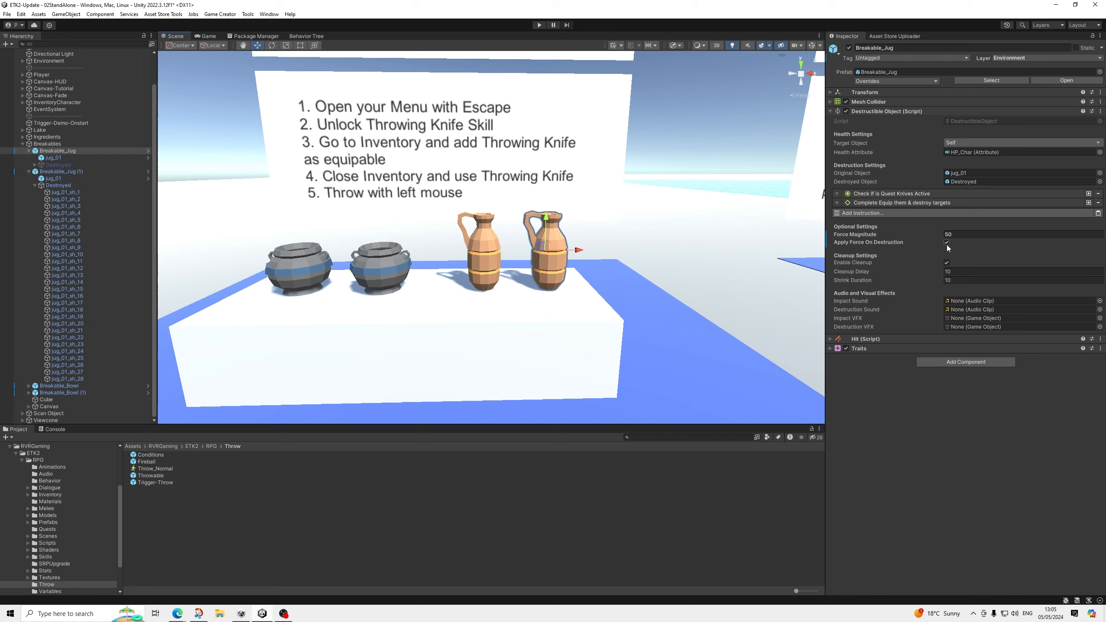
mouse_move(862, 245)
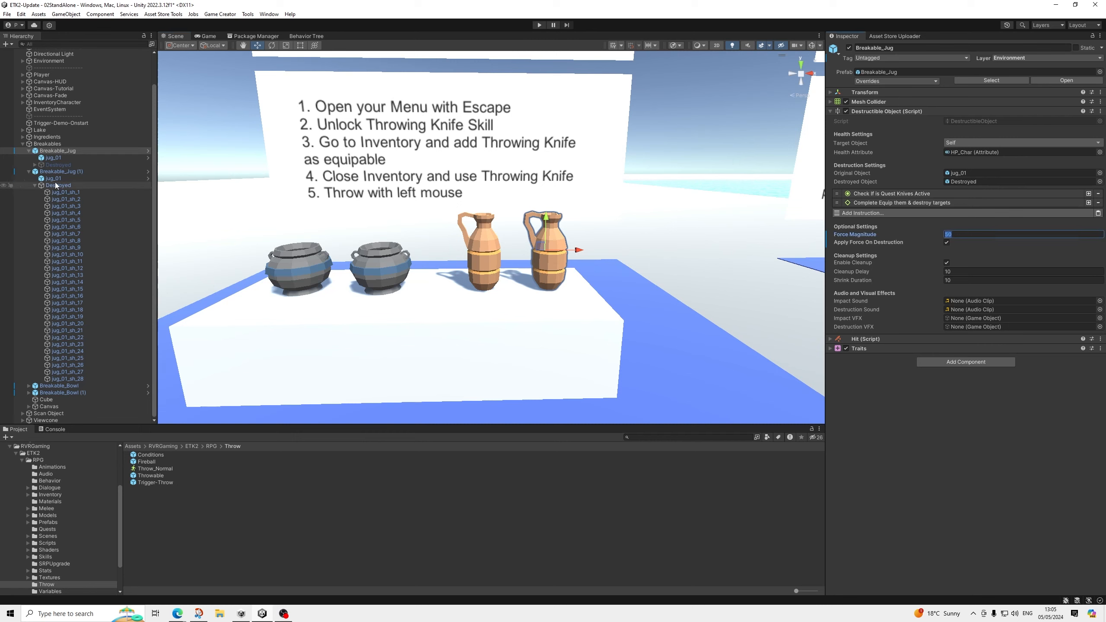
Step: Commit Force Magnitude 2 on Breakable_Jug and start play mode
click(60, 171)
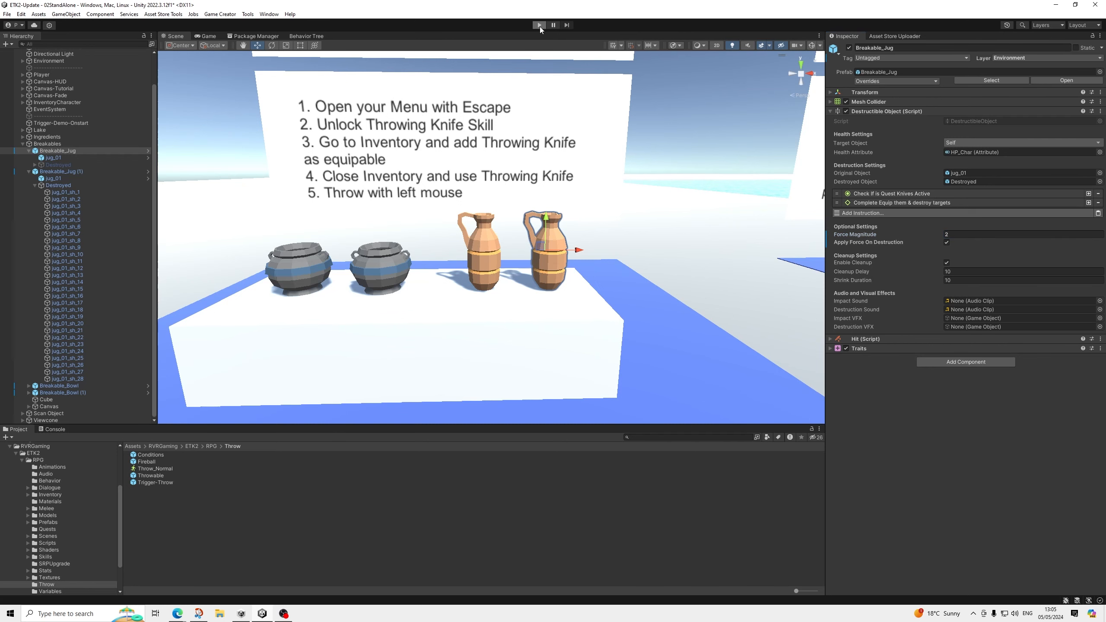
click(539, 25)
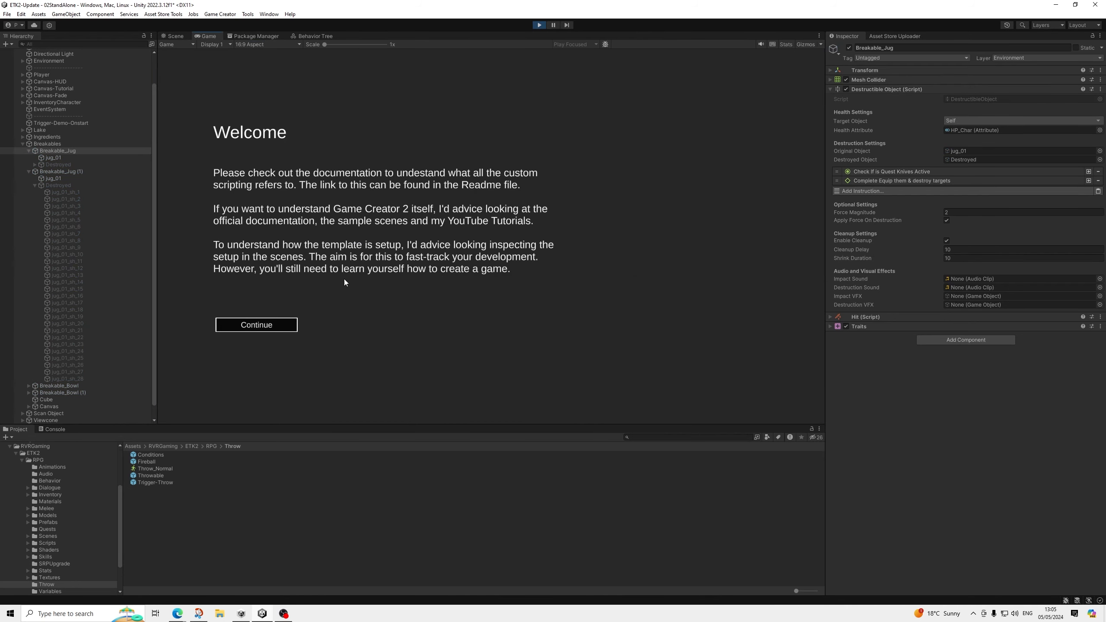
Step: Dismiss the intro screens, unlock and equip the Throwing Knife, shatter a jug, then stop play mode
click(255, 325)
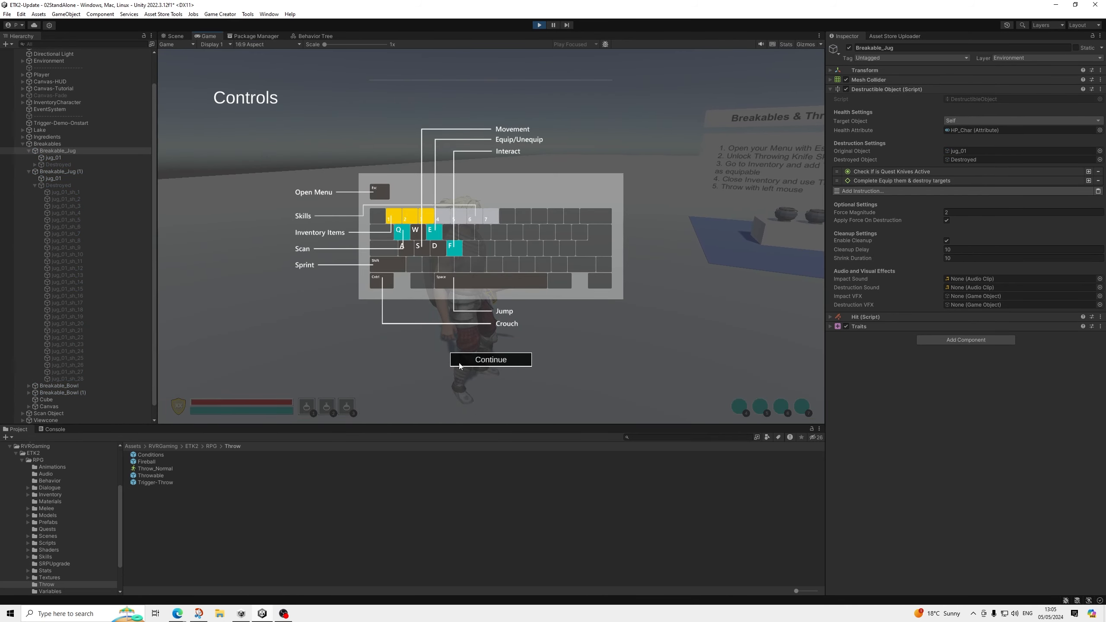
click(490, 360)
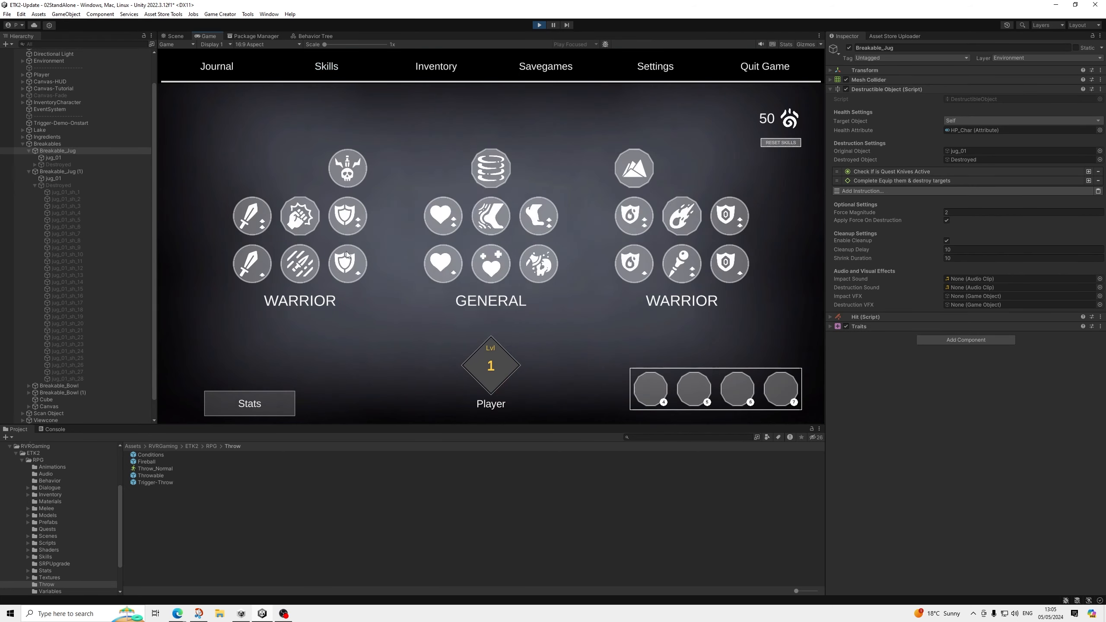
click(299, 263)
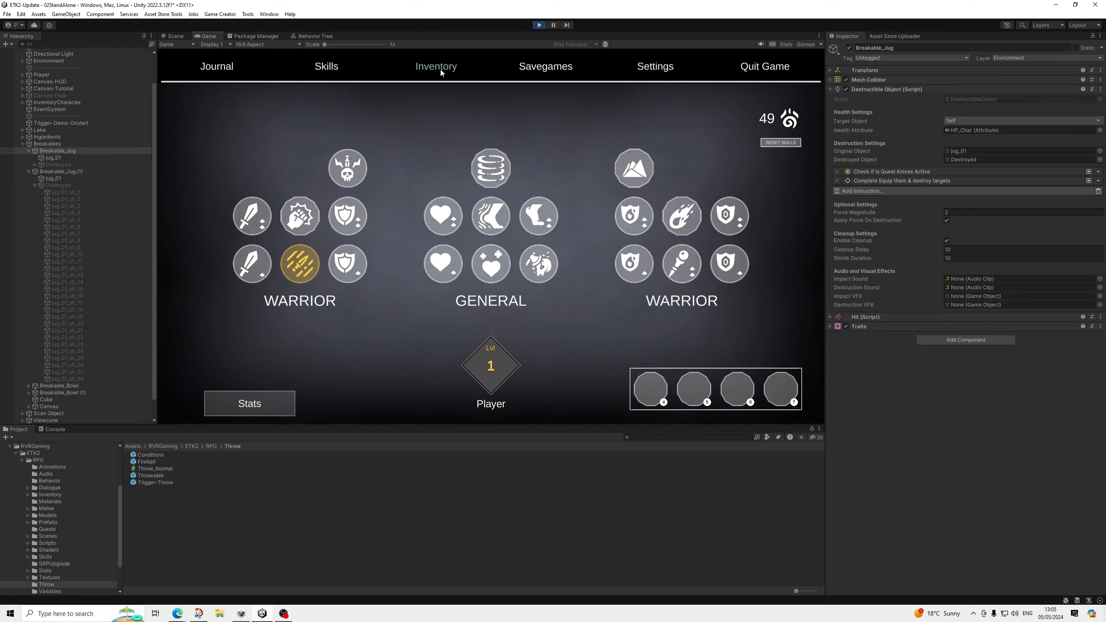
click(435, 67)
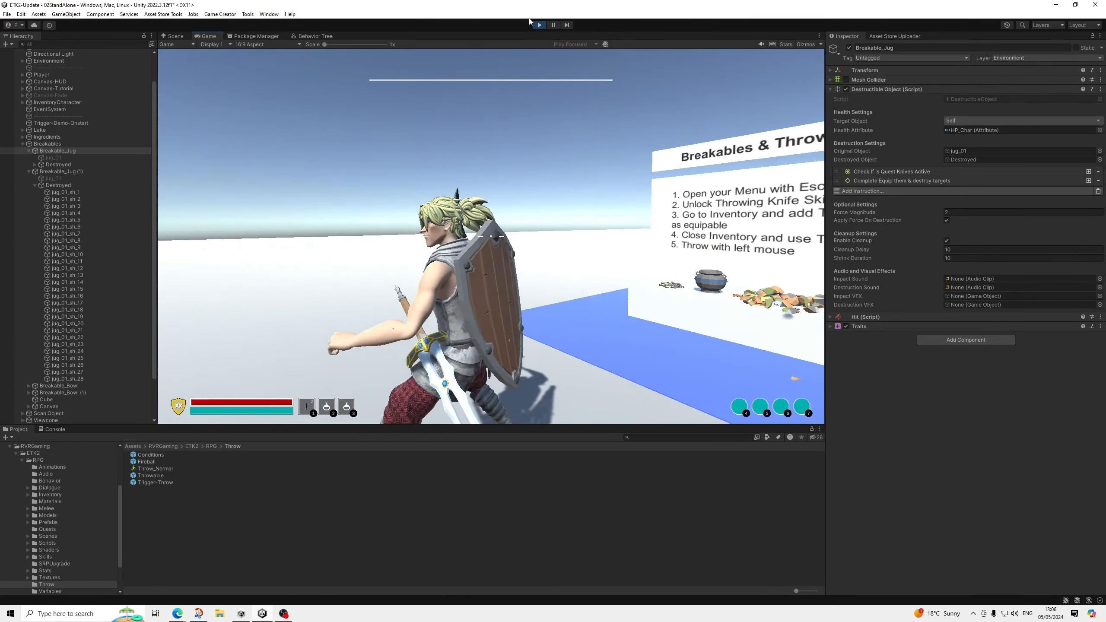
click(538, 25)
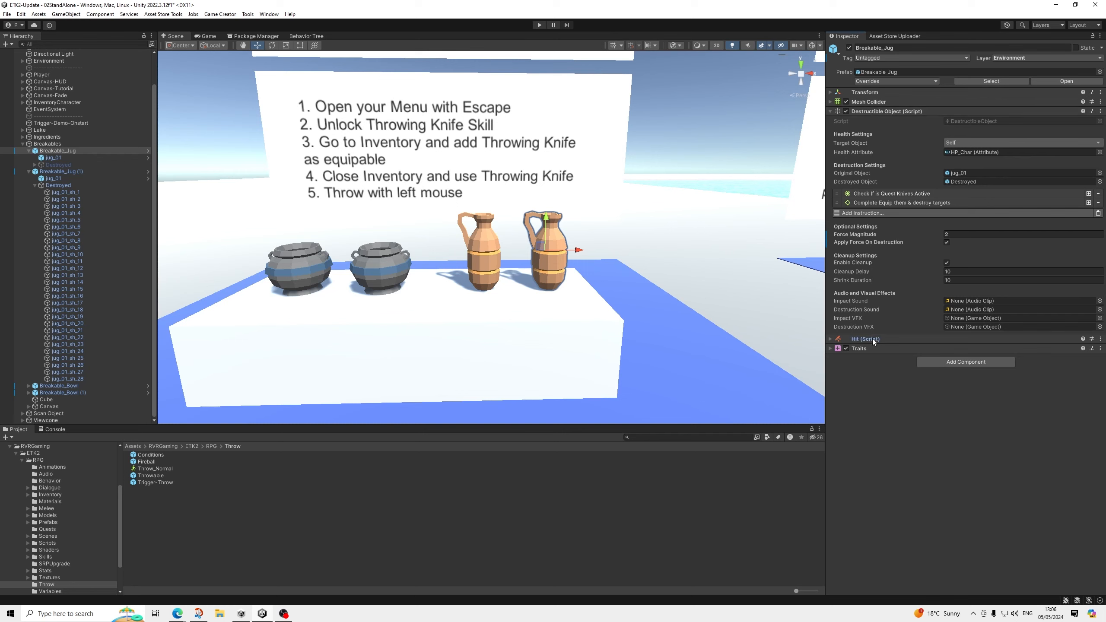
click(830, 340)
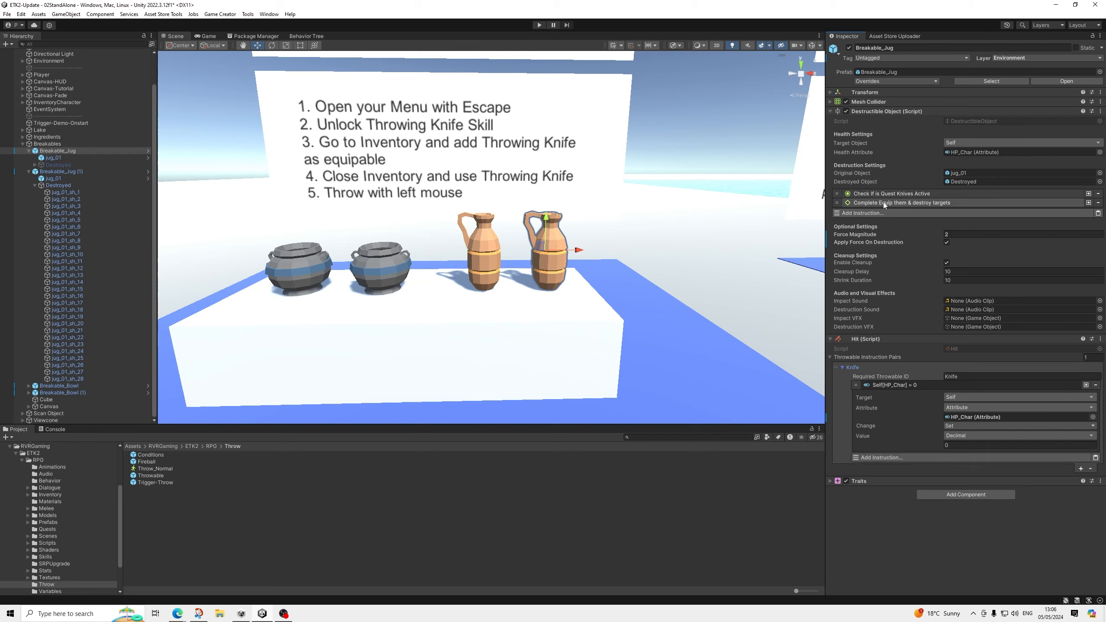
click(830, 339)
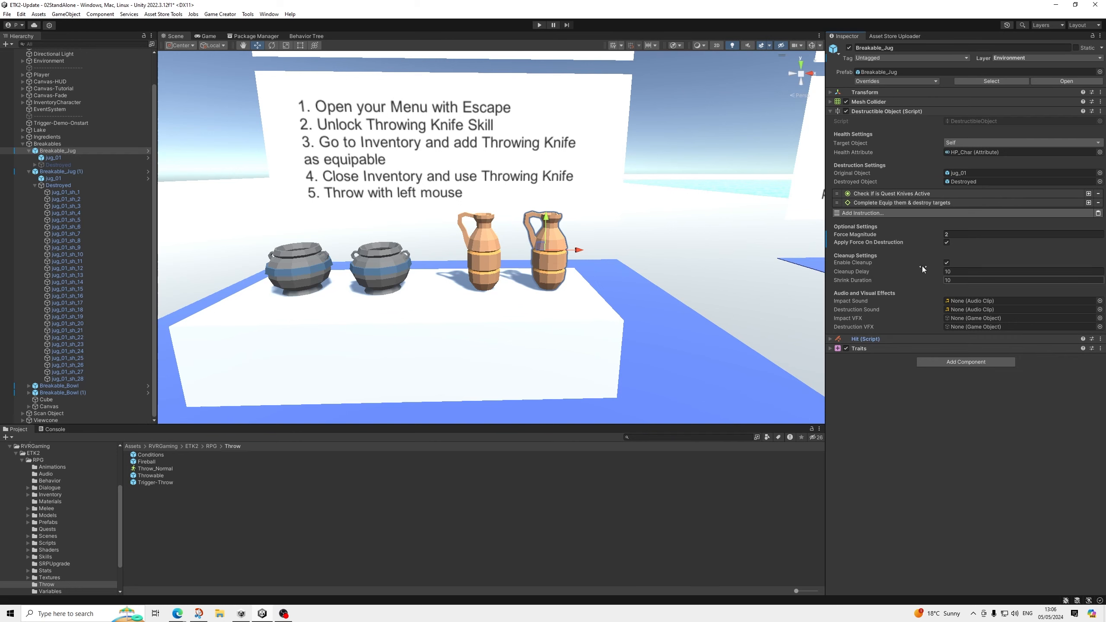